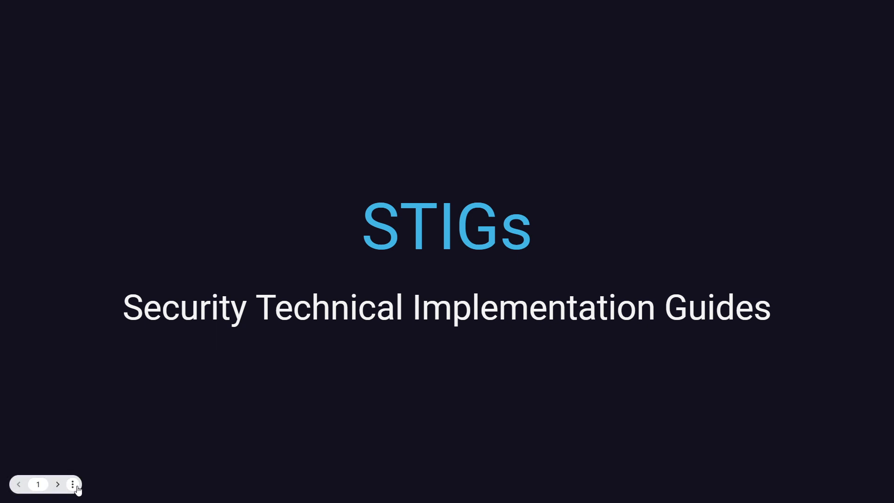
Step: Turn on the laser pointer from the slideshow's presenter options menu
{"action": "left_click", "coordinate": [73, 484]}
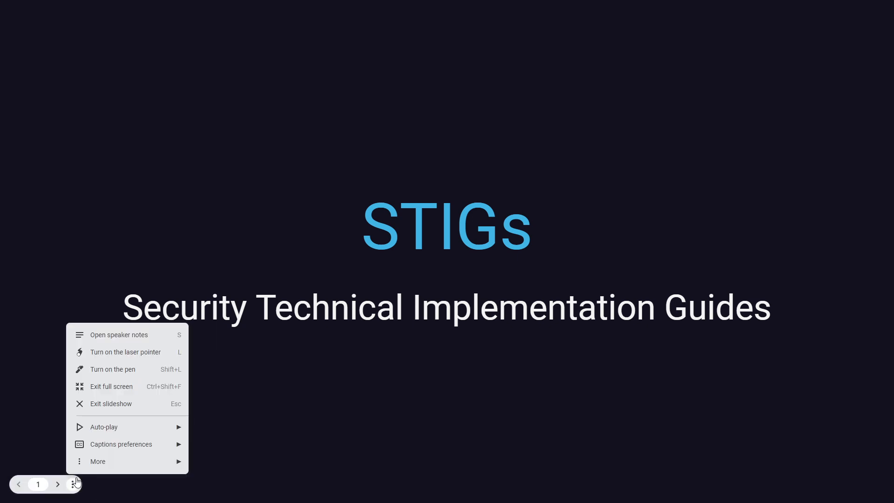
{"action": "left_click", "coordinate": [125, 352]}
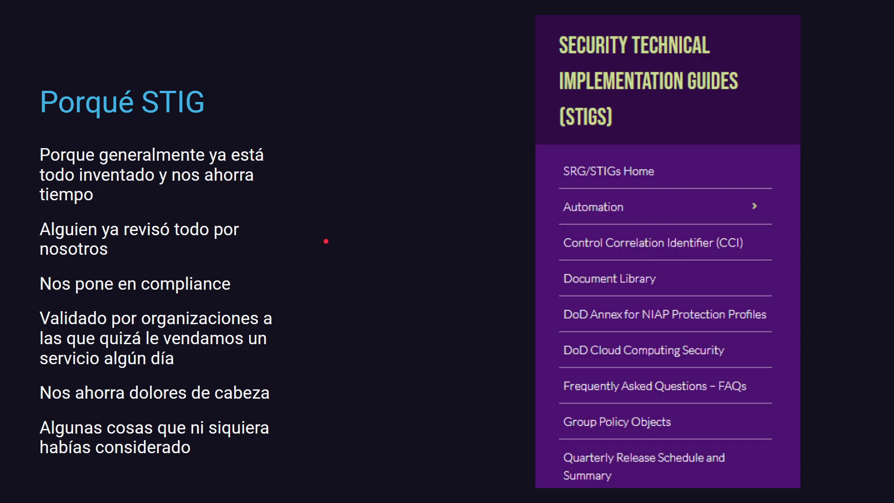
{"action": "mouse_move", "coordinate": [350, 254]}
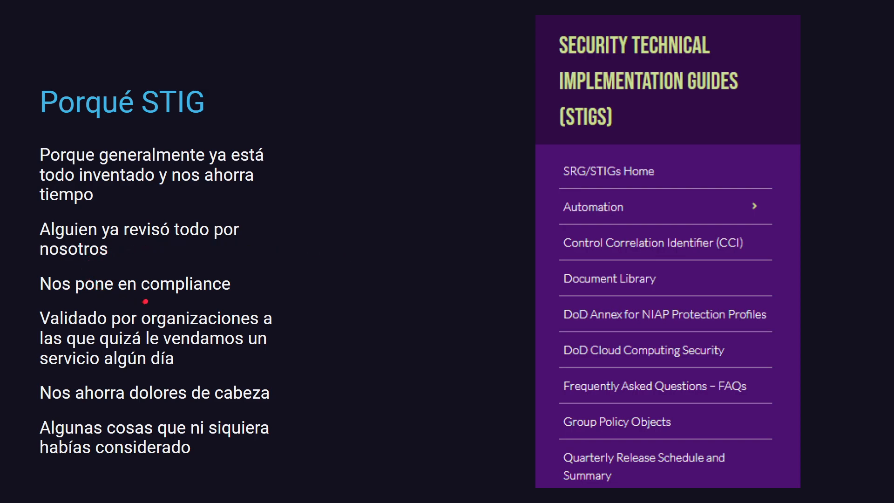
{"action": "mouse_move", "coordinate": [293, 277]}
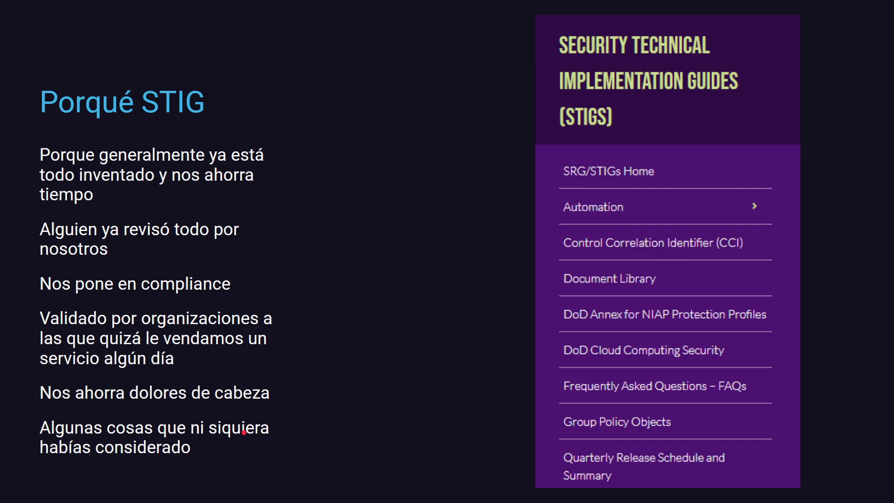
{"action": "mouse_move", "coordinate": [249, 436]}
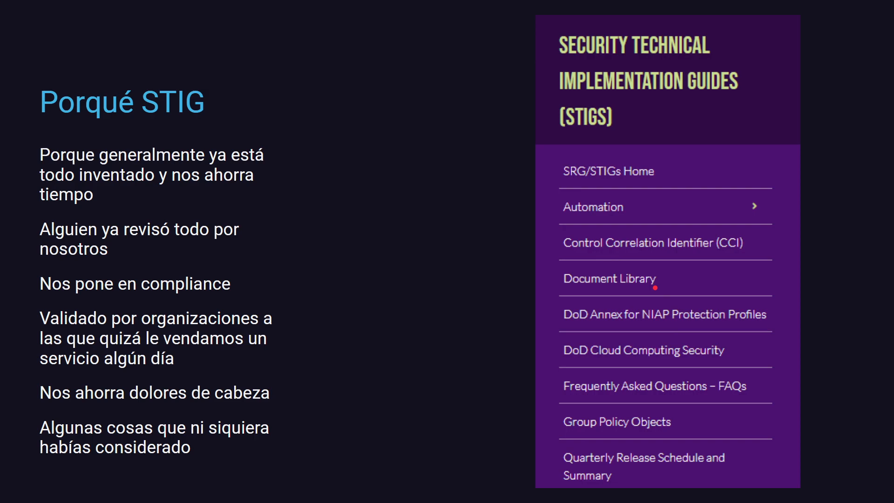
Step: Advance to 'De donde viene' and point at the NIST logo and defence contractors item
{"action": "key", "text": "Right"}
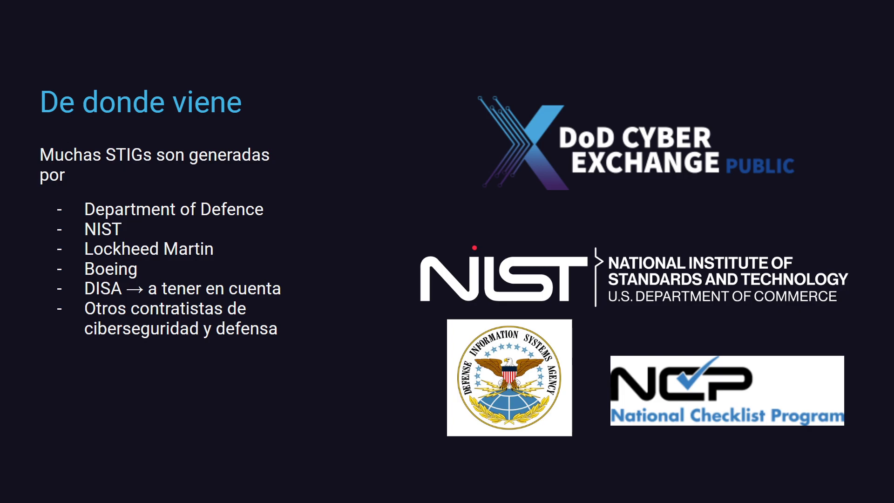
{"action": "left_click_drag", "start_coordinate": [132, 218], "coordinate": [267, 222]}
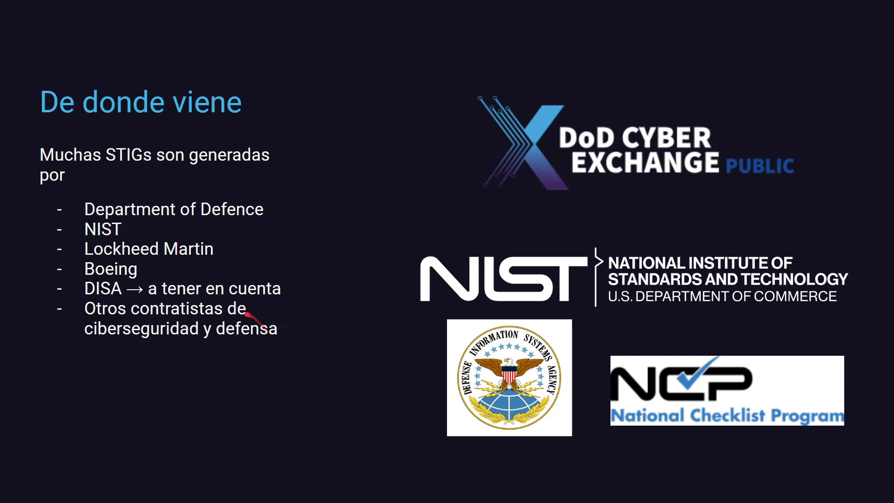
{"action": "left_click_drag", "start_coordinate": [251, 308], "coordinate": [229, 351]}
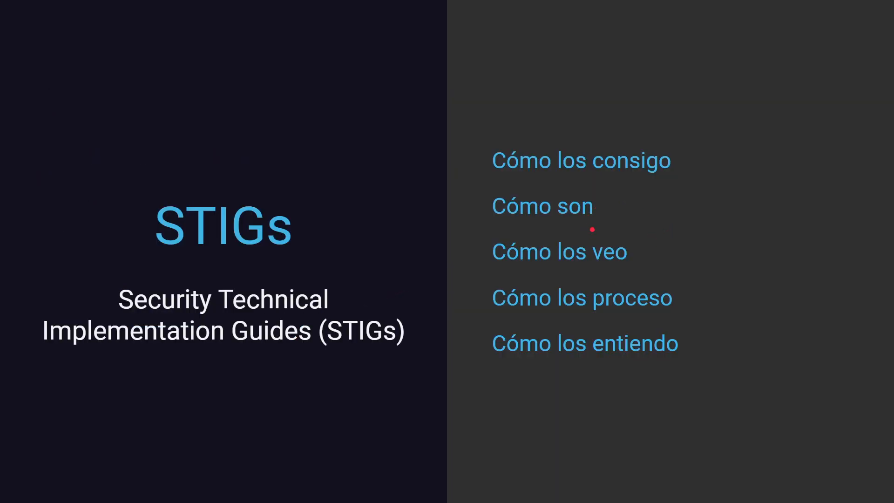
Step: Point the laser at the list of STIG agenda topics
{"action": "left_click_drag", "start_coordinate": [593, 229], "coordinate": [422, 299]}
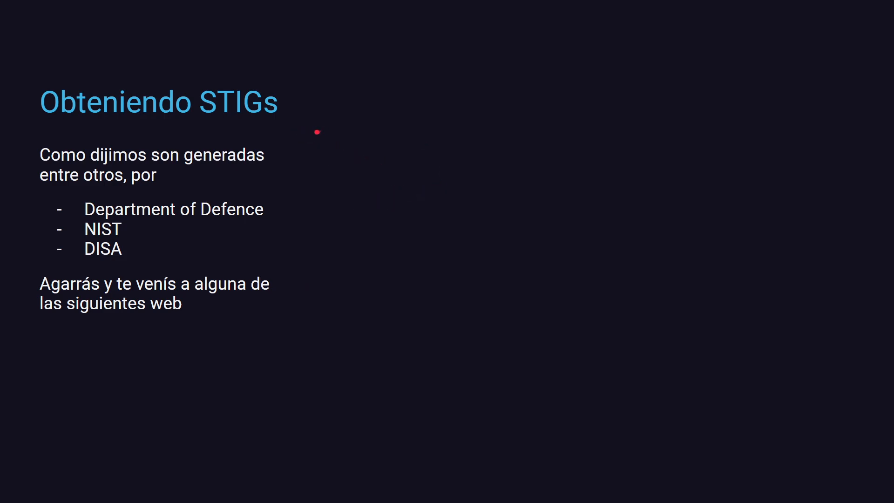
{"action": "mouse_move", "coordinate": [139, 221]}
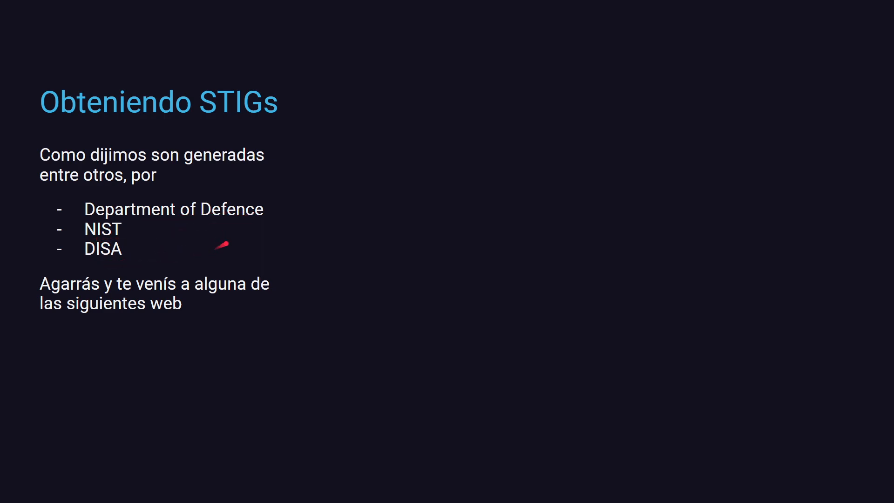
{"action": "mouse_move", "coordinate": [343, 127]}
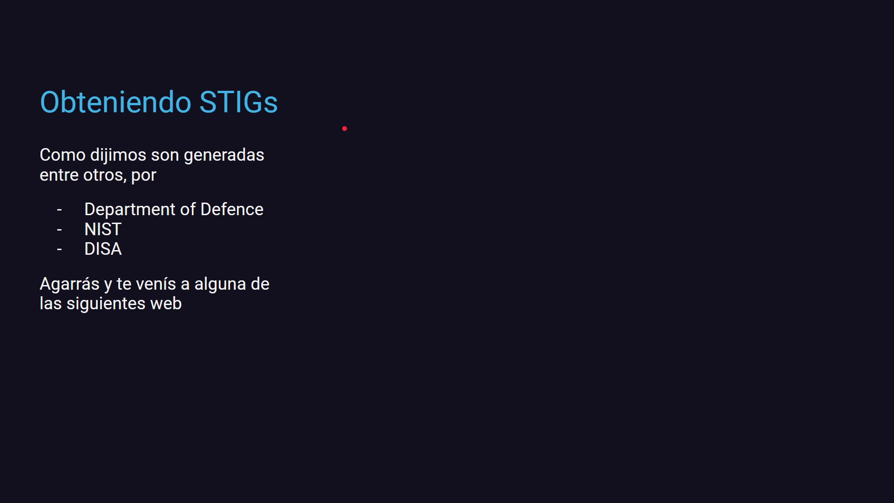
{"action": "mouse_move", "coordinate": [324, 178]}
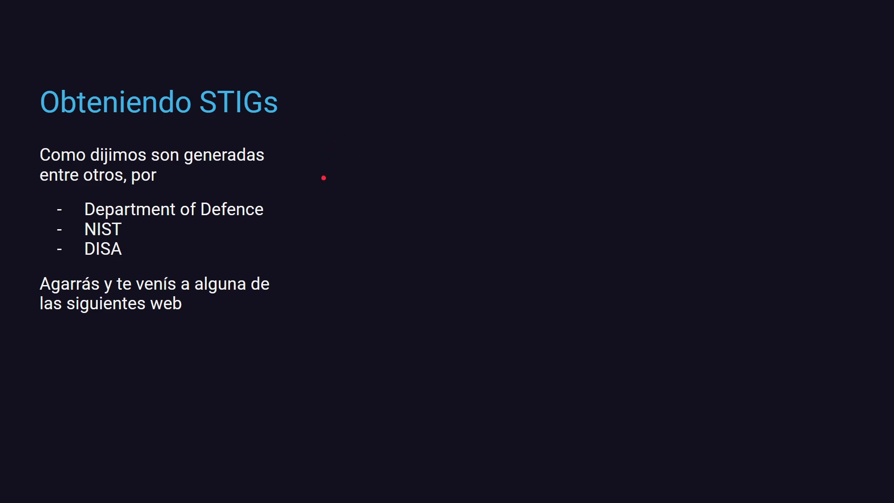
Step: Advance to the 'DoD Cyber Exchange' slide
{"action": "key", "text": "Right"}
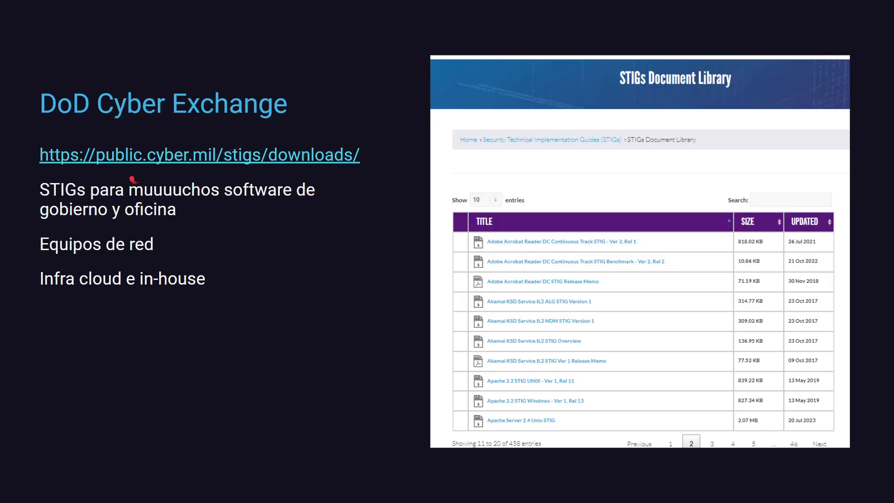
{"action": "mouse_move", "coordinate": [327, 170]}
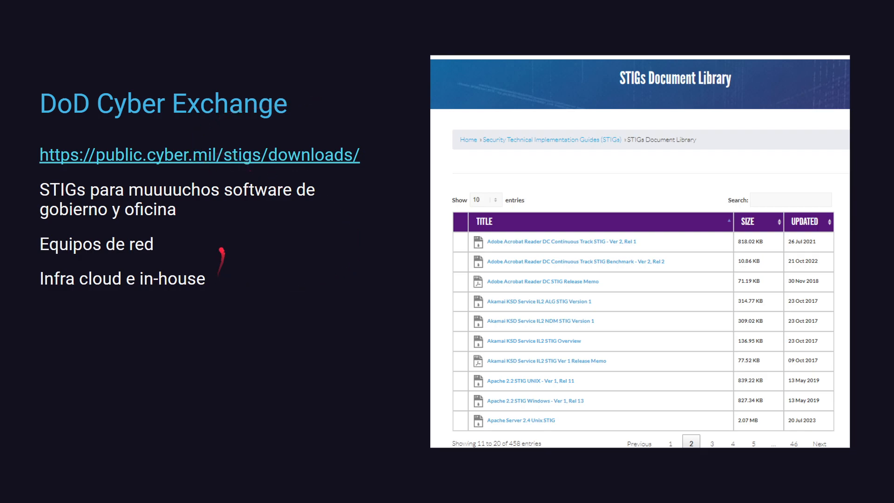
{"action": "mouse_move", "coordinate": [177, 246]}
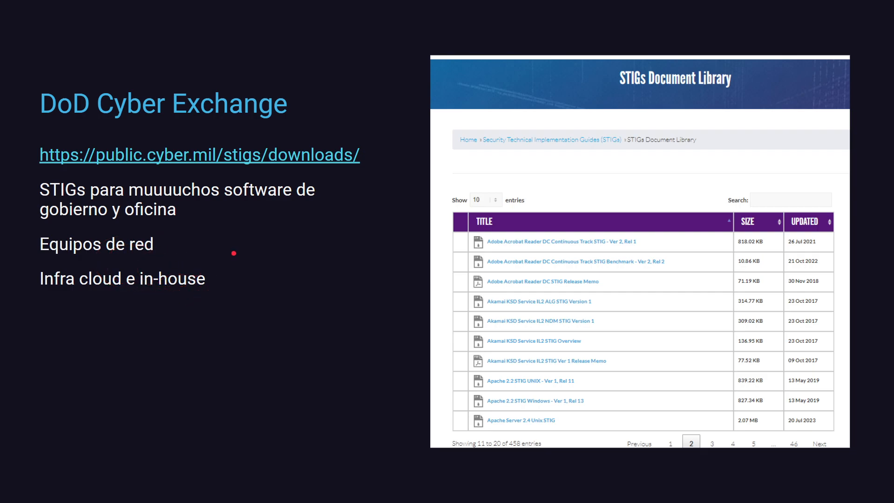
Step: Show the 'Cyber Trackr' slide and point at its web address
{"action": "key", "text": "Right"}
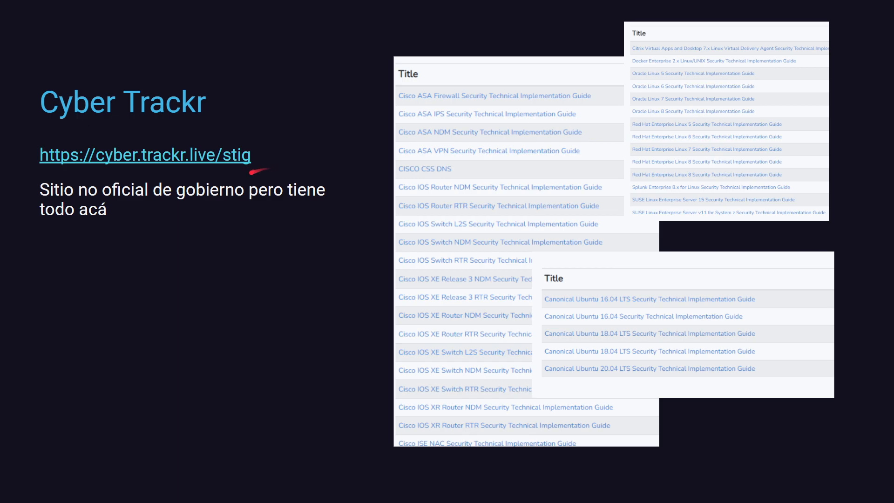
{"action": "mouse_move", "coordinate": [249, 160]}
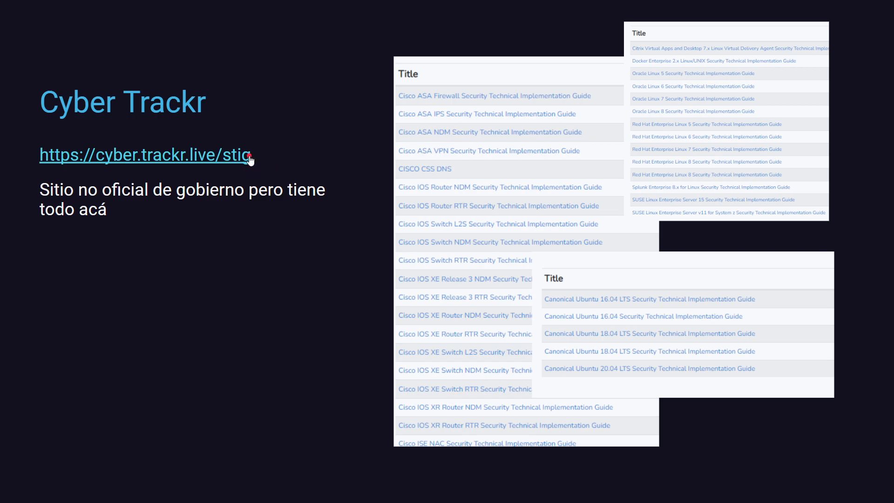
{"action": "left_click_drag", "start_coordinate": [291, 171], "coordinate": [366, 125]}
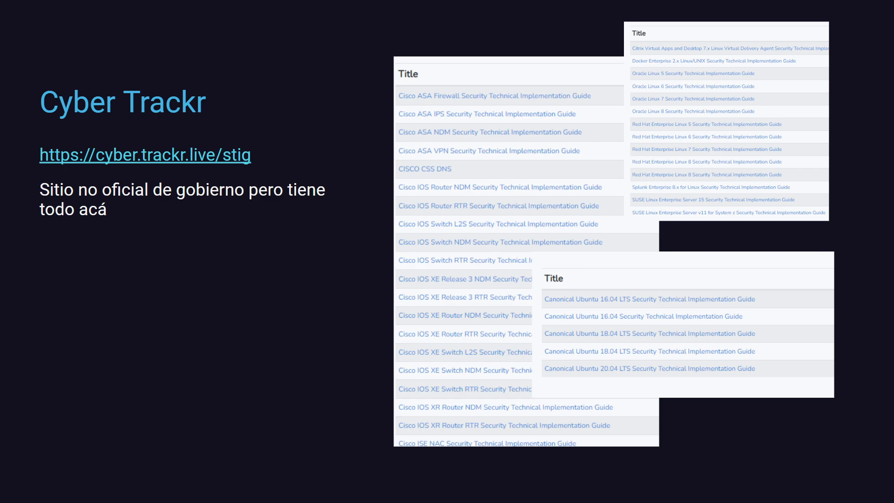
Step: Advance to the STIG bundle contents slide and point at the STIG Viewer download address
{"action": "key", "text": "Right"}
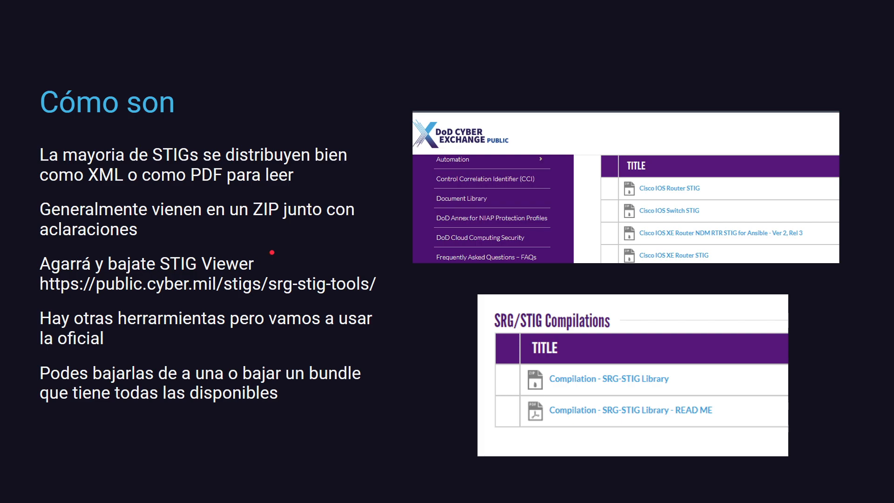
{"action": "mouse_move", "coordinate": [256, 232]}
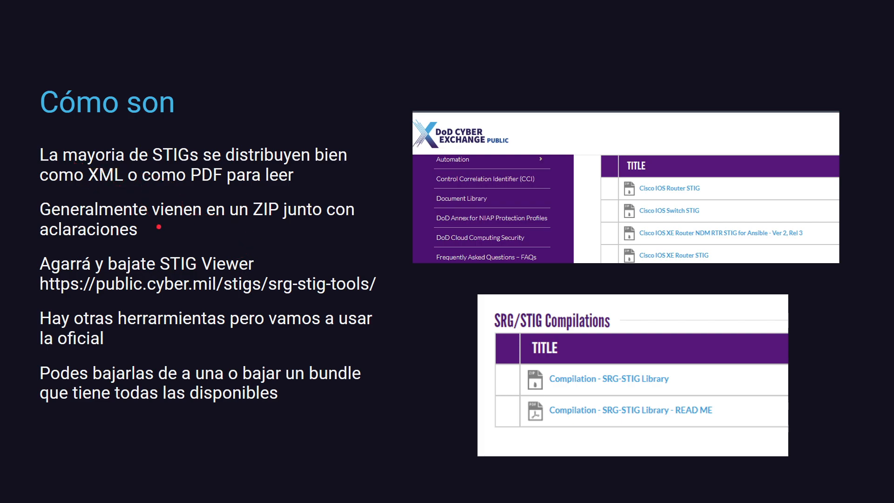
{"action": "left_click_drag", "start_coordinate": [282, 275], "coordinate": [214, 242]}
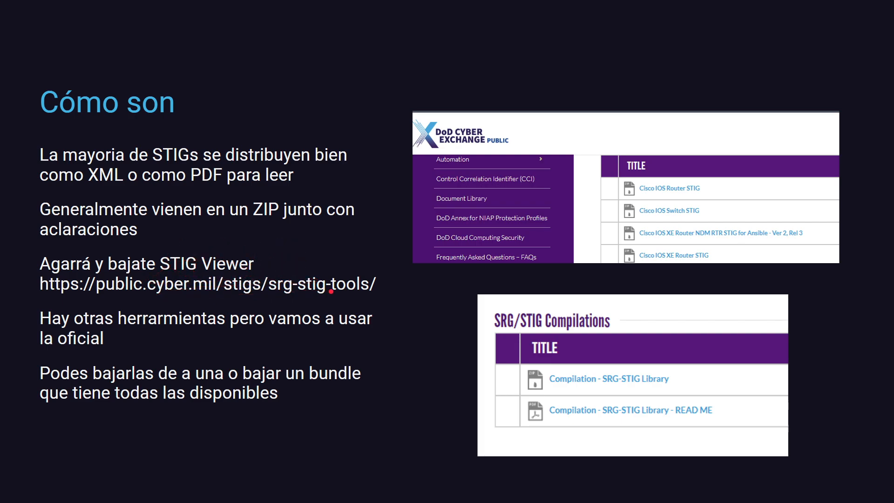
{"action": "mouse_move", "coordinate": [148, 334]}
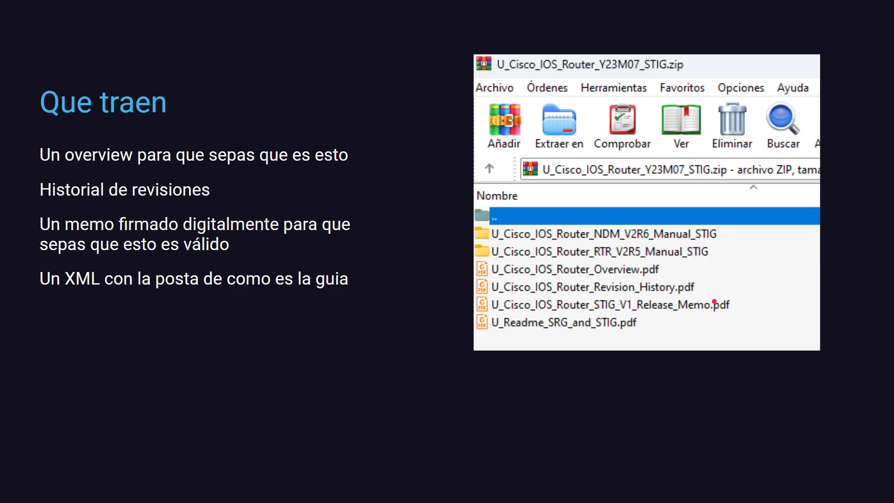
{"action": "mouse_move", "coordinate": [615, 300]}
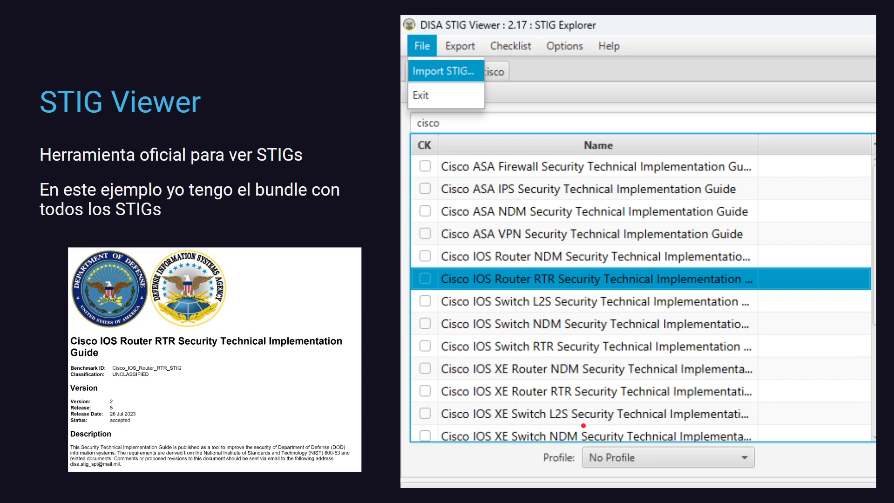
Step: Double-click the slide to move to the STIG Viewer slides
{"action": "double_click", "coordinate": [596, 279]}
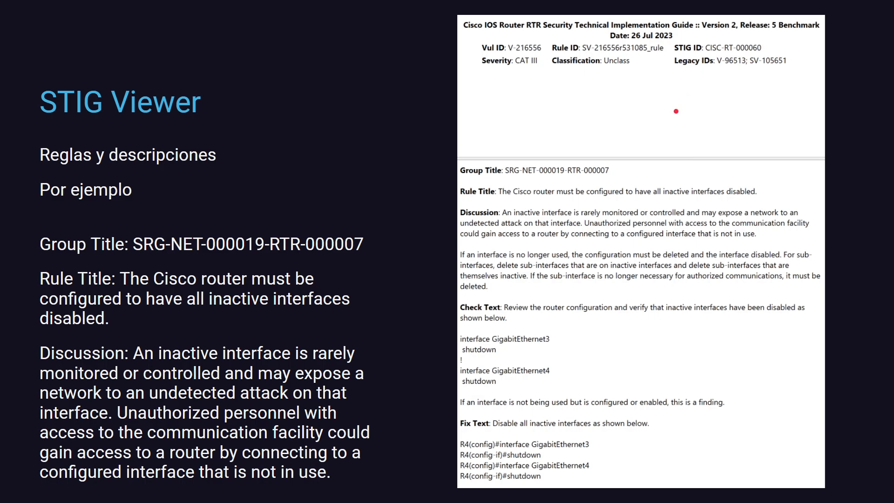
{"action": "mouse_move", "coordinate": [508, 204]}
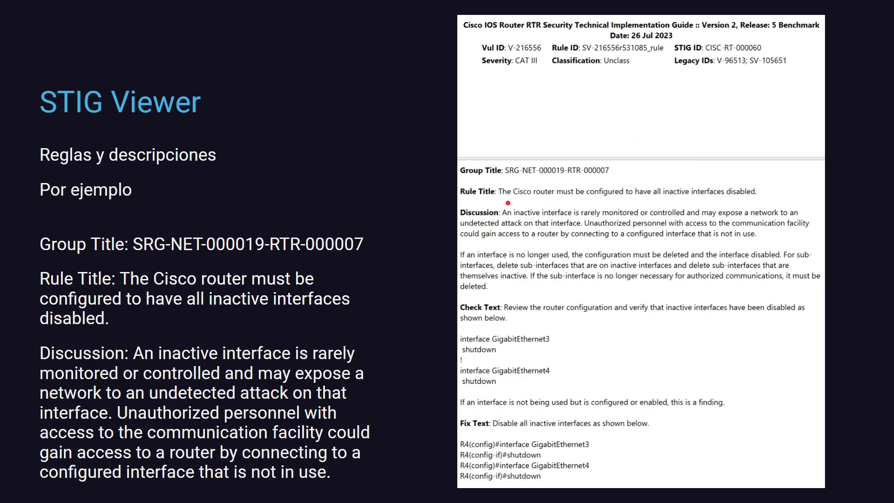
{"action": "mouse_move", "coordinate": [653, 203]}
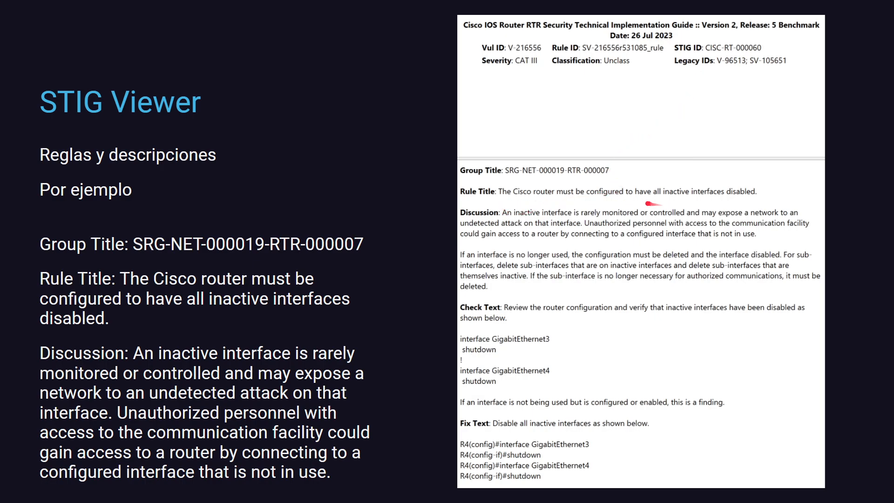
{"action": "mouse_move", "coordinate": [767, 193]}
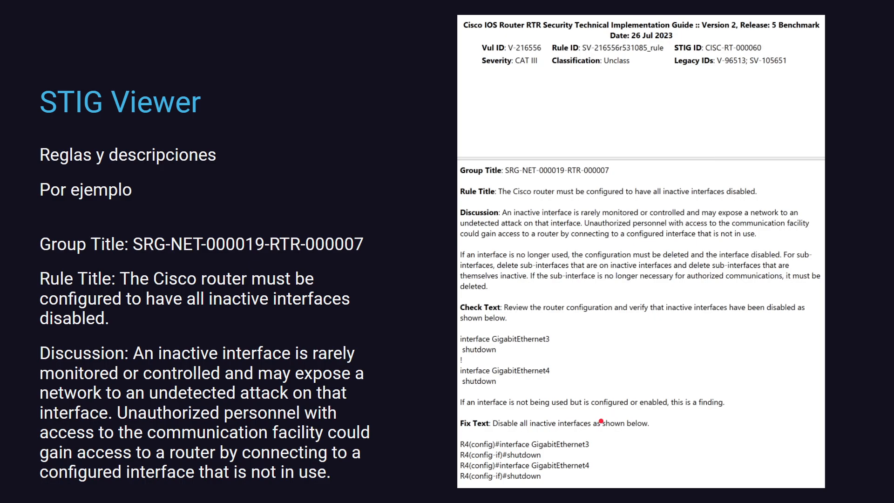
{"action": "mouse_move", "coordinate": [607, 417]}
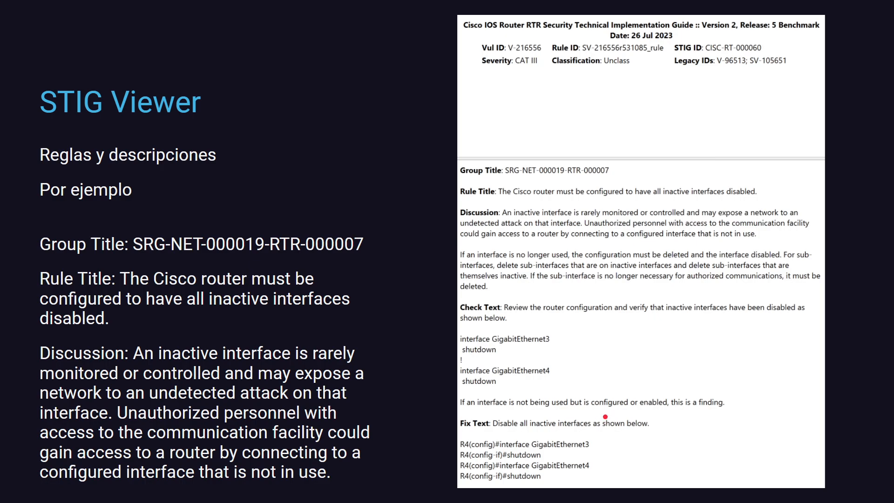
{"action": "mouse_move", "coordinate": [630, 411]}
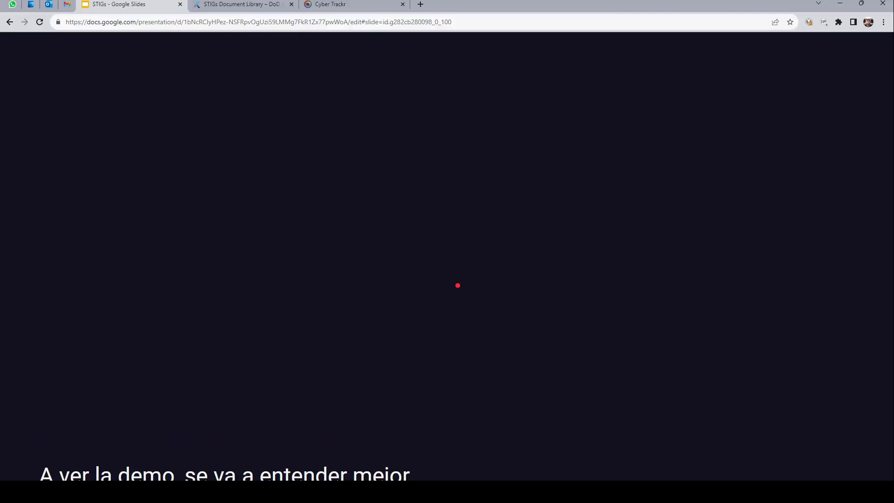
Step: Filter the STIGs Document Library to Network/Perimeter/Wireless, showing 100 entries per page
{"action": "left_click", "coordinate": [239, 5]}
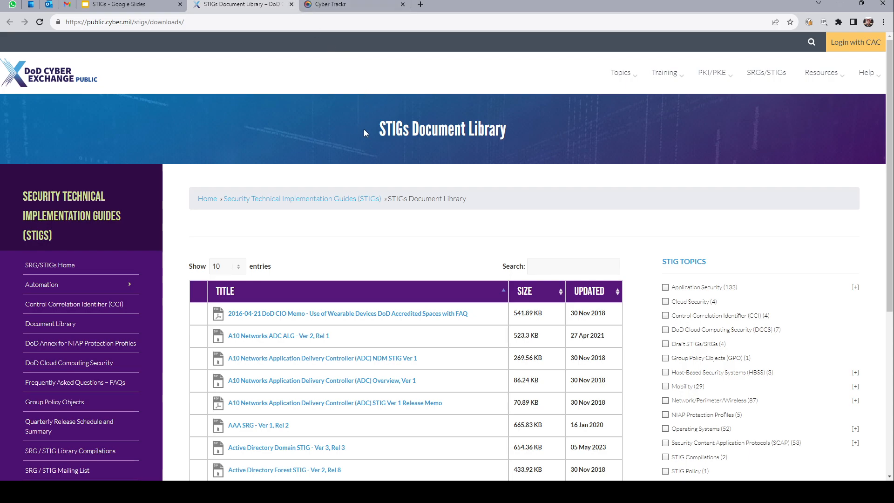
{"action": "mouse_move", "coordinate": [305, 141]}
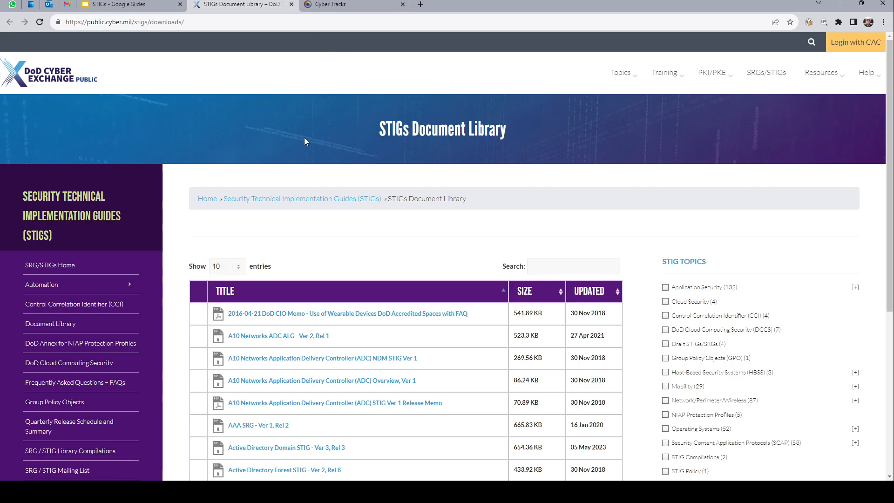
{"action": "left_click", "coordinate": [120, 22]}
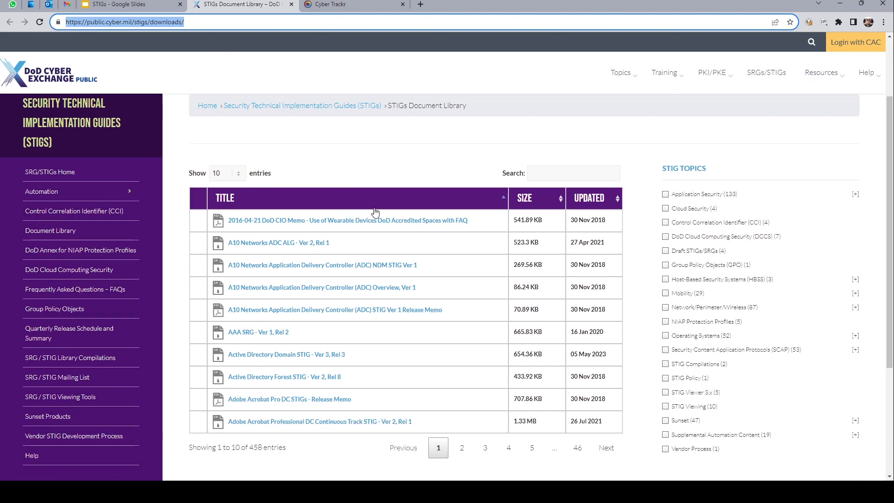
{"action": "scroll", "scroll_direction": "down", "scroll_amount": 3}
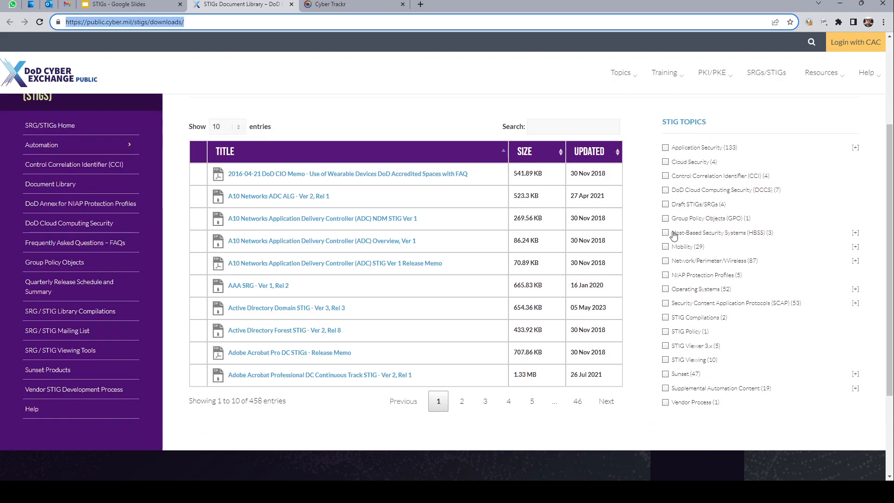
{"action": "left_click", "coordinate": [665, 261]}
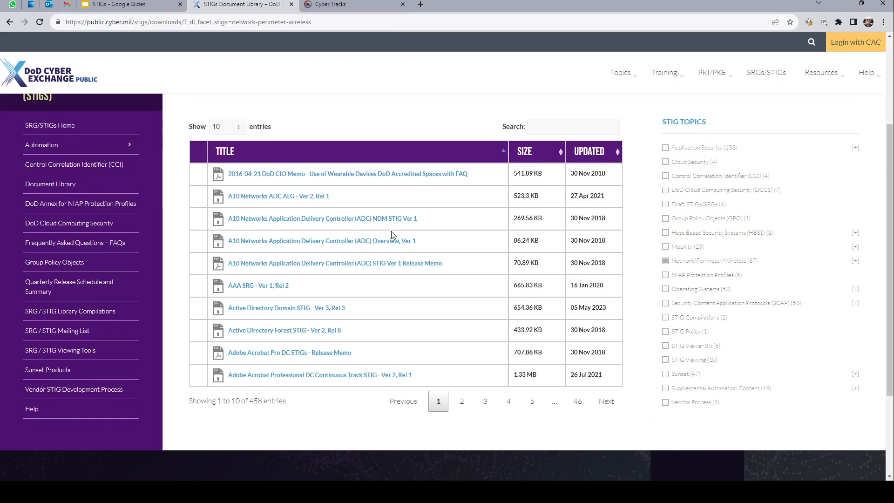
{"action": "mouse_move", "coordinate": [434, 307]}
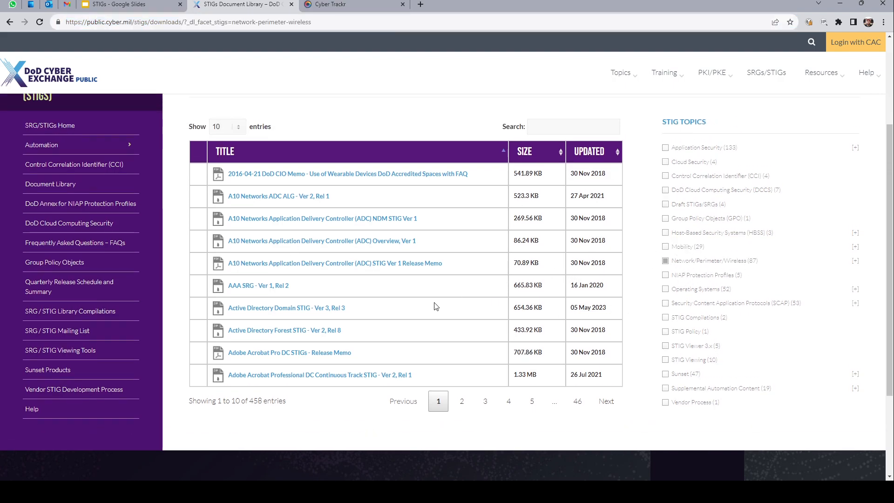
{"action": "mouse_move", "coordinate": [416, 326]}
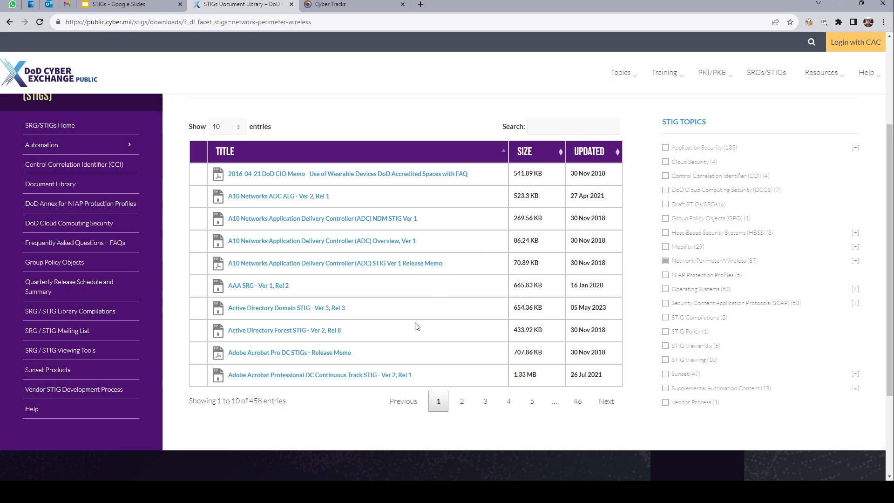
{"action": "left_click", "coordinate": [665, 261]}
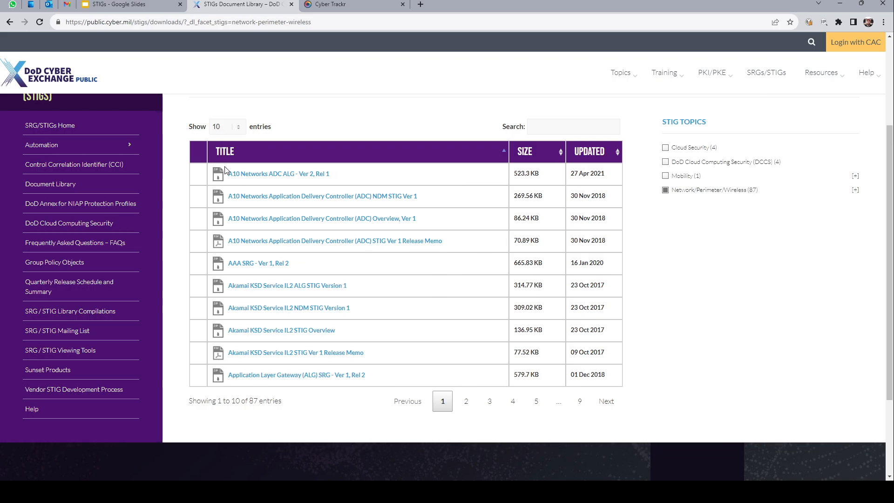
{"action": "left_click", "coordinate": [223, 126]}
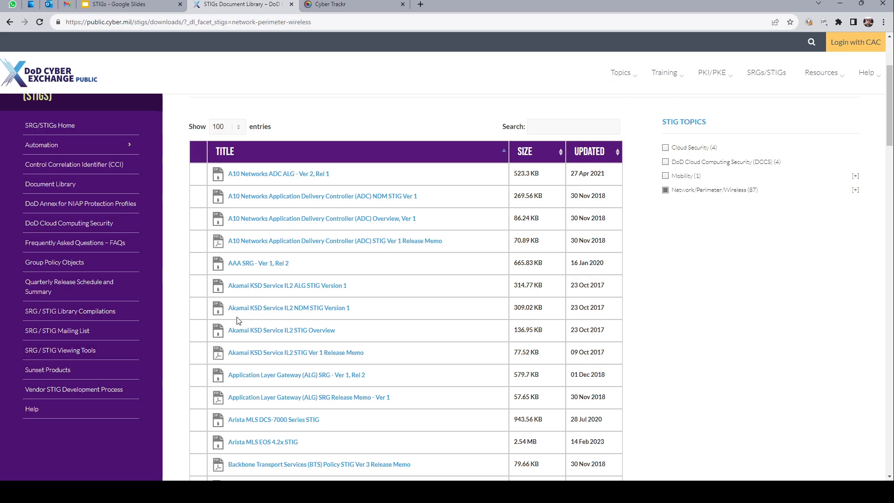
{"action": "mouse_move", "coordinate": [256, 223]}
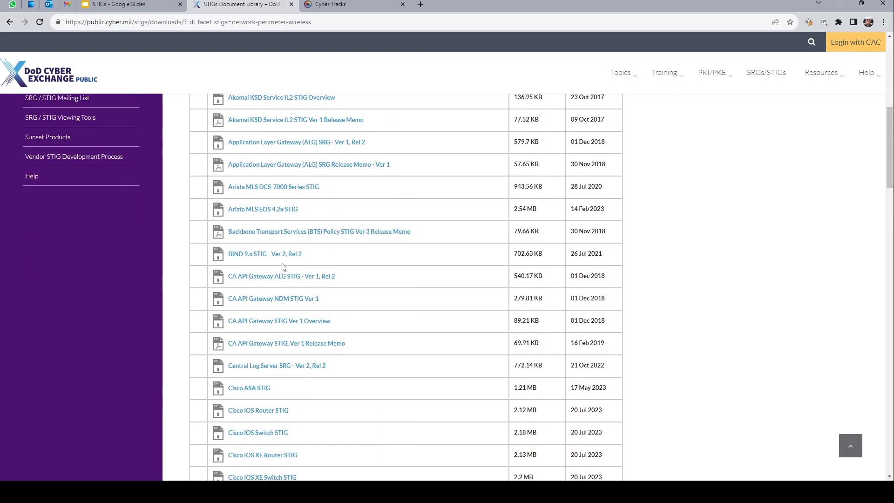
{"action": "mouse_move", "coordinate": [247, 260]}
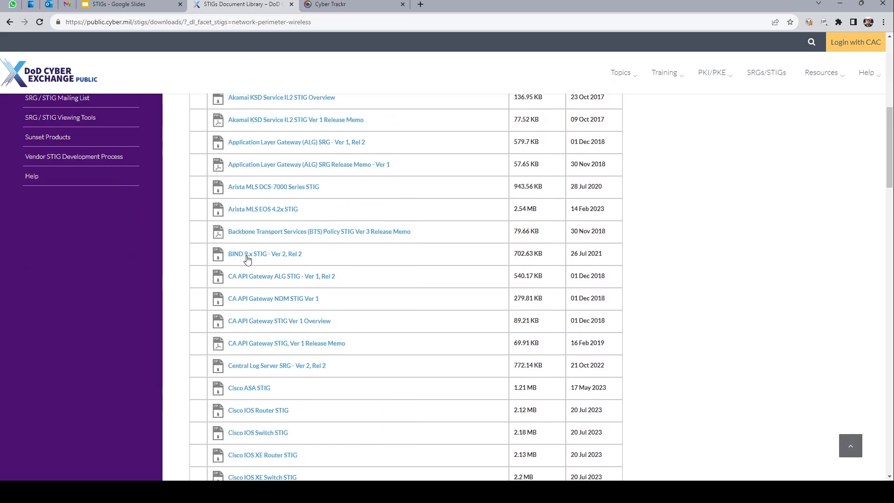
Step: Scroll through the filtered documents, highlighting the Juniper Router STIG title
{"action": "scroll", "scroll_direction": "down", "scroll_amount": 3}
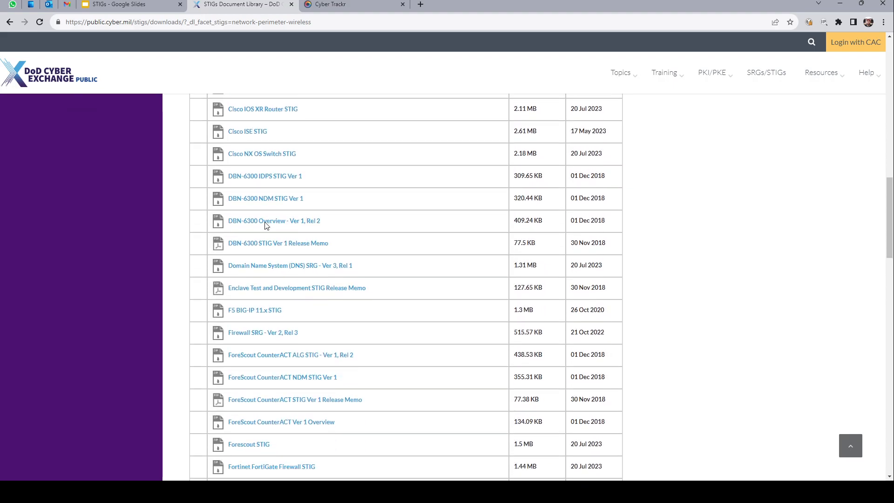
{"action": "scroll", "scroll_direction": "down", "scroll_amount": 3}
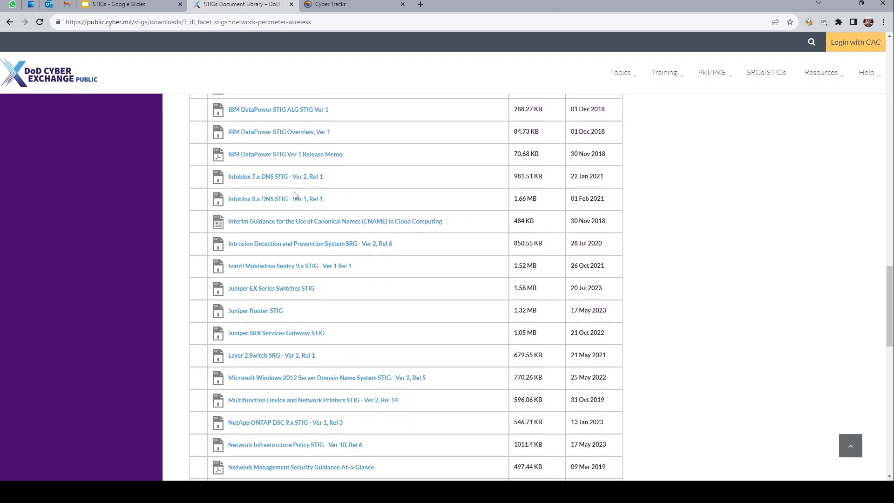
{"action": "double_click", "coordinate": [254, 354]}
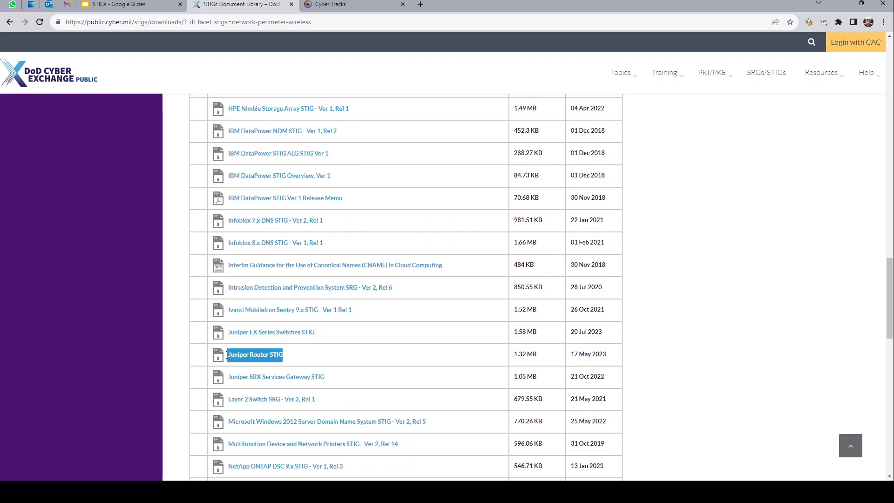
{"action": "scroll", "scroll_direction": "down", "scroll_amount": 3}
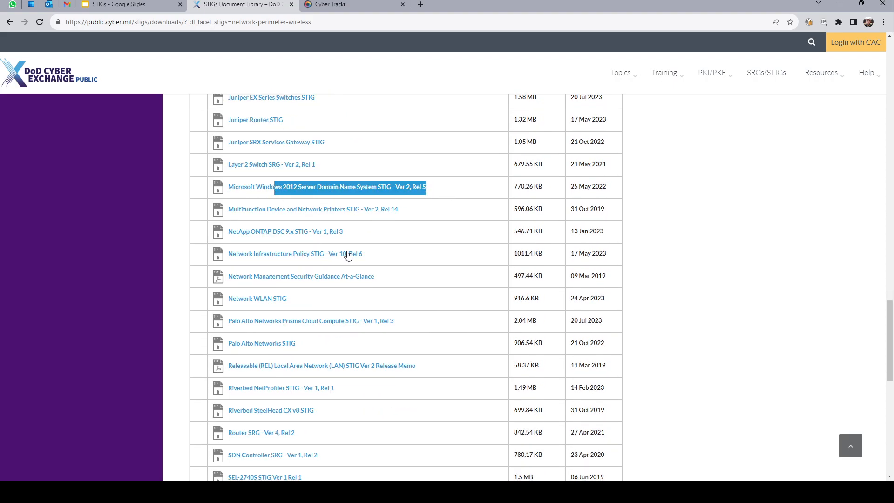
{"action": "scroll", "scroll_direction": "down", "scroll_amount": 3}
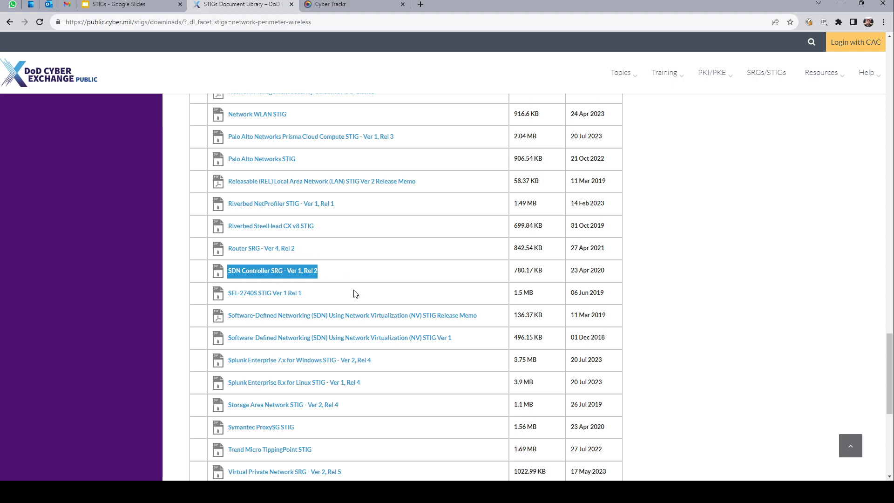
{"action": "scroll", "scroll_direction": "down", "scroll_amount": 3}
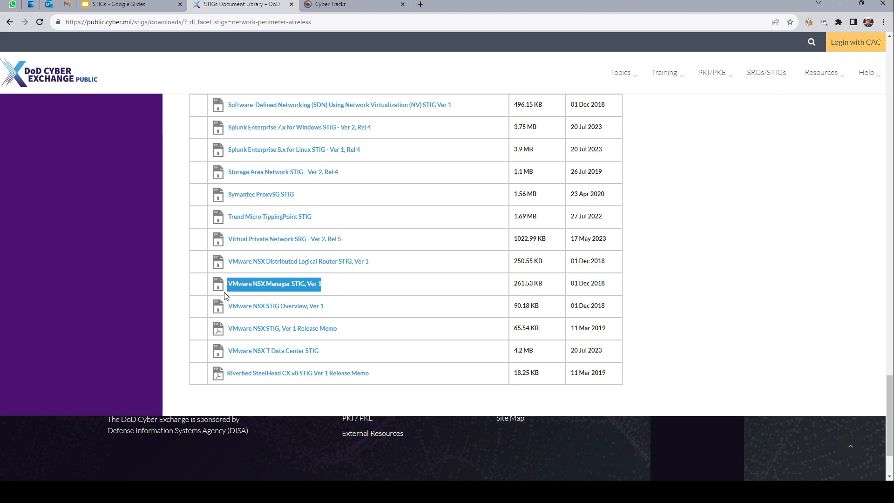
{"action": "scroll", "scroll_direction": "up", "scroll_amount": 3}
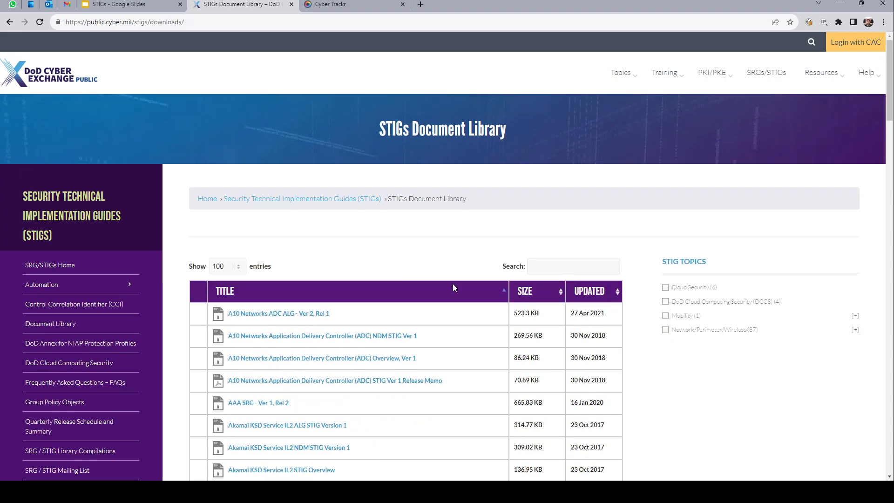
{"action": "mouse_move", "coordinate": [749, 330]}
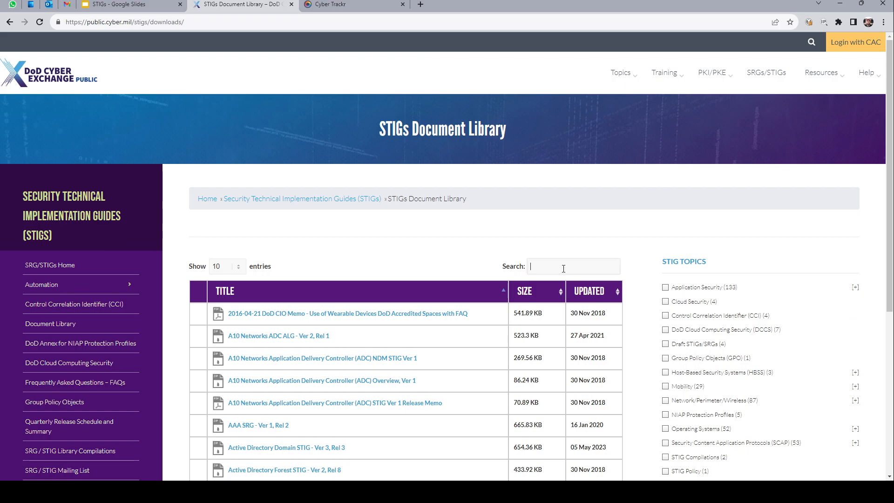
Step: Search the library for 'linux' and then Ubuntu to list Ubuntu STIGs and SCC packages
{"action": "type", "text": "linm"}
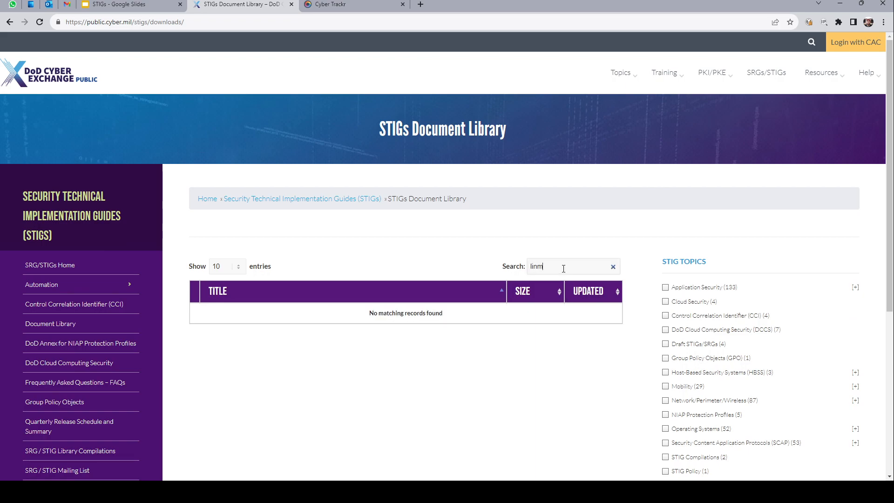
{"action": "type", "text": "linix"}
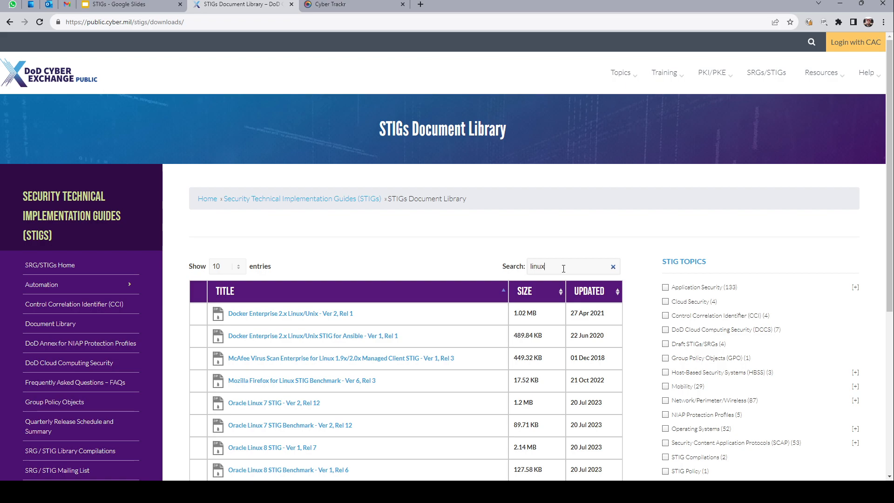
{"action": "scroll", "scroll_direction": "down", "scroll_amount": 3}
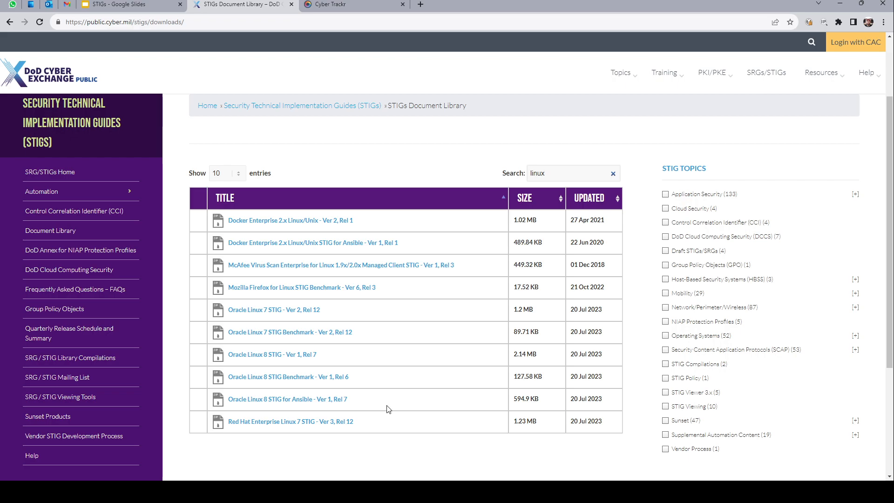
{"action": "mouse_move", "coordinate": [351, 422]}
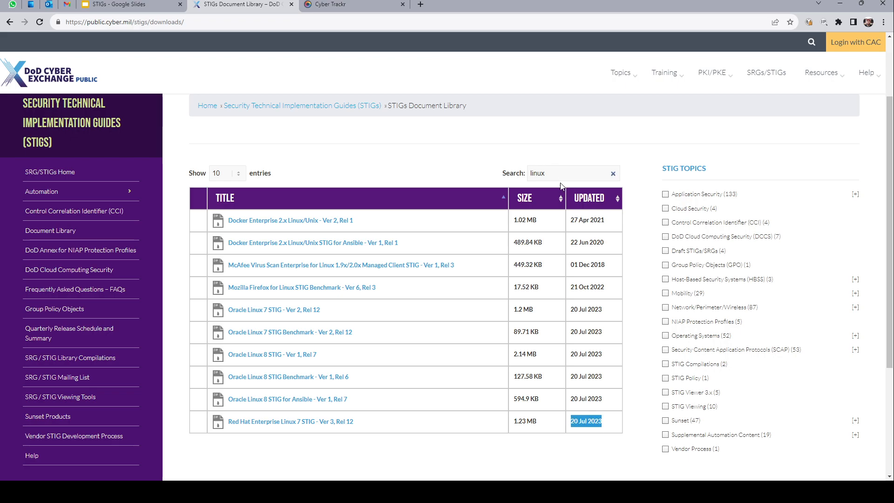
{"action": "type", "text": "u"}
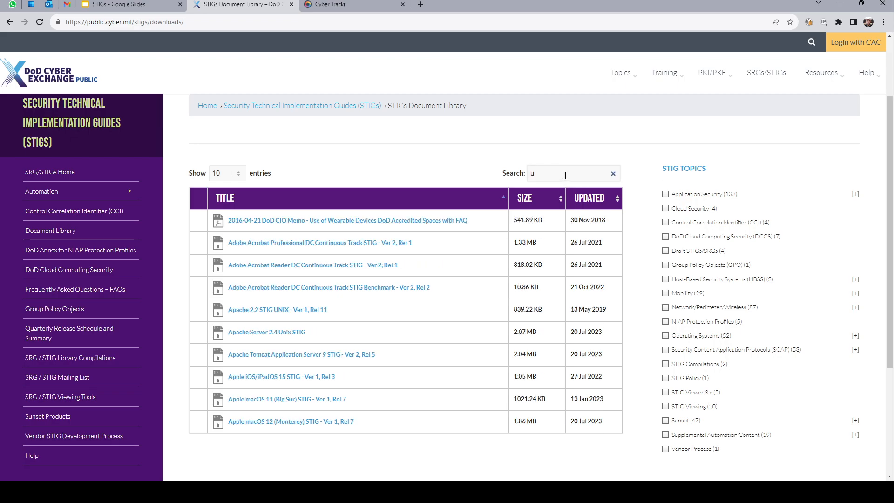
{"action": "type", "text": "de"}
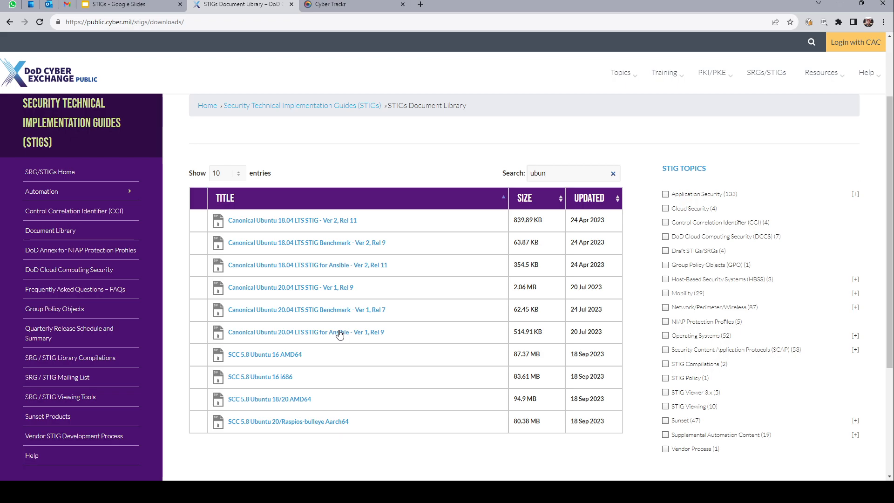
{"action": "mouse_move", "coordinate": [60, 396]}
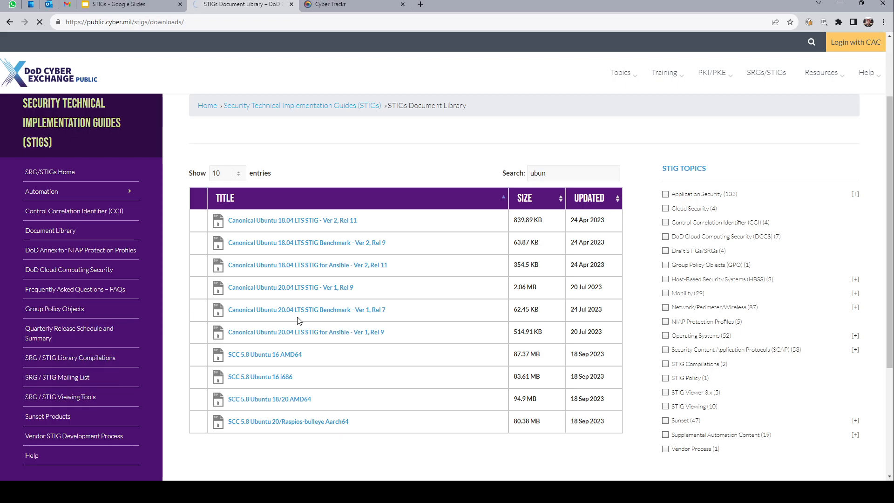
Step: Open SRG / STIG Library Compilations and scroll to the 300.35 MB compilation table
{"action": "left_click", "coordinate": [69, 358]}
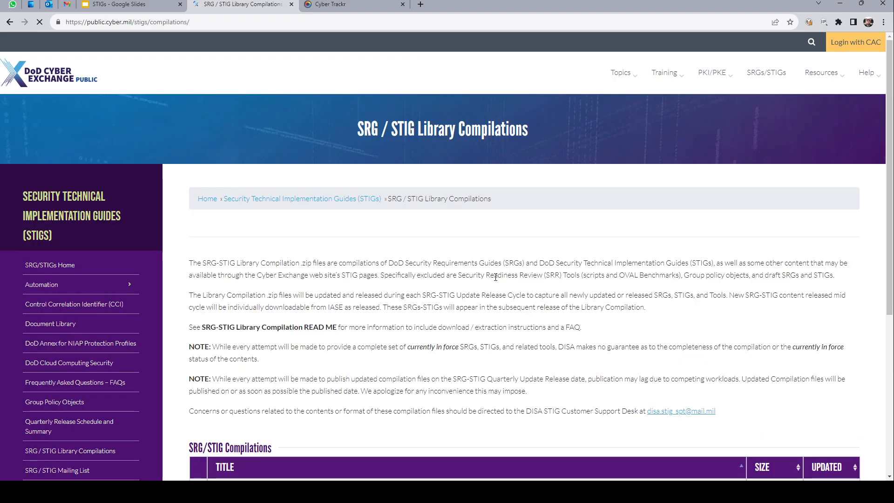
{"action": "scroll", "scroll_direction": "down", "scroll_amount": 3}
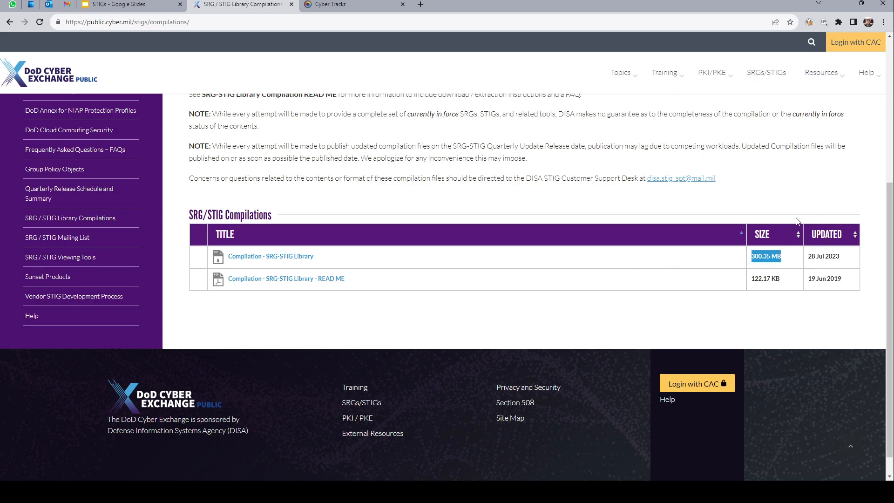
{"action": "left_click", "coordinate": [61, 257]}
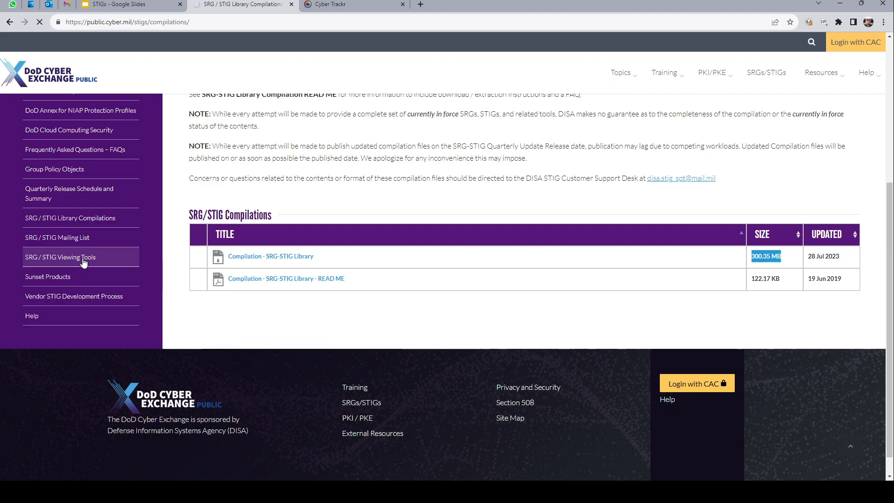
Step: Open the SRG / STIG Viewing Tools page and scroll to the STIG Viewer 3.x Beta downloads
{"action": "left_click", "coordinate": [60, 257]}
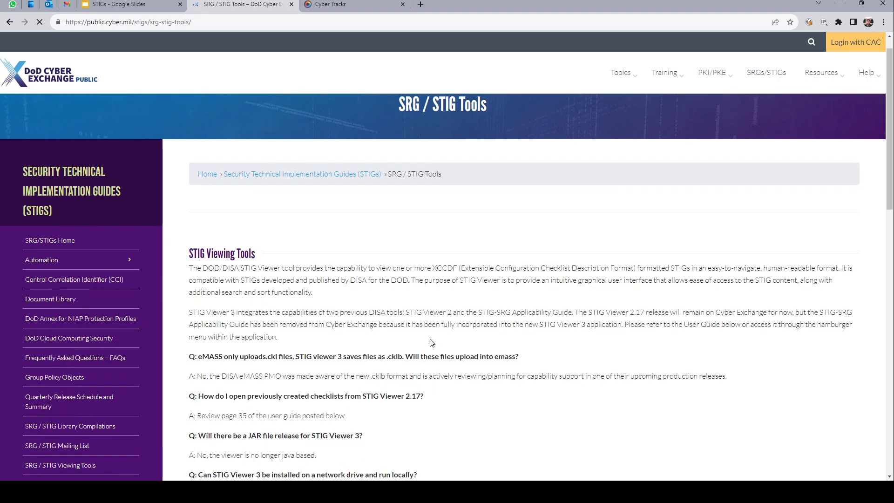
{"action": "scroll", "scroll_direction": "down", "scroll_amount": 3}
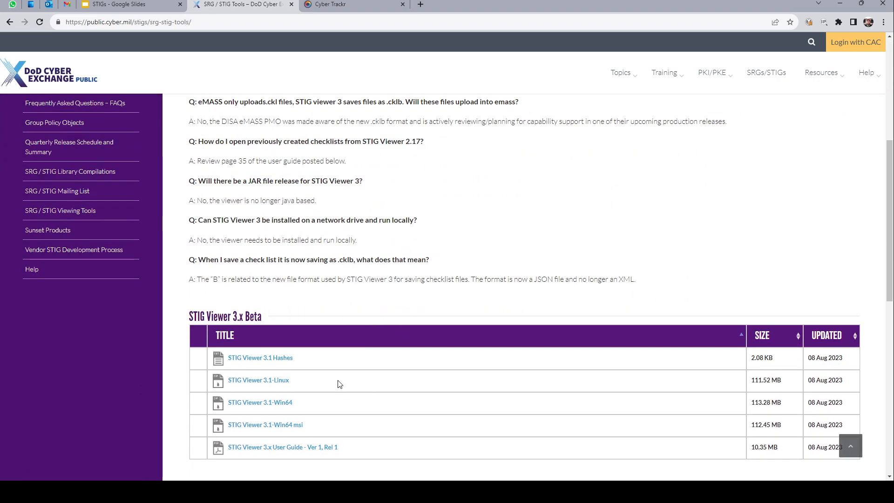
{"action": "mouse_move", "coordinate": [321, 431]}
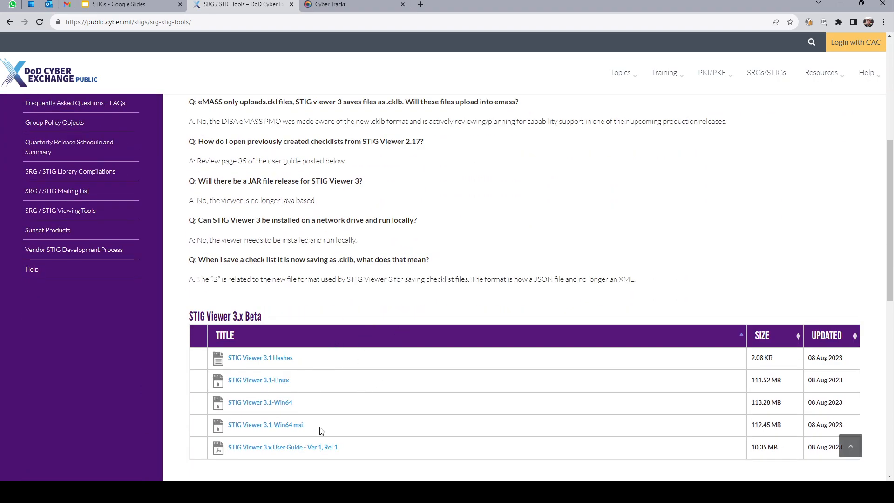
{"action": "mouse_move", "coordinate": [279, 409]}
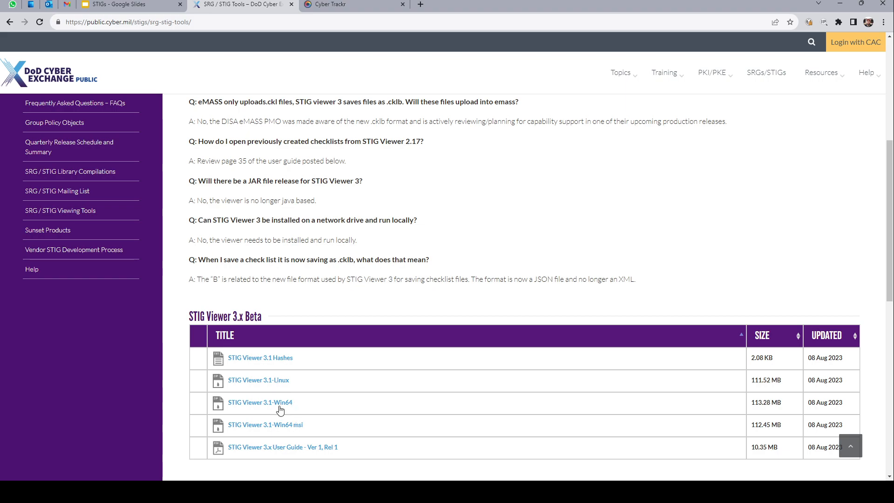
{"action": "mouse_move", "coordinate": [412, 414]}
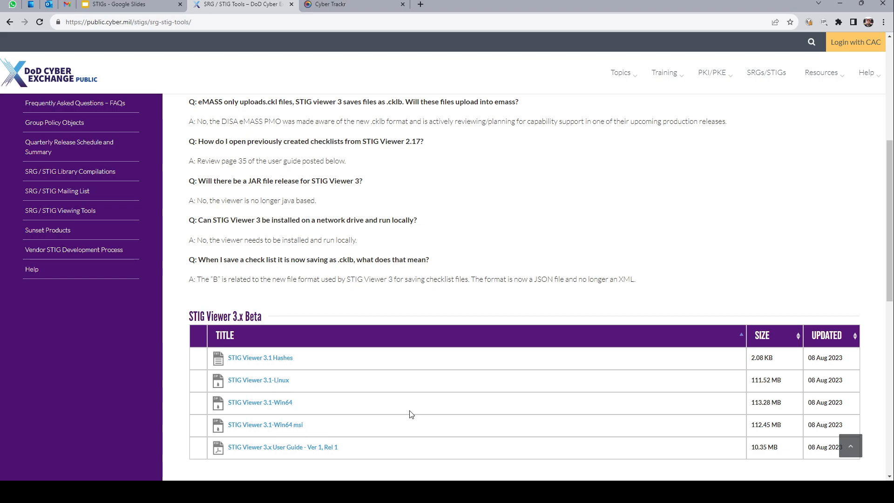
{"action": "scroll", "scroll_direction": "down", "scroll_amount": 3}
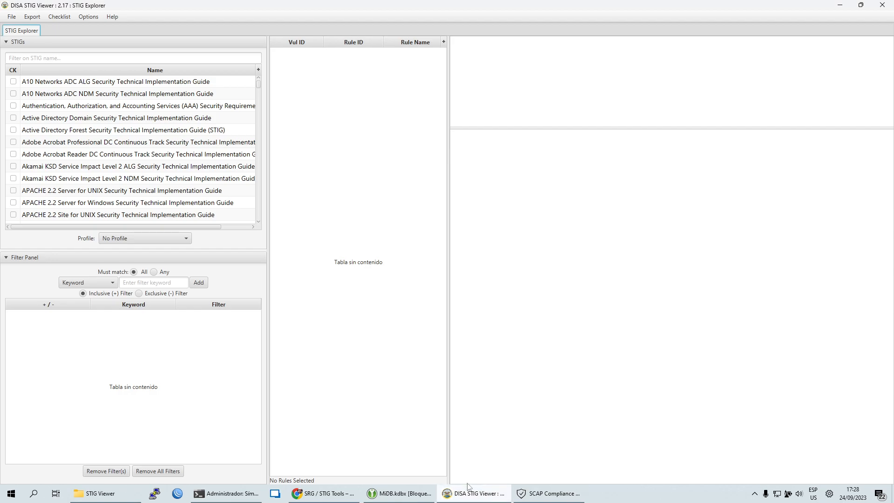
{"action": "mouse_move", "coordinate": [549, 493]}
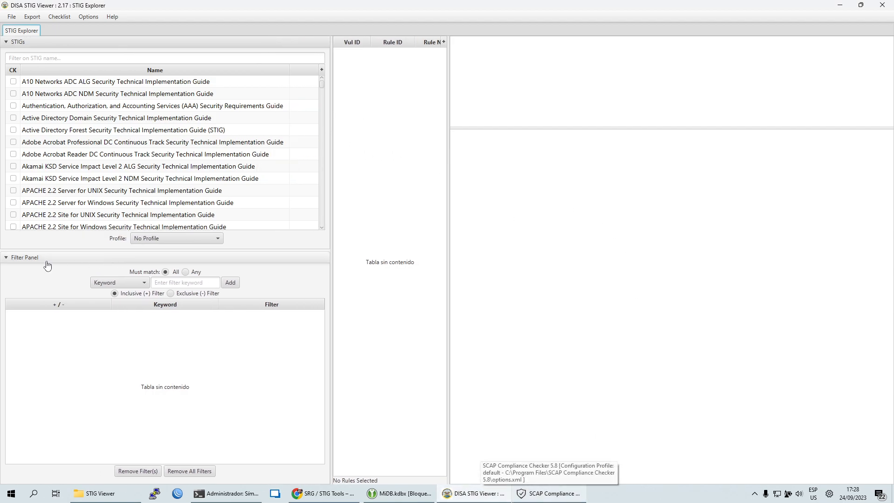
Step: Collapse the Filter Panel, cancel an Import STIG dialog, and browse the enlarged STIG list
{"action": "left_click", "coordinate": [10, 15]}
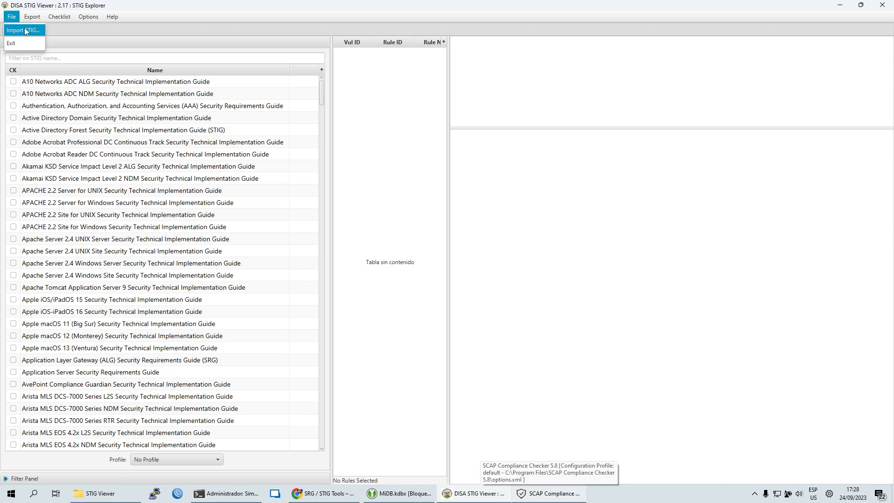
{"action": "left_click", "coordinate": [272, 122]}
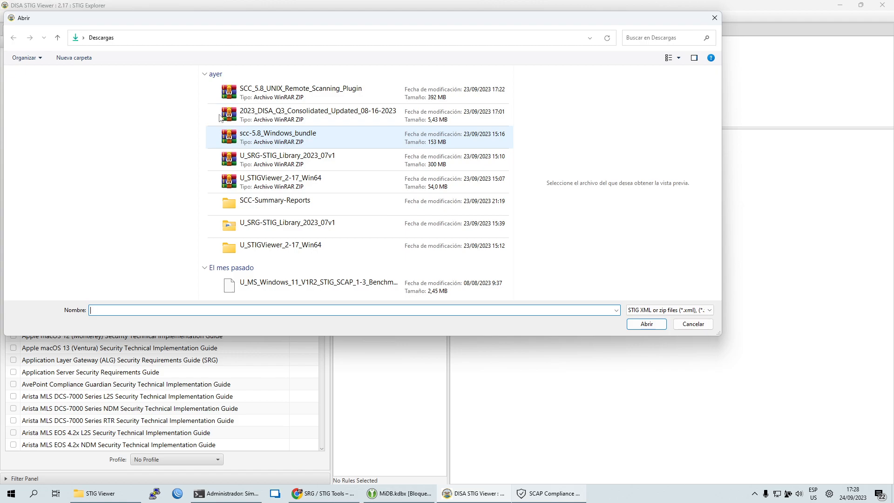
{"action": "left_click", "coordinate": [285, 160]}
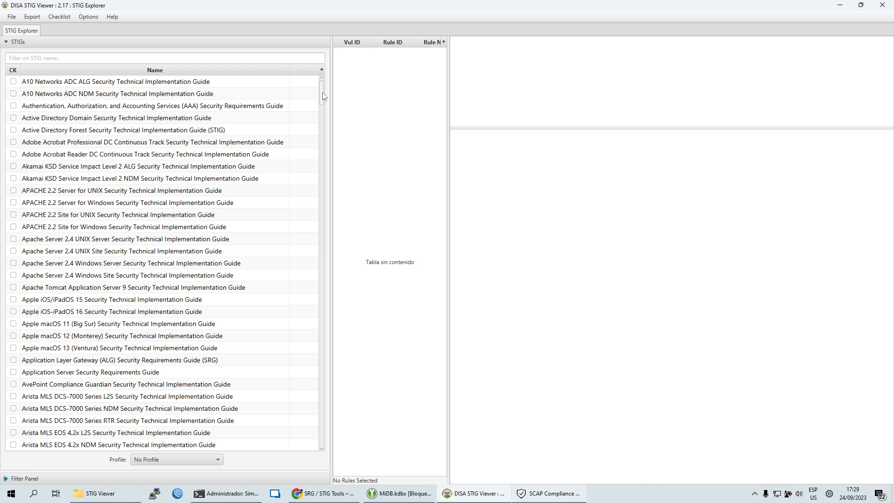
{"action": "scroll", "scroll_direction": "down", "scroll_amount": 3}
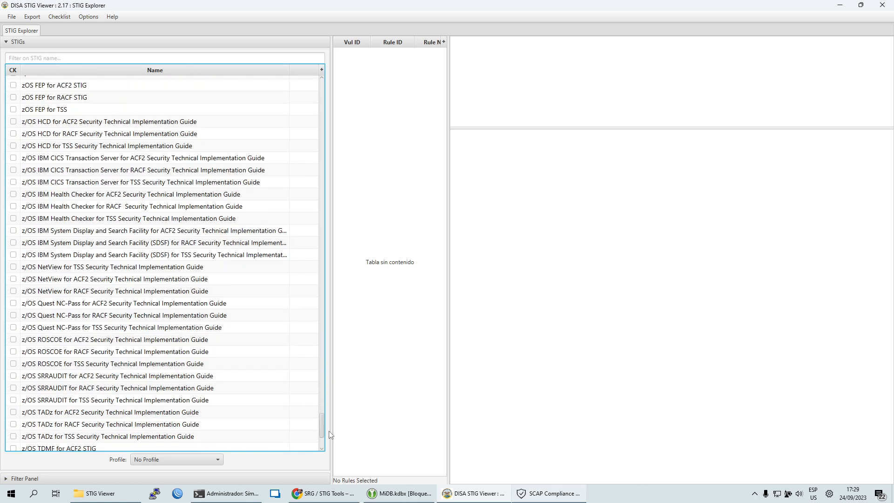
{"action": "scroll", "scroll_direction": "down", "scroll_amount": 3}
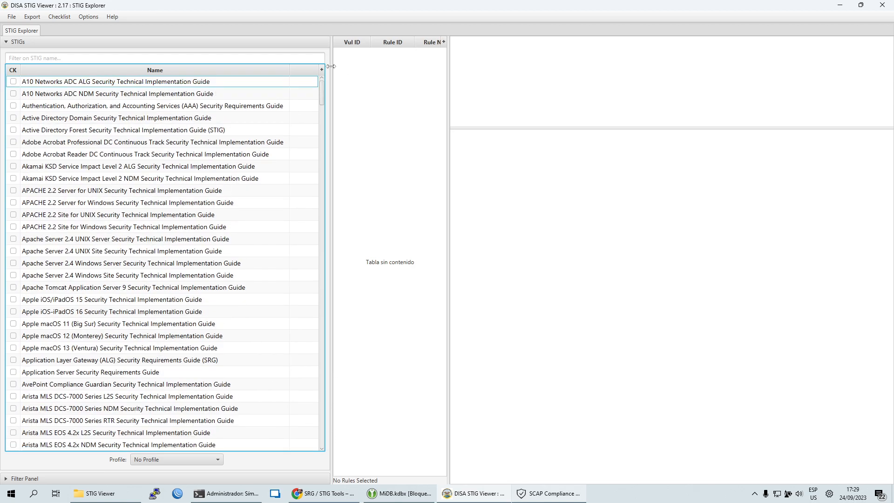
Step: Filter guides by 'cisco', load Cisco IOS Router NDM, and highlight the http secure-server check text
{"action": "left_click", "coordinate": [165, 58]}
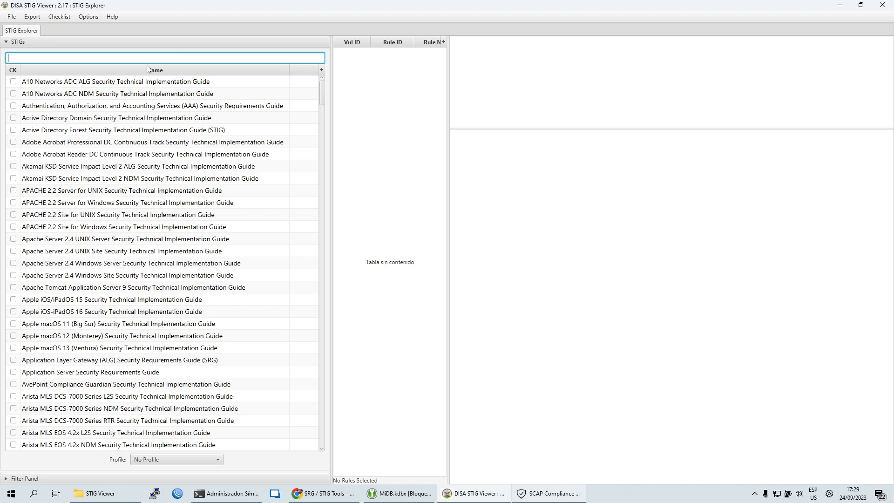
{"action": "type", "text": "cisco"}
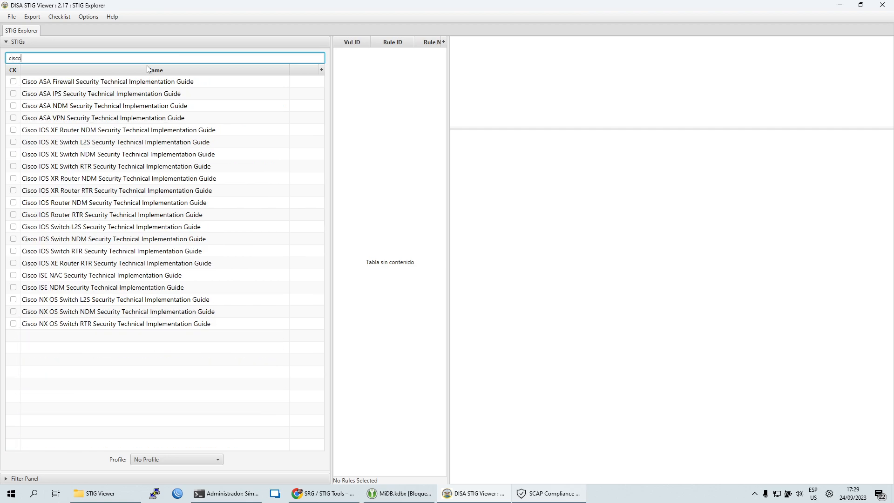
{"action": "mouse_move", "coordinate": [26, 249]}
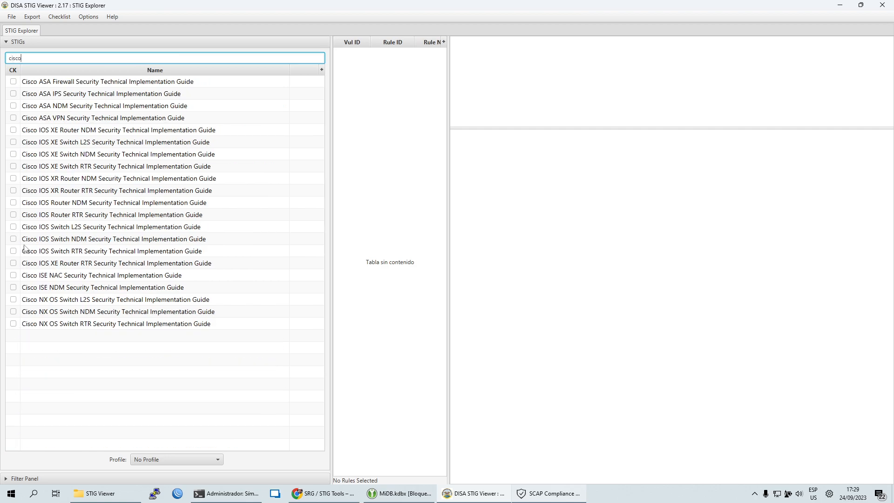
{"action": "mouse_move", "coordinate": [29, 229]}
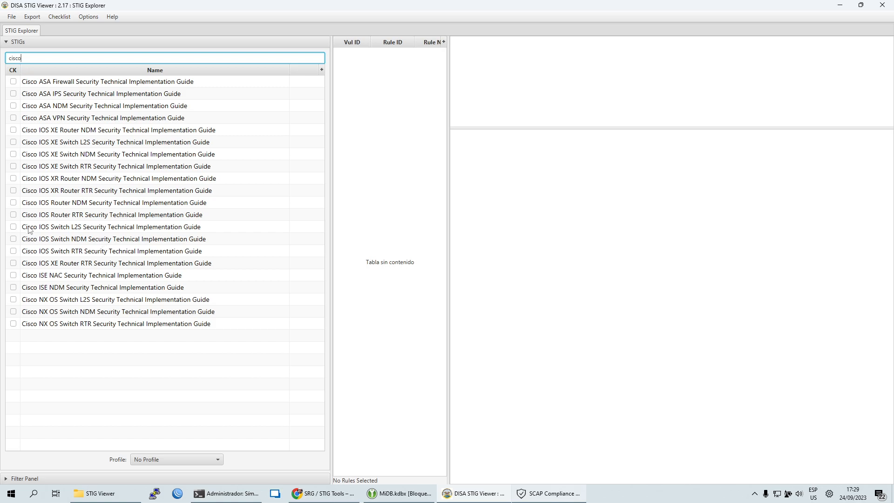
{"action": "left_click", "coordinate": [113, 203]}
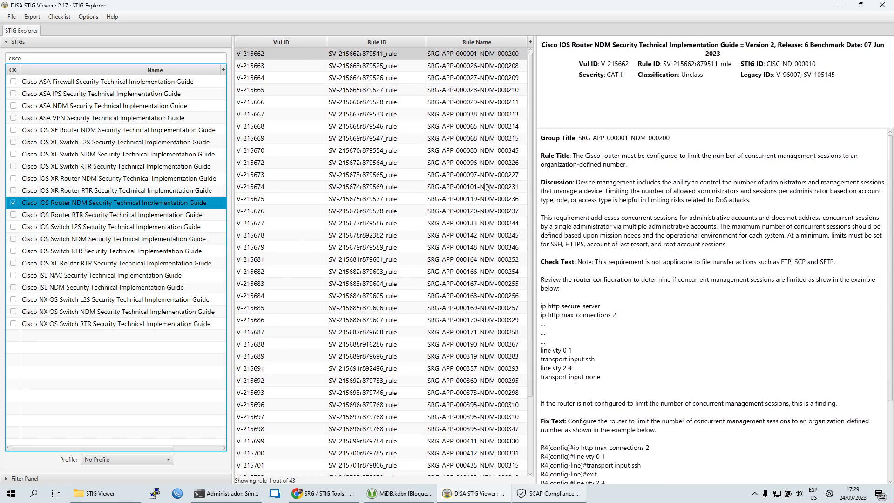
{"action": "mouse_move", "coordinate": [358, 156]}
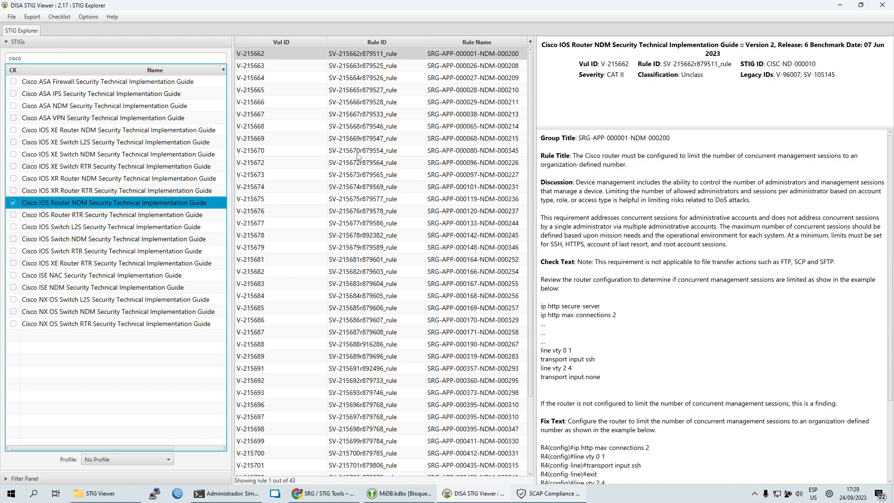
{"action": "mouse_move", "coordinate": [352, 162]}
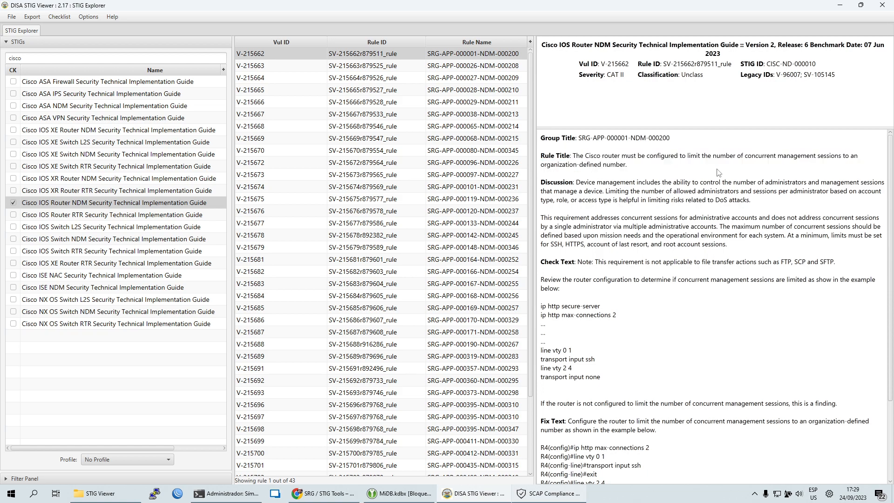
{"action": "left_click_drag", "start_coordinate": [678, 155], "coordinate": [832, 156]}
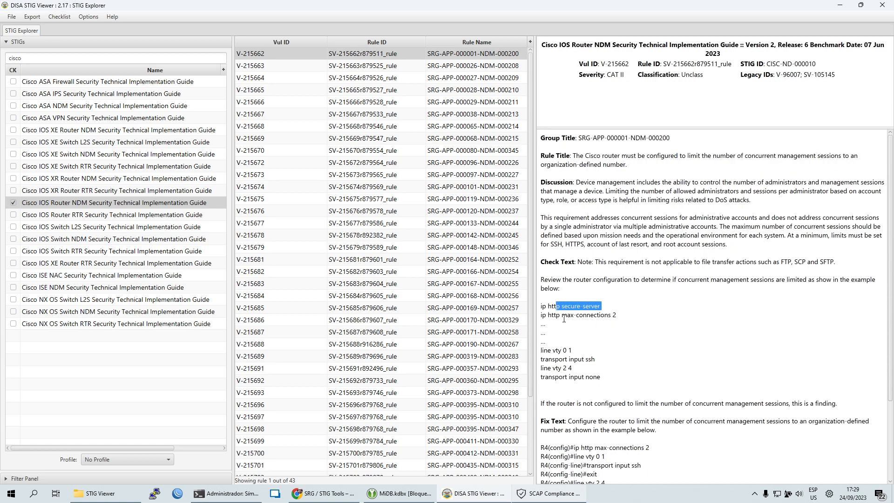
{"action": "scroll", "scroll_direction": "down", "scroll_amount": 3}
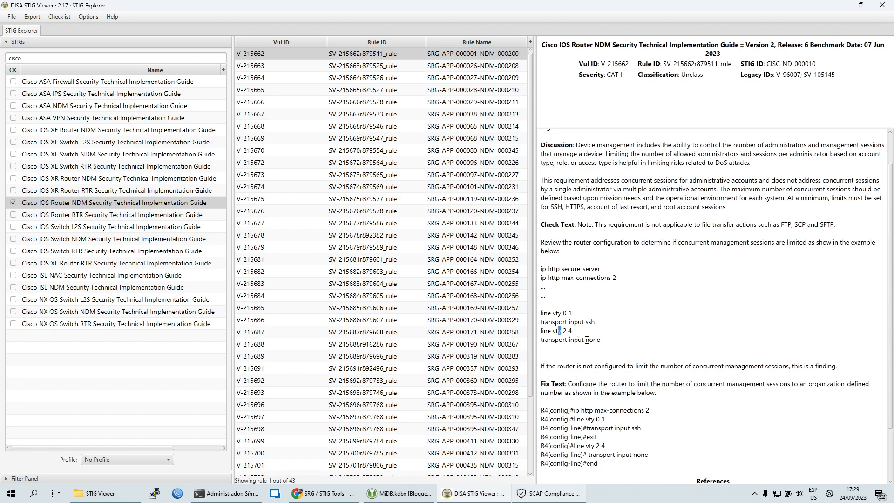
{"action": "left_click_drag", "start_coordinate": [564, 331], "coordinate": [605, 340]}
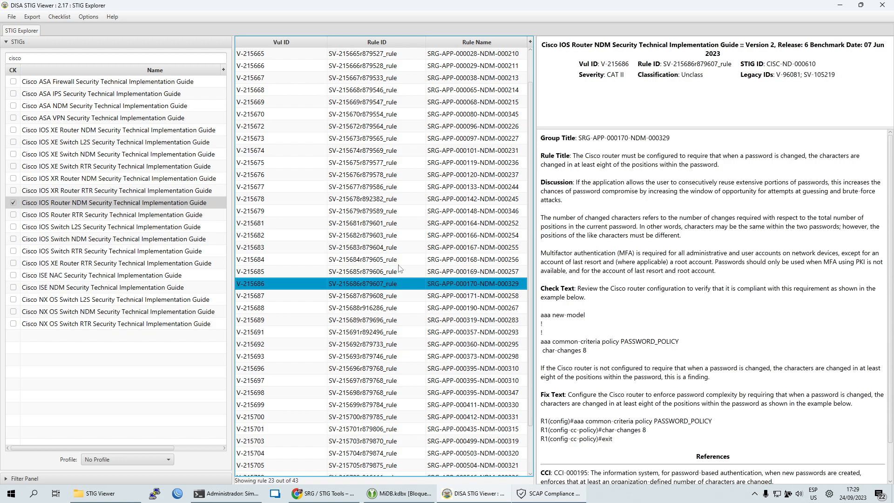
Step: Read rules V-215685, V-215679, V-215675, V-215703, V-215699 and the account removal auditing rule
{"action": "left_click", "coordinate": [280, 271]}
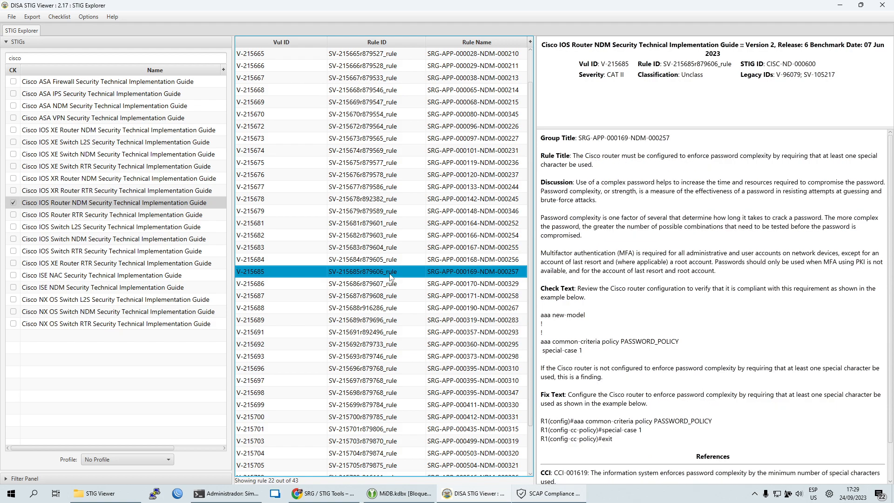
{"action": "left_click", "coordinate": [249, 211]}
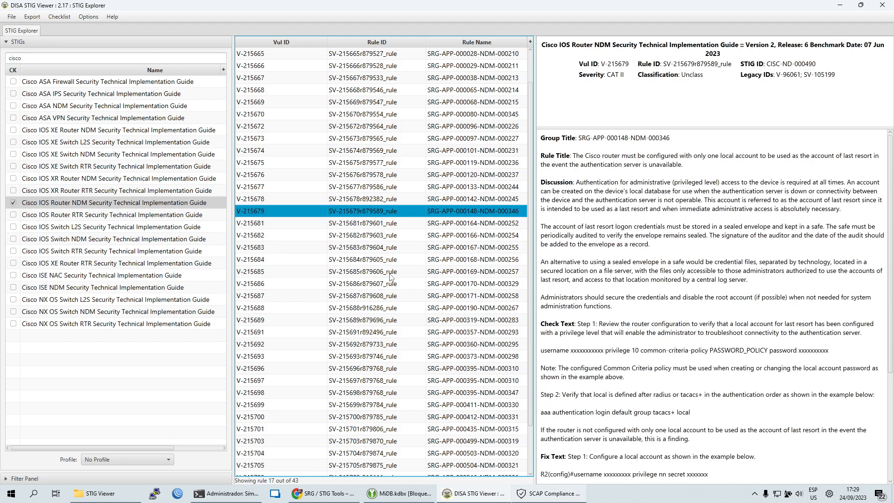
{"action": "left_click", "coordinate": [268, 163]}
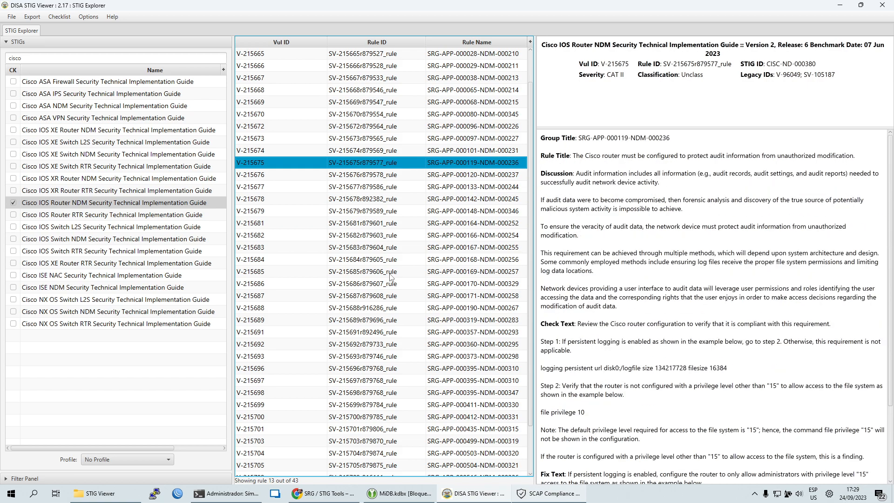
{"action": "left_click", "coordinate": [279, 138]}
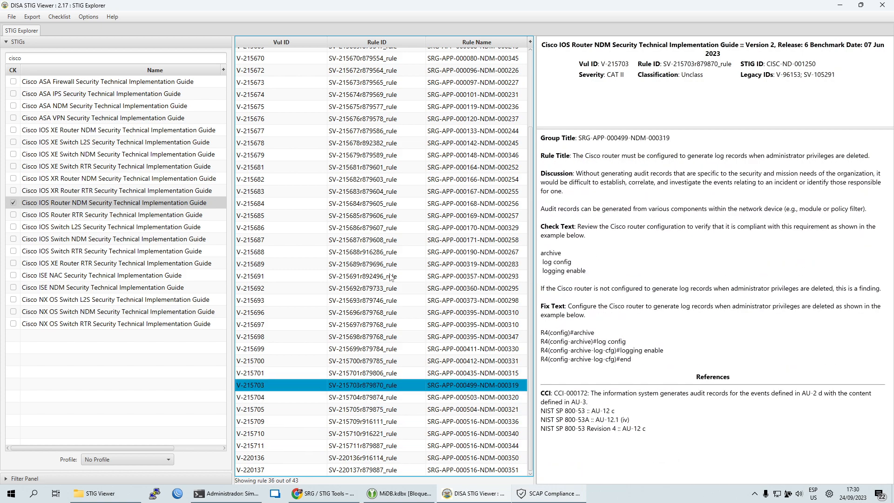
{"action": "left_click", "coordinate": [361, 360]}
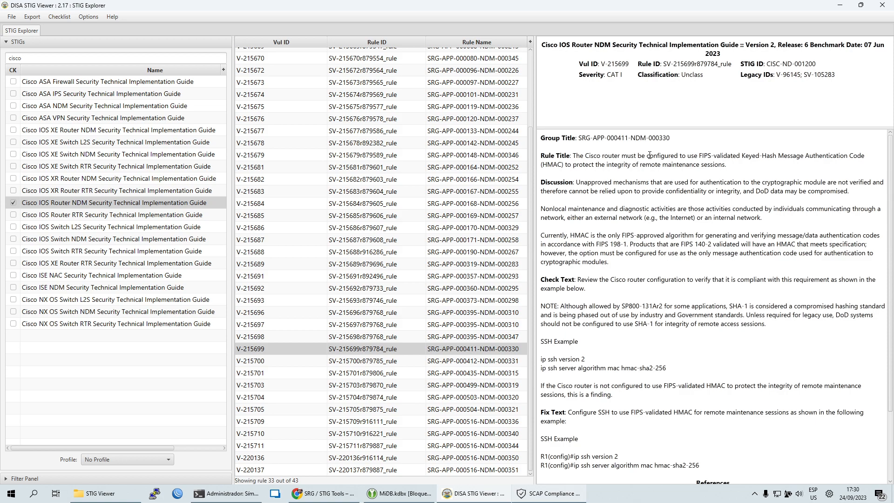
{"action": "double_click", "coordinate": [707, 155]}
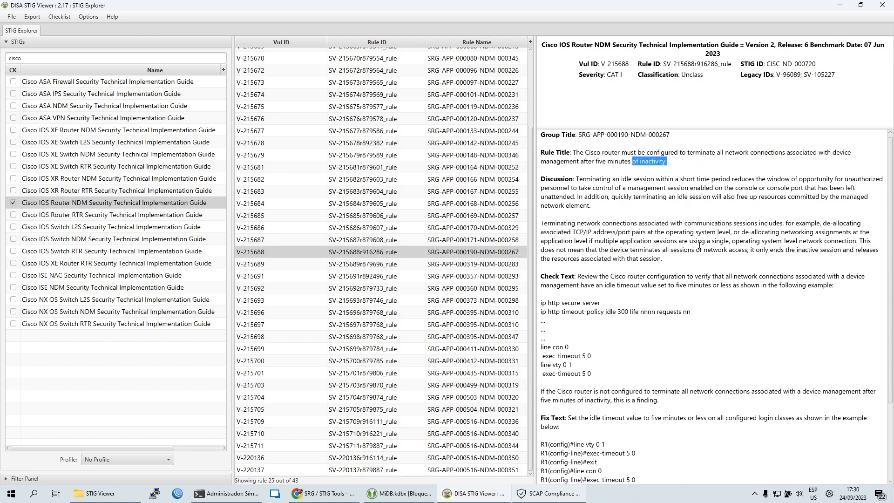
{"action": "scroll", "scroll_direction": "down", "scroll_amount": 3}
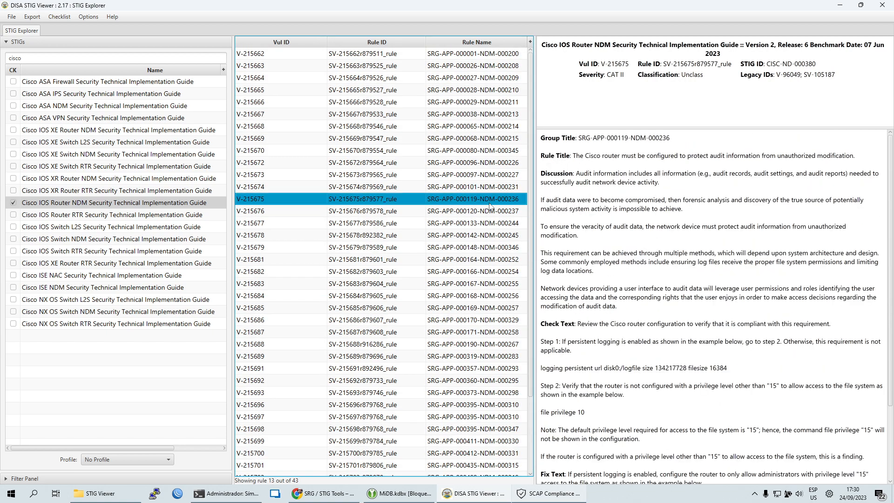
{"action": "left_click", "coordinate": [280, 102]}
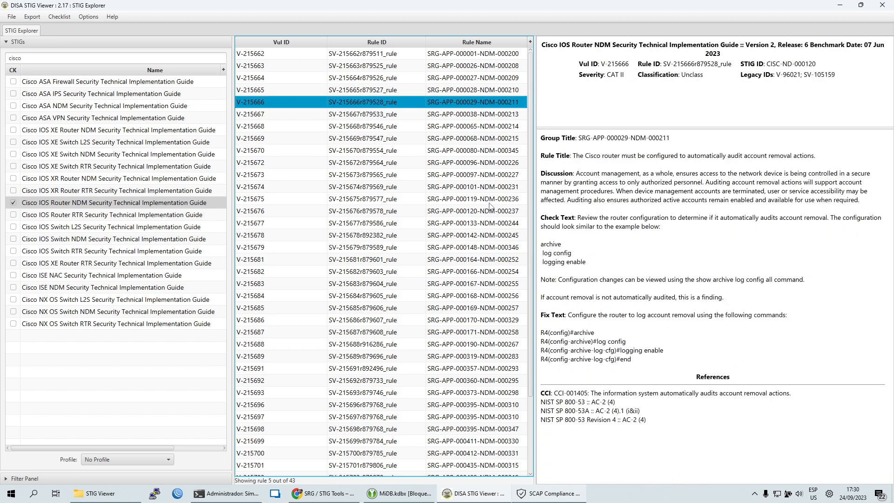
{"action": "left_click", "coordinate": [281, 66]}
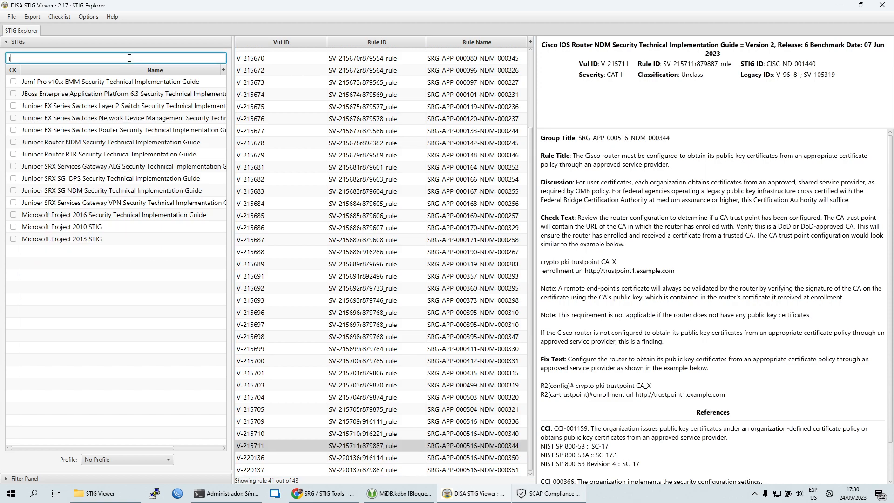
Step: Filter by 'ju', load the Juniper Router RTR STIG, and read its neighbor router authentication rule
{"action": "type", "text": "u"}
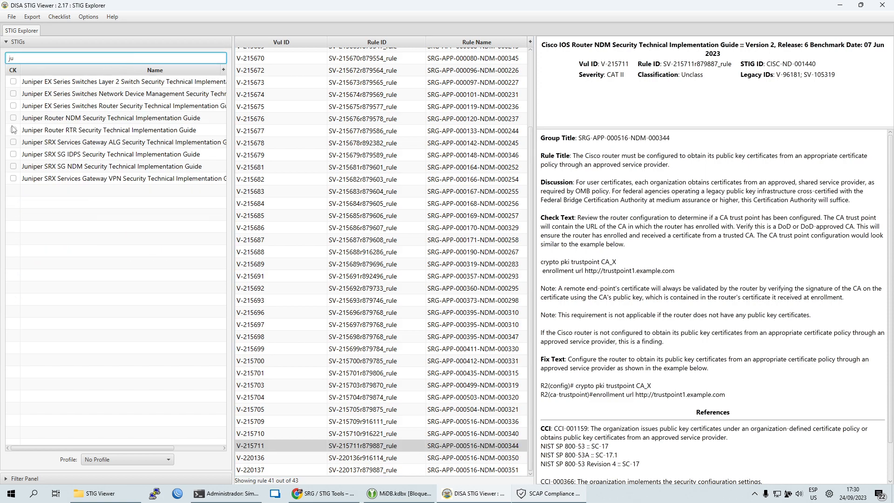
{"action": "left_click", "coordinate": [13, 130]}
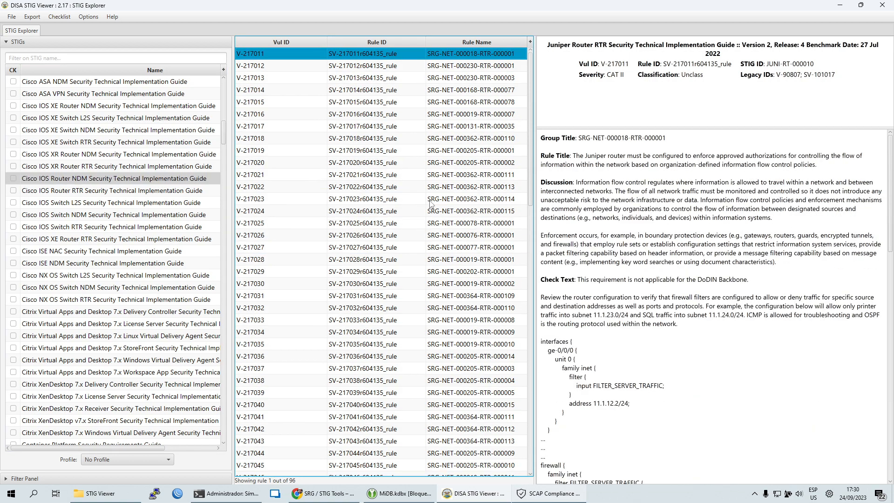
{"action": "left_click", "coordinate": [279, 65]}
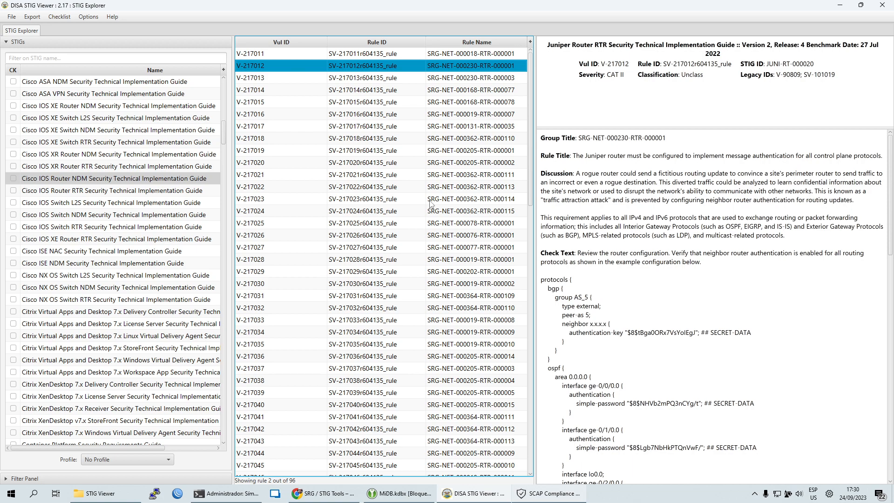
{"action": "mouse_move", "coordinate": [606, 155]}
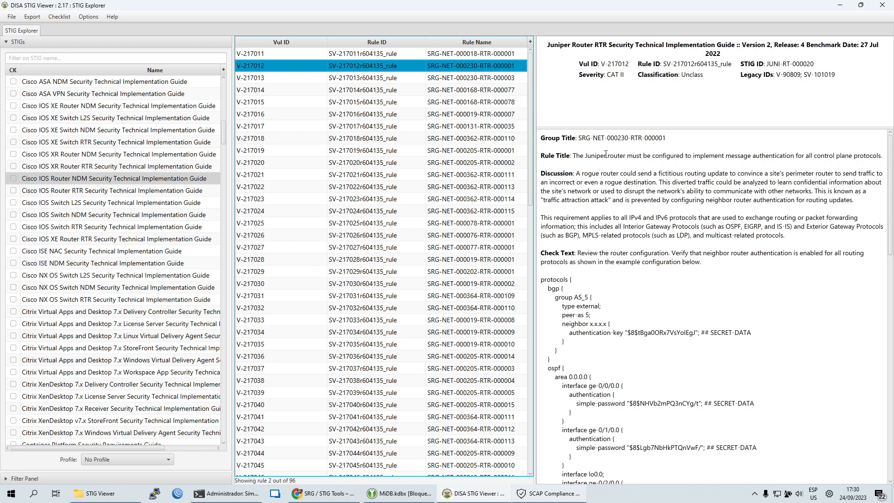
{"action": "left_click_drag", "start_coordinate": [688, 155], "coordinate": [812, 155]}
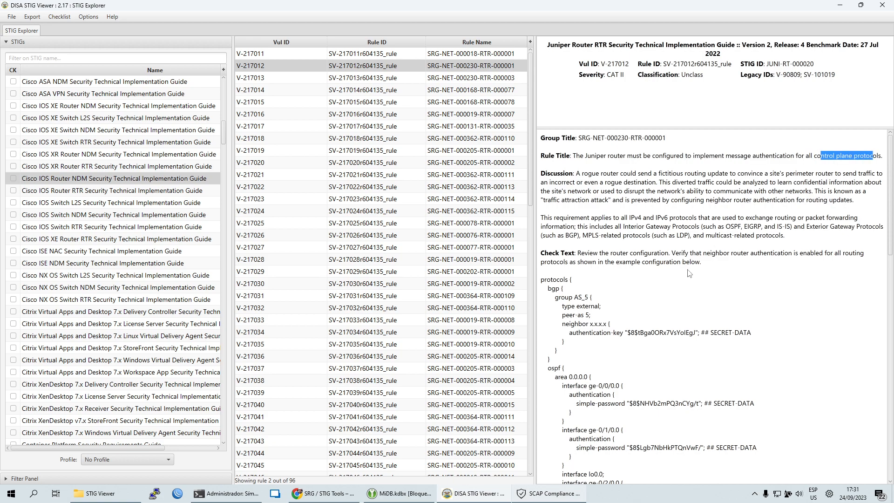
Step: Highlight the example secret authentication key and the no-redirects interface settings in the rule details
{"action": "scroll", "scroll_direction": "down", "scroll_amount": 3}
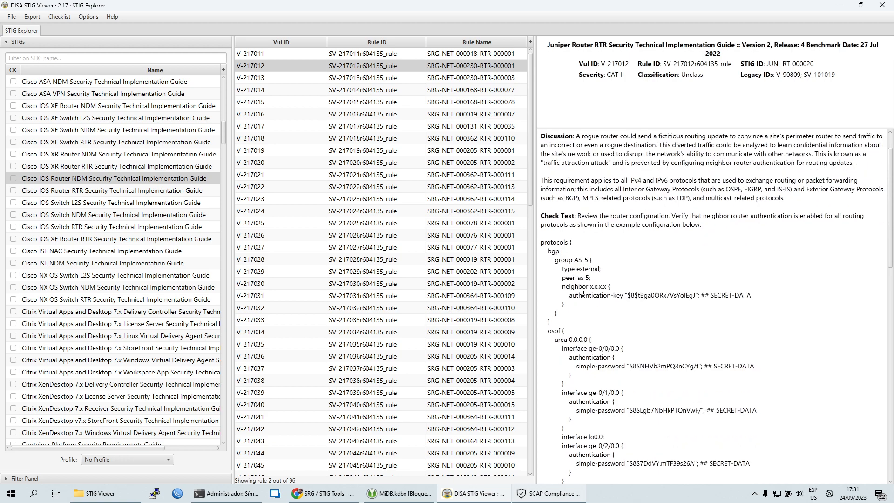
{"action": "left_click_drag", "start_coordinate": [626, 295], "coordinate": [722, 295]}
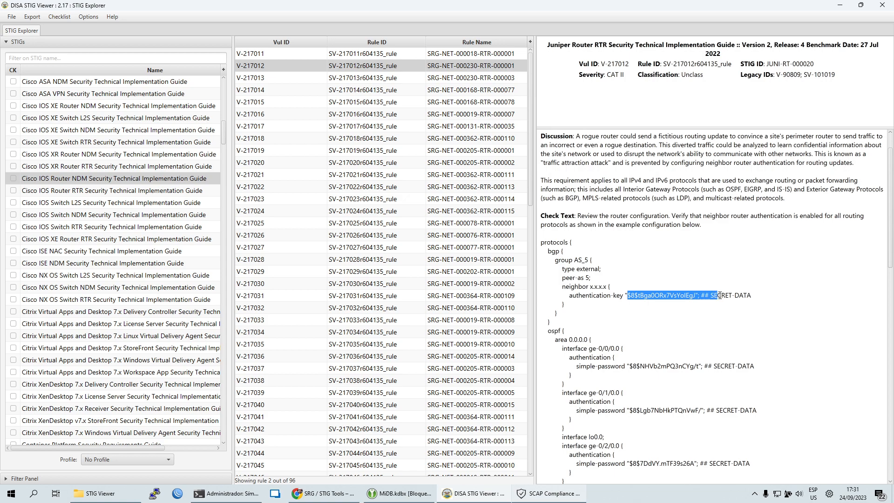
{"action": "scroll", "scroll_direction": "down", "scroll_amount": 3}
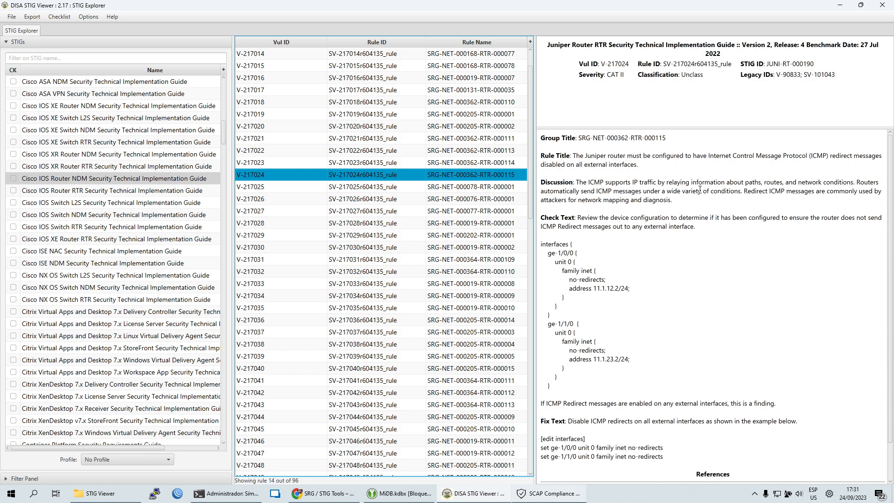
{"action": "mouse_move", "coordinate": [696, 175]}
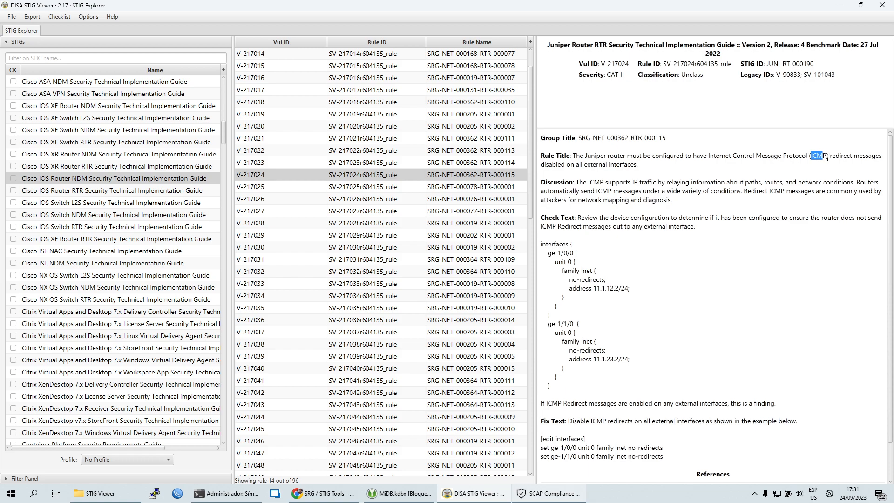
{"action": "left_click_drag", "start_coordinate": [571, 350], "coordinate": [629, 359]}
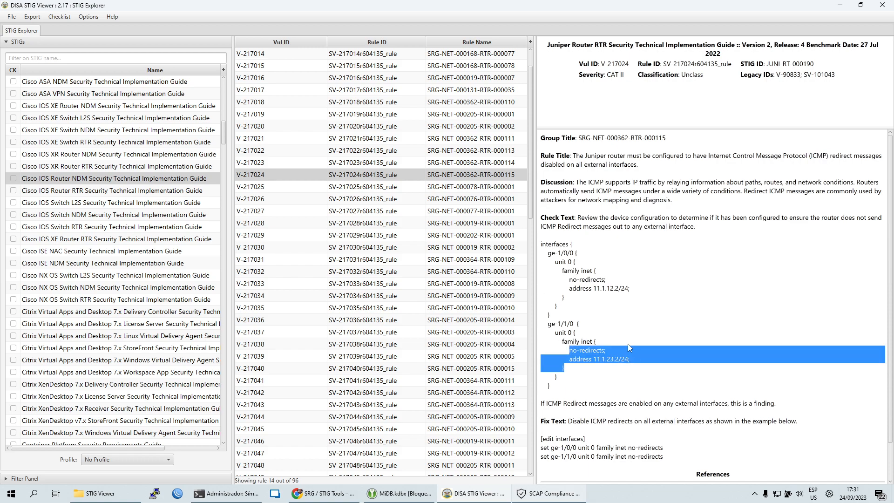
{"action": "mouse_move", "coordinate": [643, 423]}
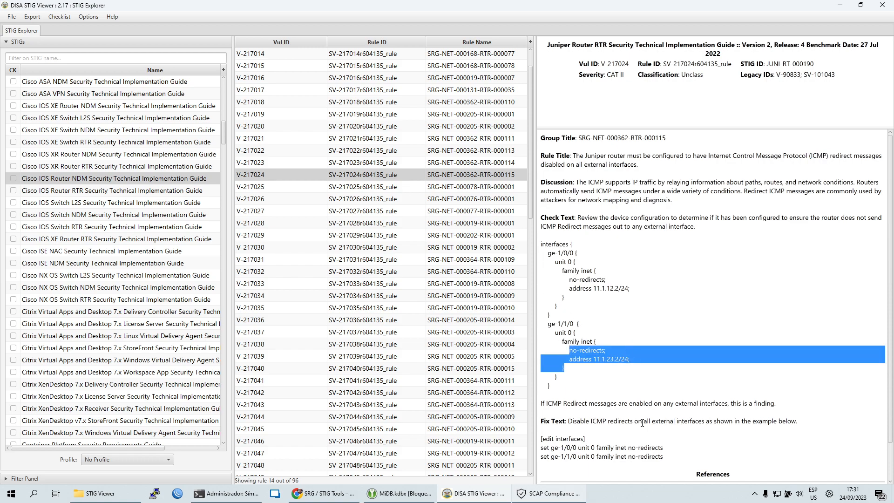
{"action": "scroll", "scroll_direction": "down", "scroll_amount": 3}
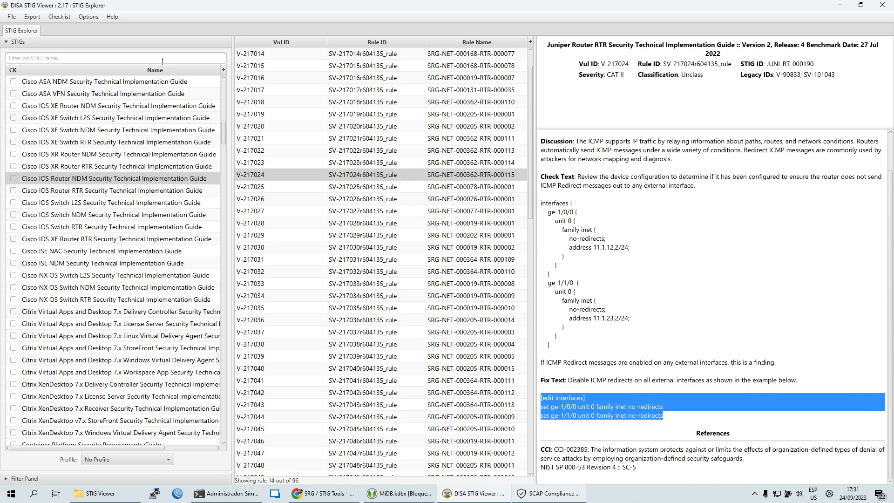
Step: Filter by 'windo', load the Windows Server 2012/2012 R2 DC STIG, and highlight V-226400's Remote Desktop logon title
{"action": "type", "text": "w"}
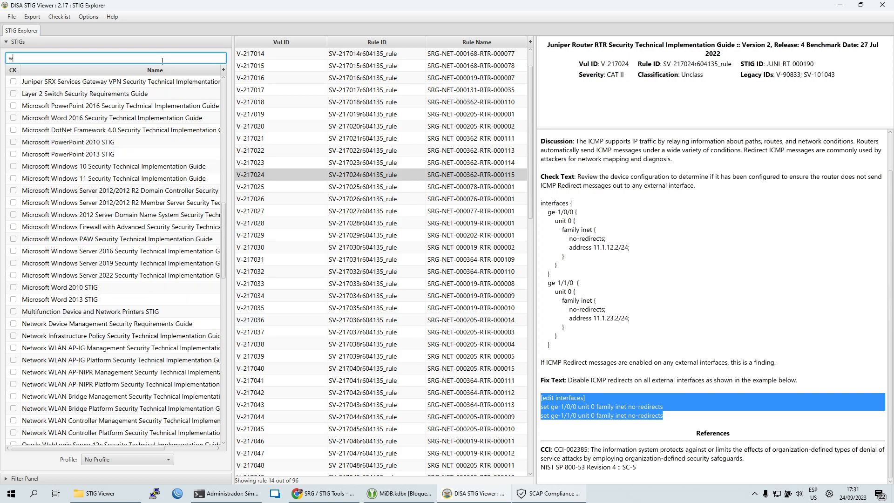
{"action": "type", "text": "indo"}
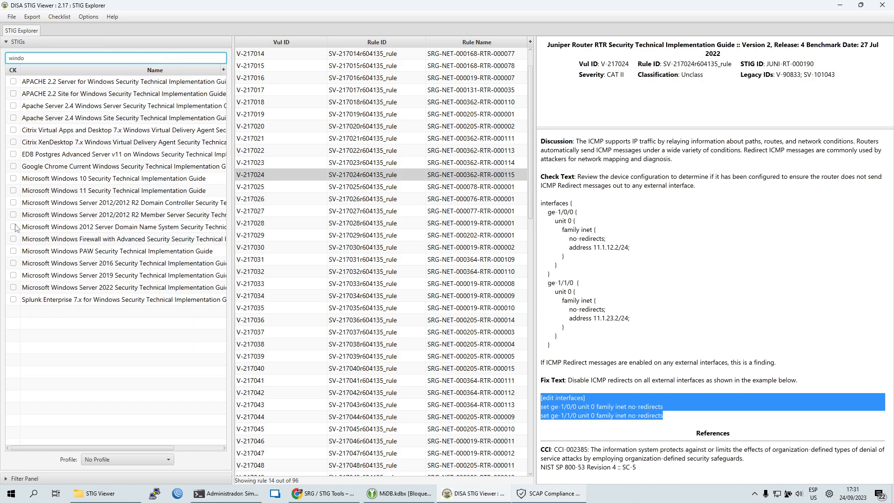
{"action": "left_click", "coordinate": [12, 227]}
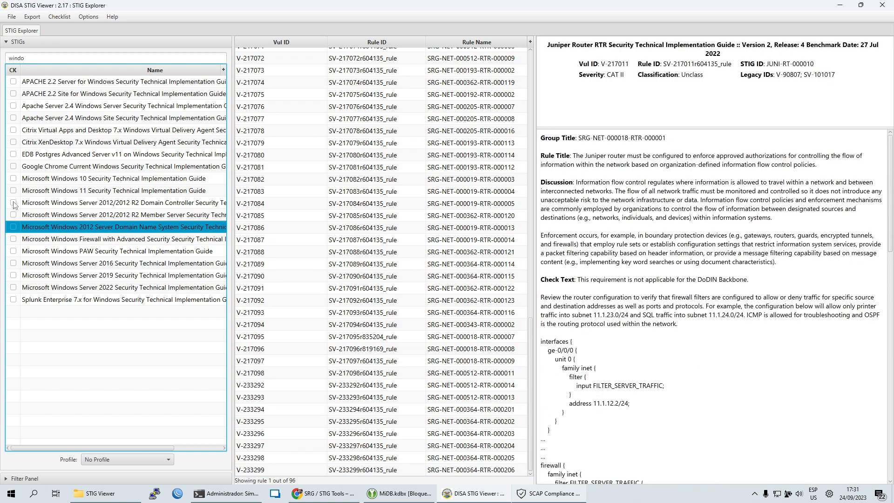
{"action": "left_click", "coordinate": [114, 203]}
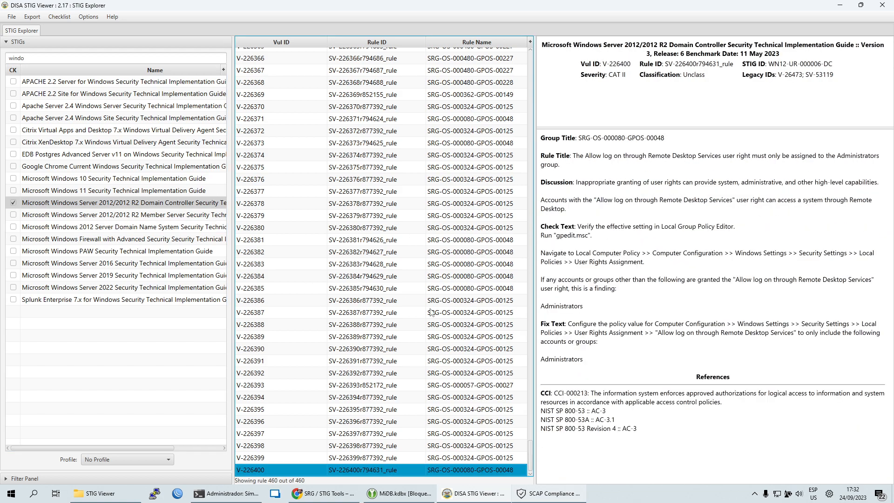
{"action": "mouse_move", "coordinate": [640, 263]}
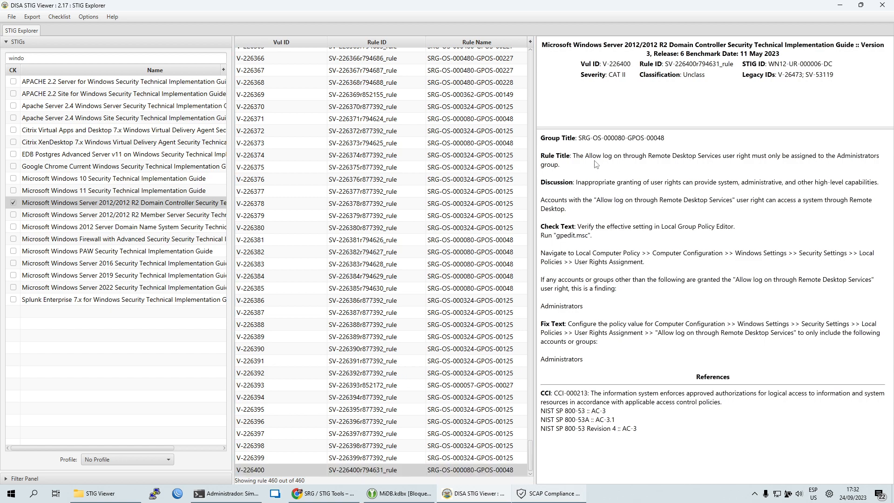
{"action": "left_click_drag", "start_coordinate": [540, 155], "coordinate": [593, 155]}
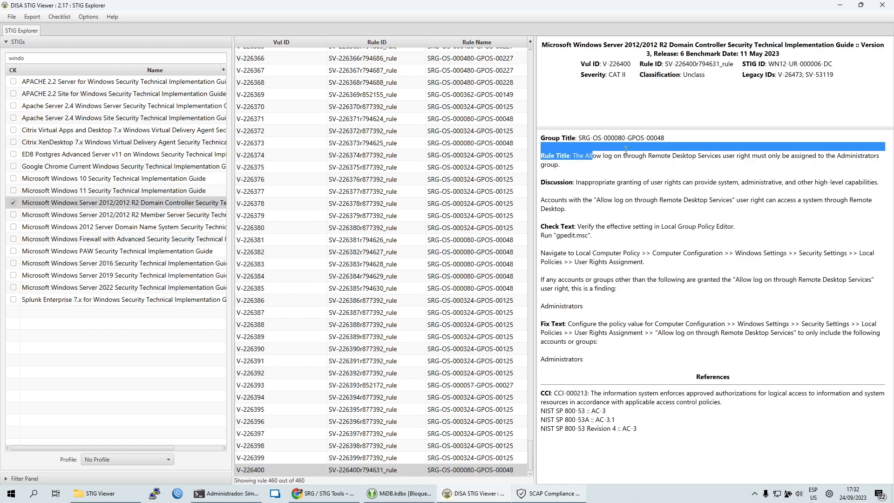
{"action": "left_click_drag", "start_coordinate": [592, 155], "coordinate": [751, 155]}
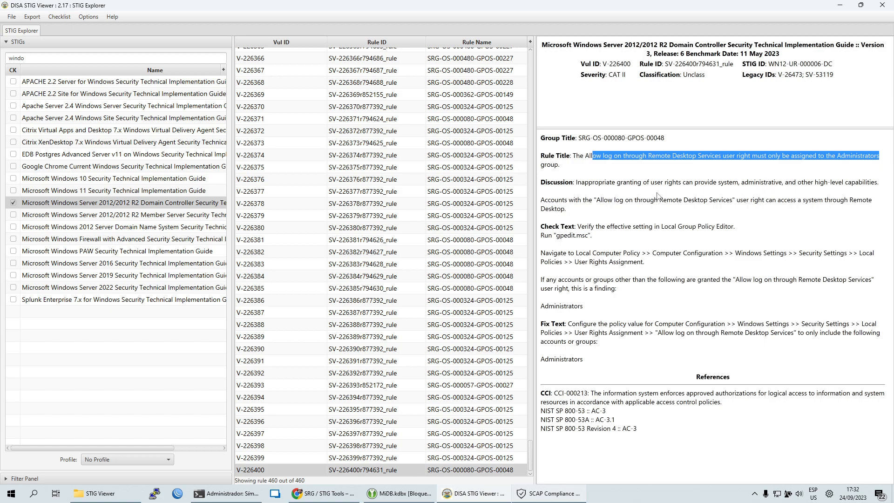
{"action": "mouse_move", "coordinate": [691, 275]}
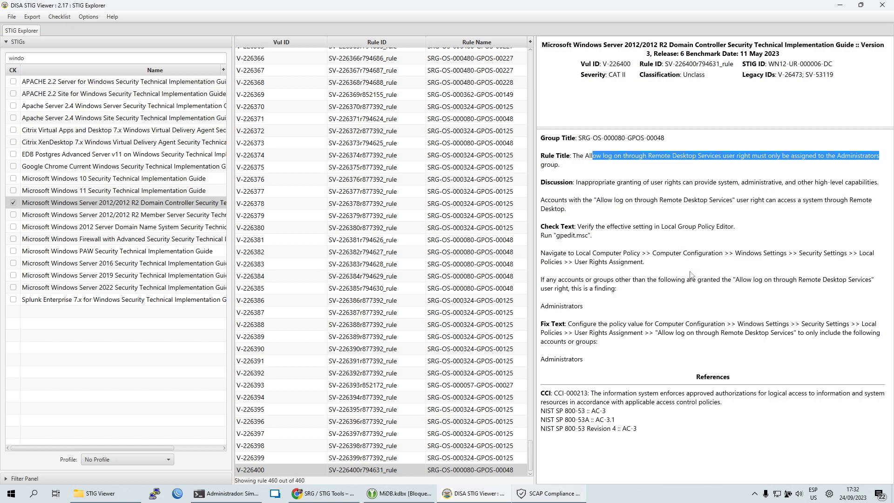
{"action": "mouse_move", "coordinate": [388, 328]}
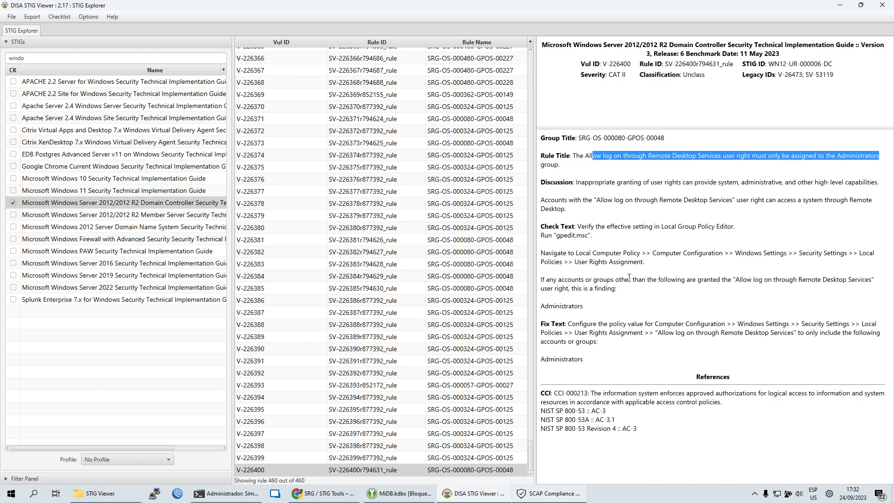
{"action": "mouse_move", "coordinate": [697, 172]}
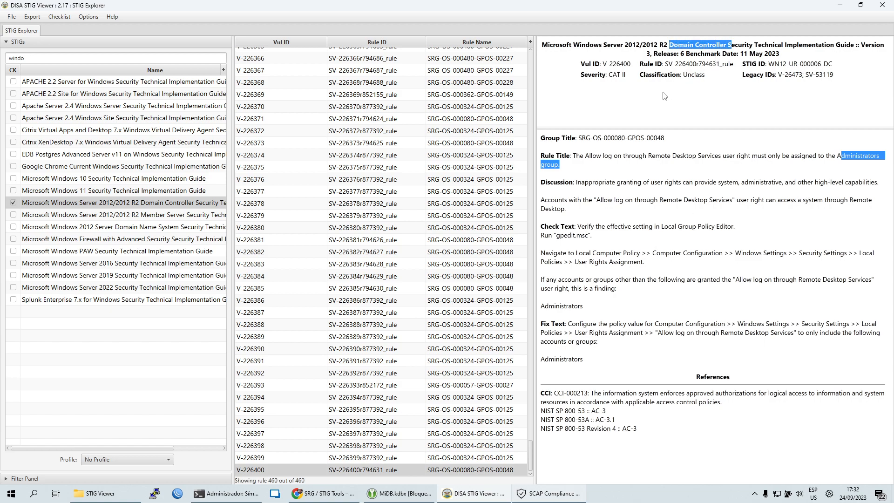
{"action": "mouse_move", "coordinate": [546, 172]}
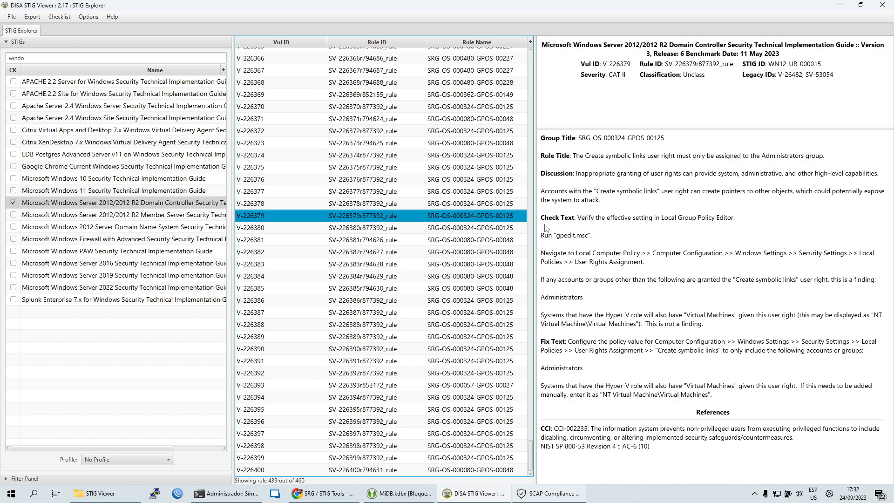
{"action": "mouse_move", "coordinate": [392, 162]}
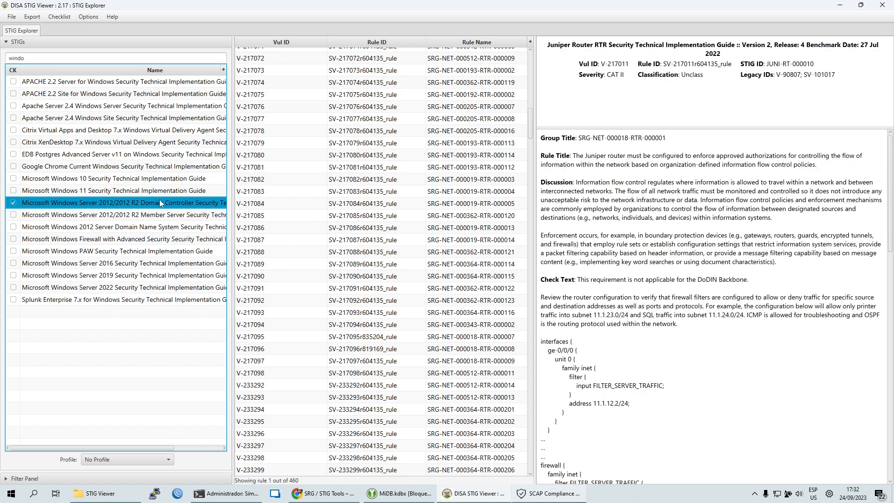
Step: Export the checked Domain Controller STIG as HTML, naming the file 'w20'
{"action": "left_click", "coordinate": [31, 16]}
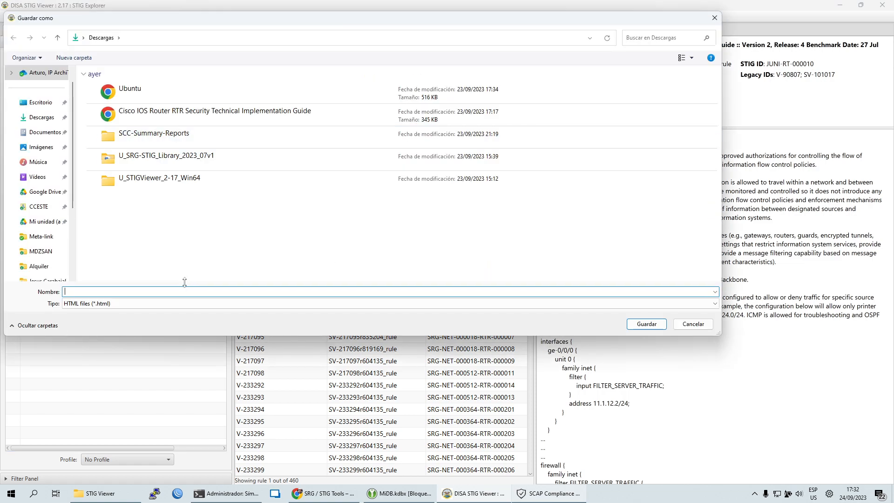
{"action": "type", "text": "w20"}
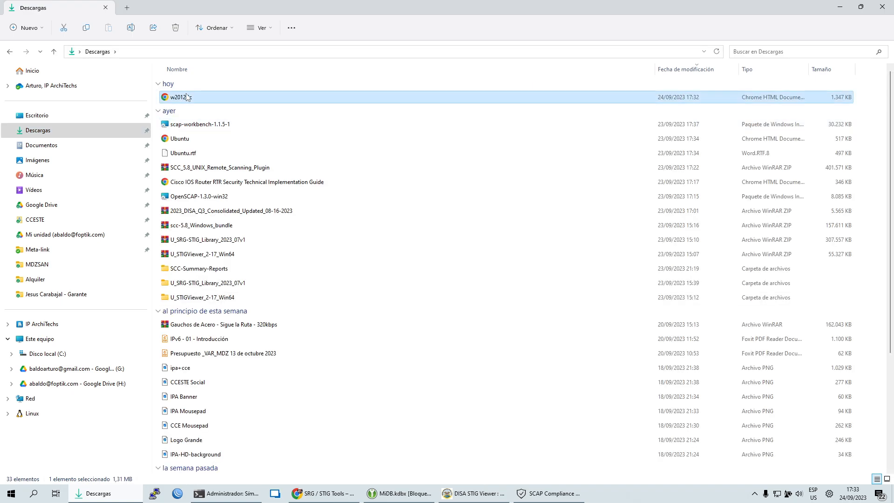
Step: Open the saved w2012 HTML report and scroll through its rules, including the impersonation rule
{"action": "double_click", "coordinate": [180, 97]}
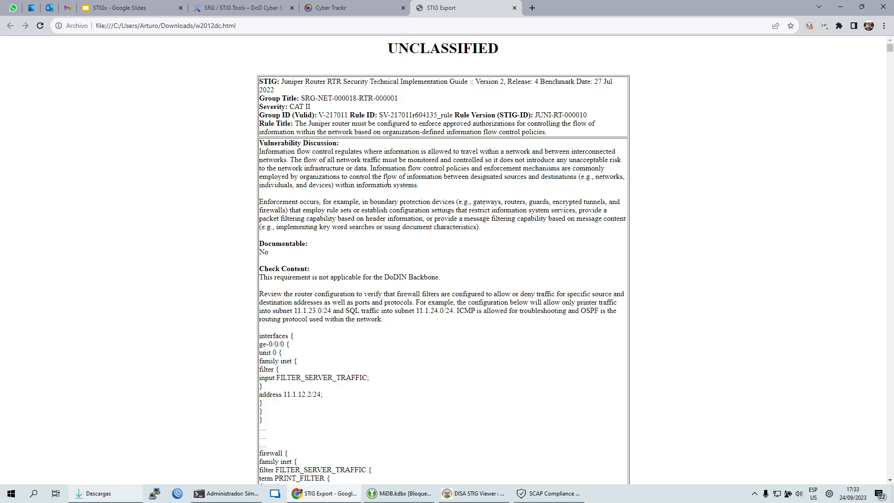
{"action": "scroll", "scroll_direction": "down", "scroll_amount": 3}
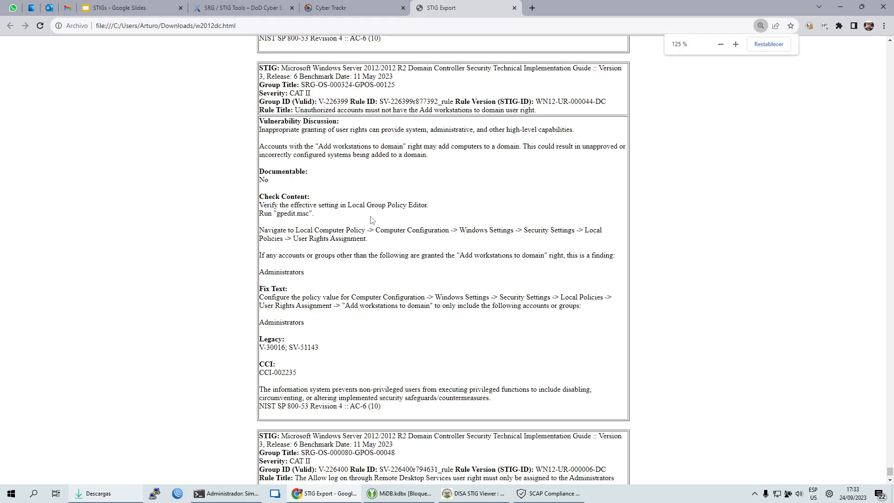
{"action": "scroll", "scroll_direction": "down", "scroll_amount": 3}
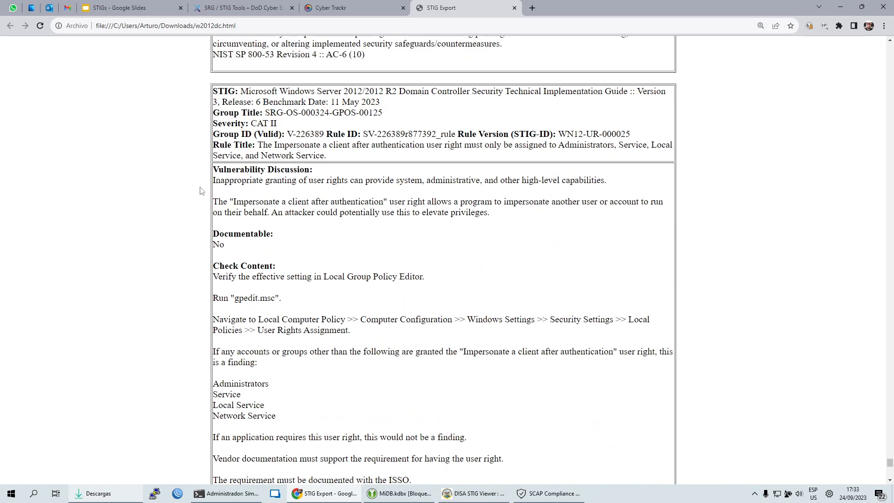
{"action": "mouse_move", "coordinate": [274, 197]}
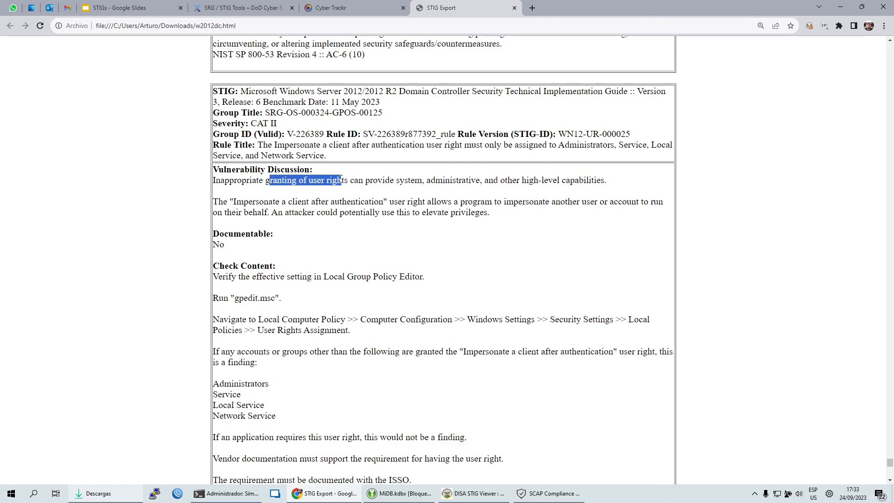
{"action": "left_click", "coordinate": [329, 176]}
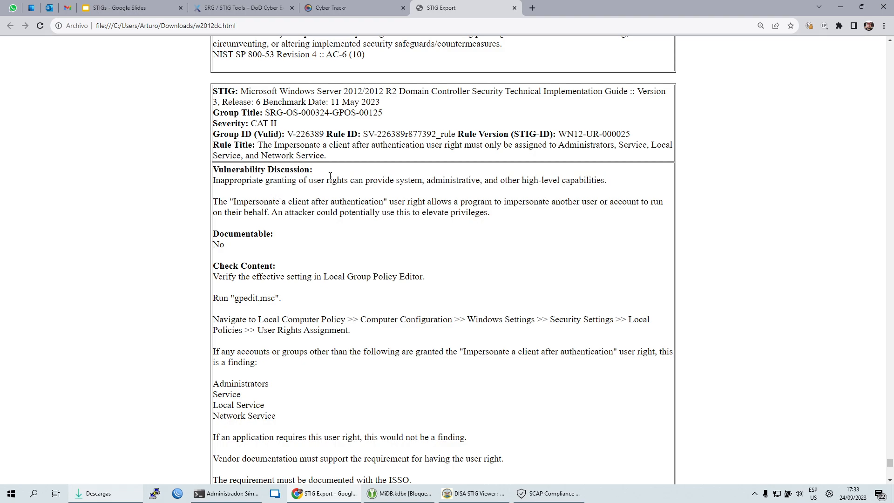
{"action": "mouse_move", "coordinate": [413, 195]}
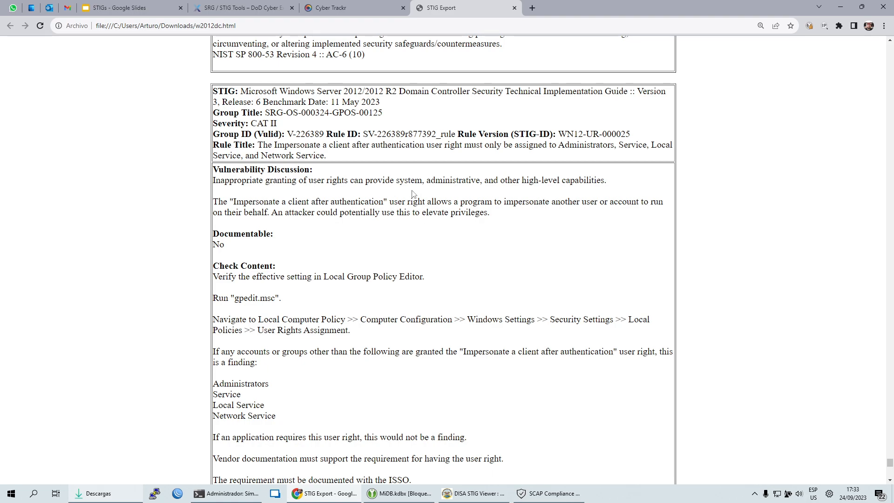
{"action": "scroll", "scroll_direction": "down", "scroll_amount": 3}
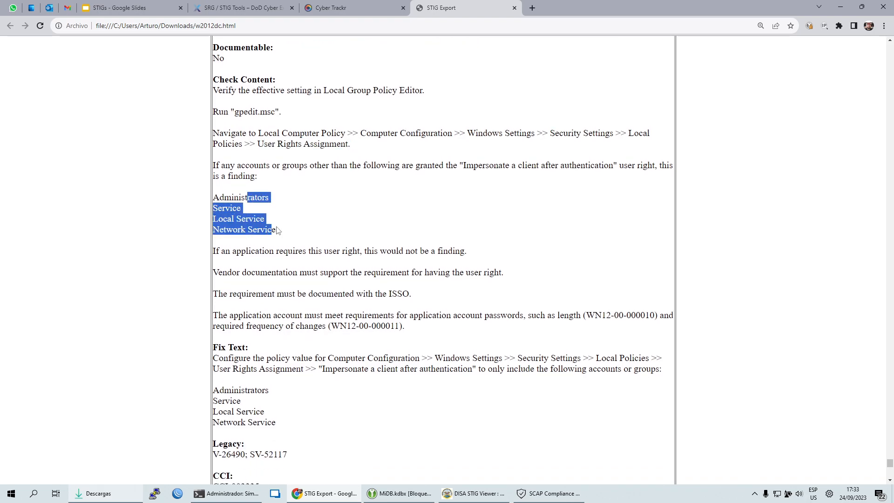
{"action": "scroll", "scroll_direction": "down", "scroll_amount": 3}
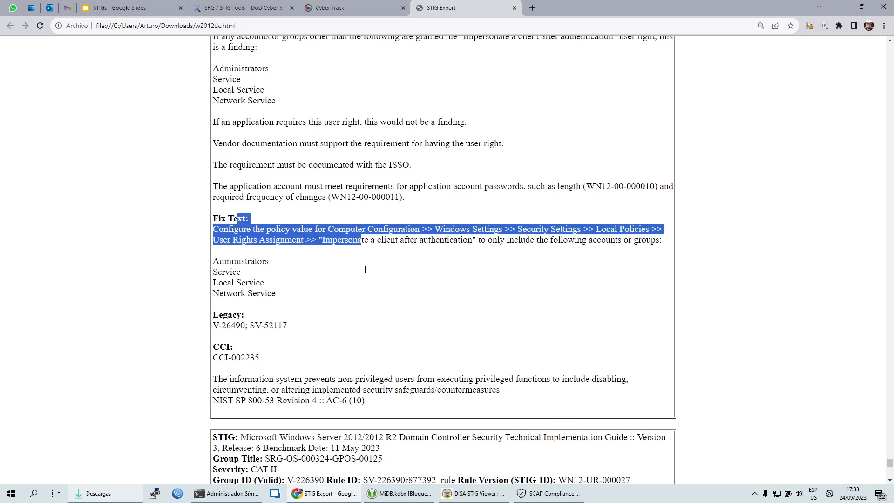
{"action": "scroll", "scroll_direction": "down", "scroll_amount": 3}
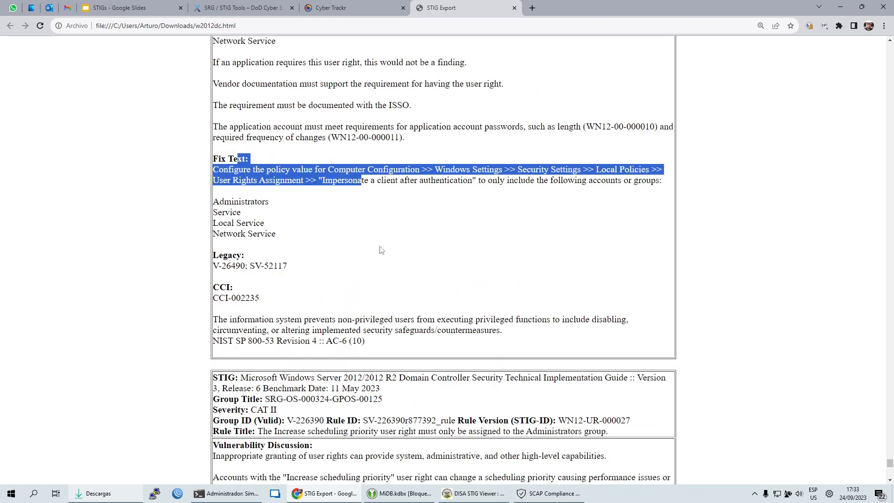
{"action": "scroll", "scroll_direction": "down", "scroll_amount": 3}
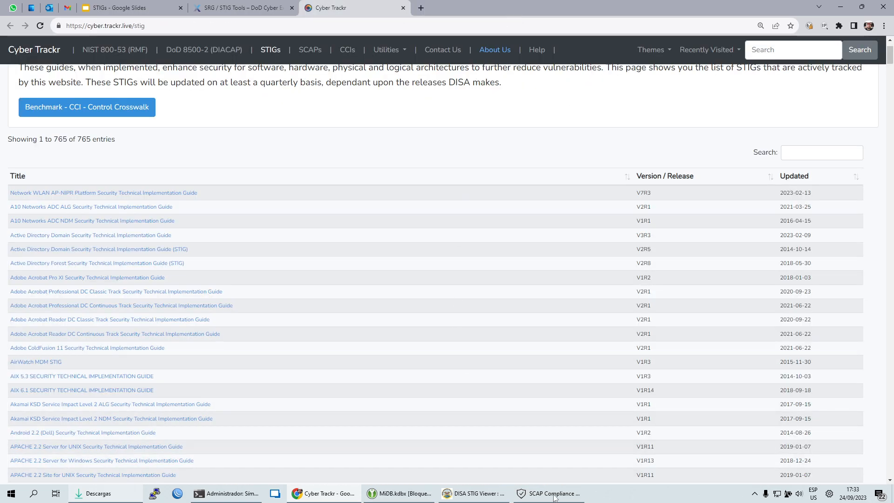
Step: Bring STIG Viewer forward and view the Domain Controller STIG's Document Information (Version 3, Release 6)
{"action": "left_click", "coordinate": [472, 493]}
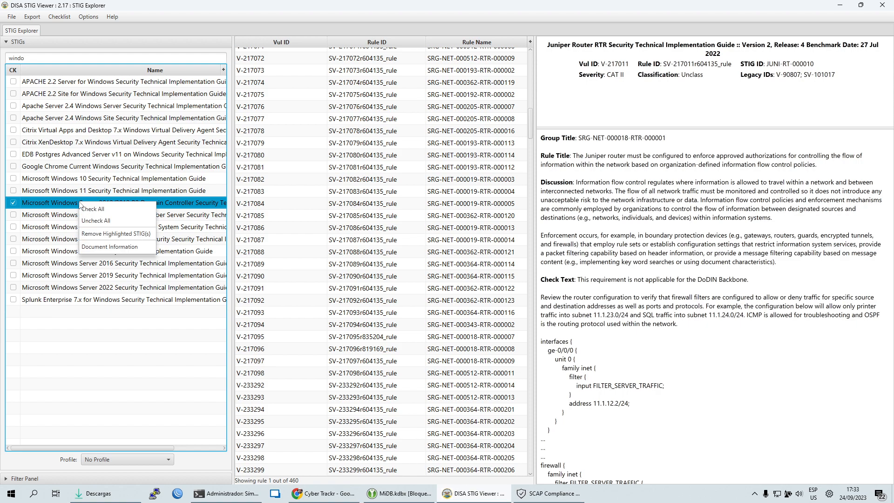
{"action": "left_click", "coordinate": [109, 246]}
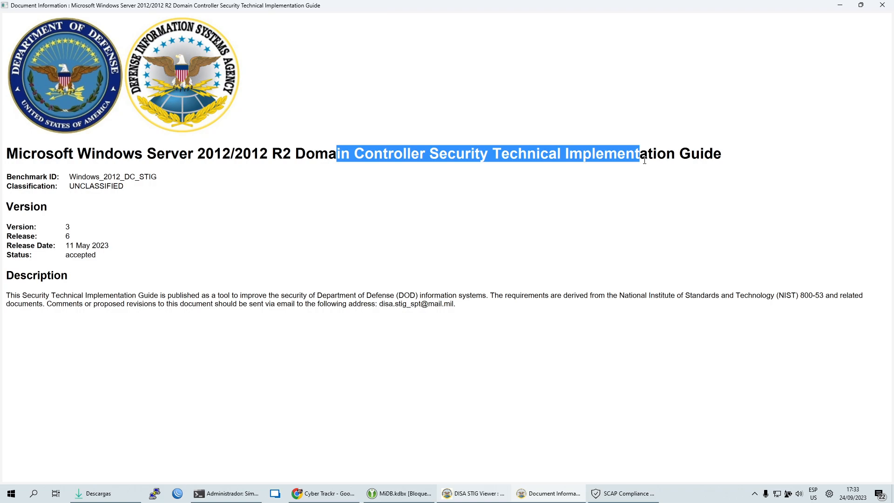
{"action": "left_click", "coordinate": [234, 153]}
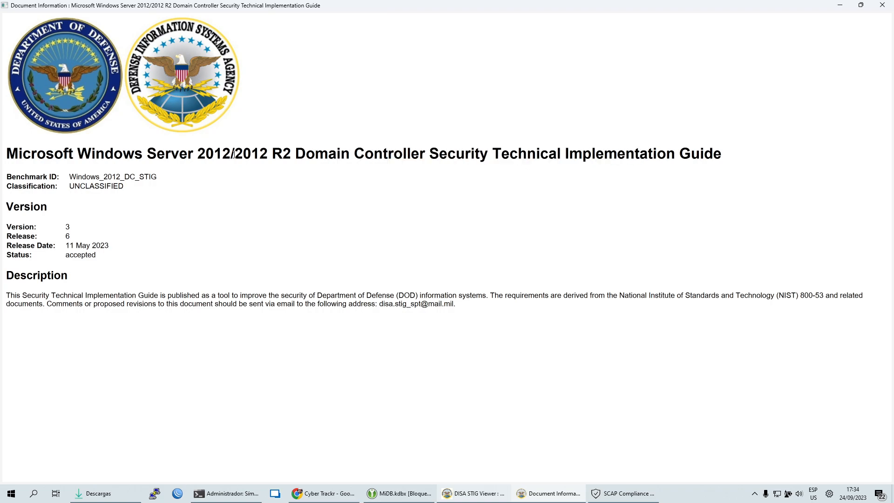
{"action": "left_click_drag", "start_coordinate": [305, 153], "coordinate": [388, 154]}
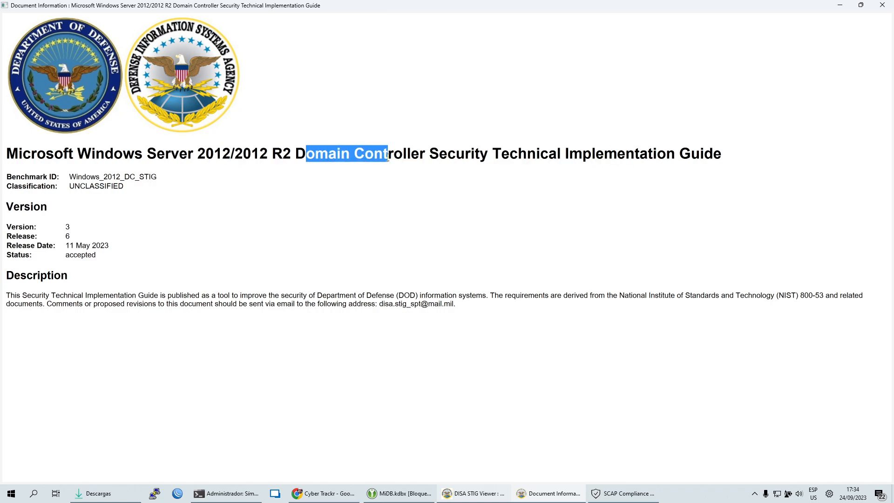
{"action": "left_click_drag", "start_coordinate": [388, 153], "coordinate": [411, 153]}
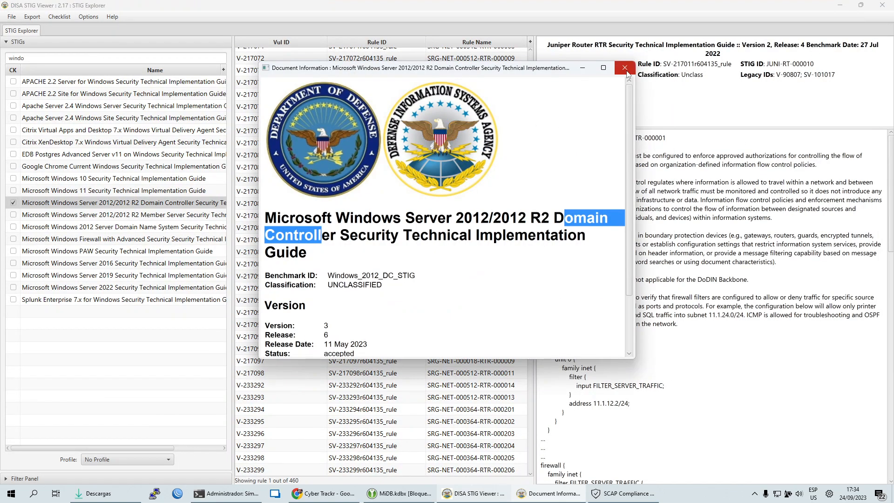
{"action": "mouse_move", "coordinate": [624, 67]}
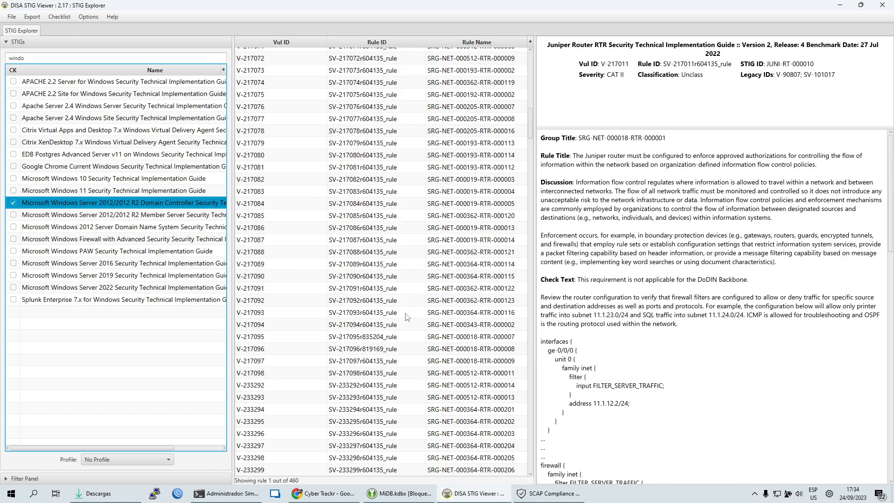
{"action": "mouse_move", "coordinate": [504, 293]}
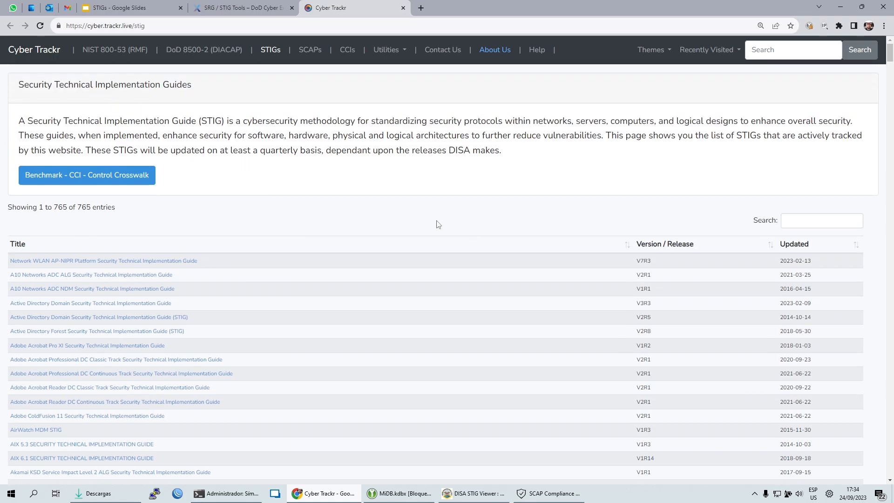
{"action": "mouse_move", "coordinate": [325, 243]}
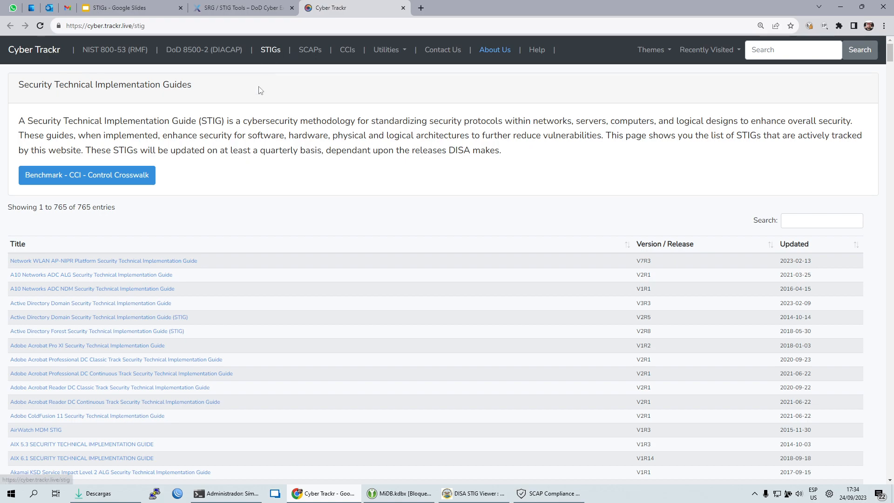
Step: Scroll the Cyber Trackr STIG list and open the APACHE 2.2 Server for UNIX guide
{"action": "scroll", "scroll_direction": "down", "scroll_amount": 3}
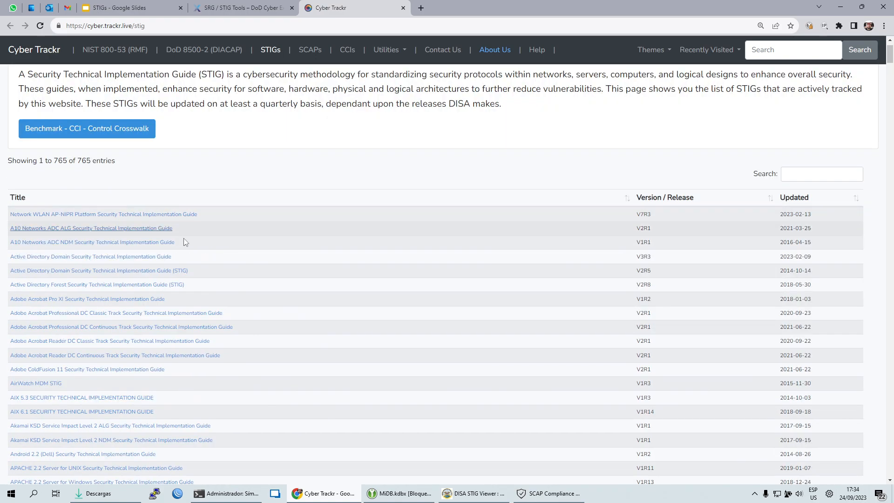
{"action": "left_click", "coordinate": [242, 7]}
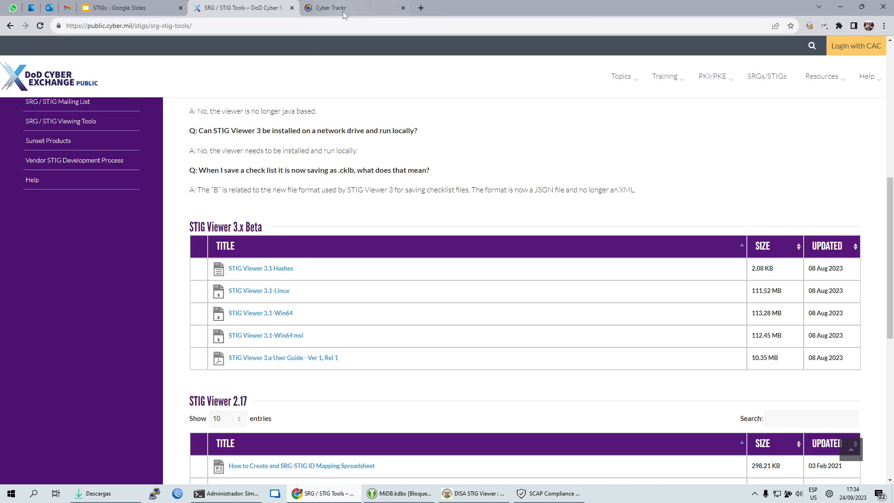
{"action": "left_click", "coordinate": [354, 7]}
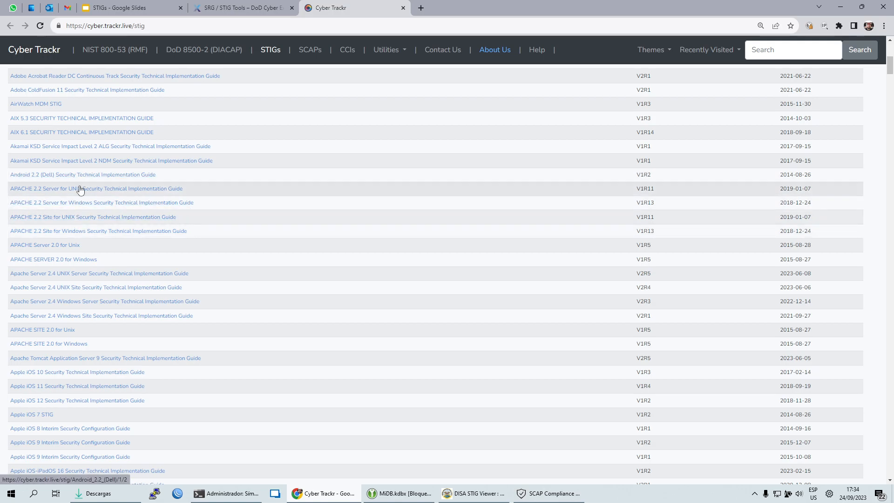
{"action": "left_click", "coordinate": [96, 189]}
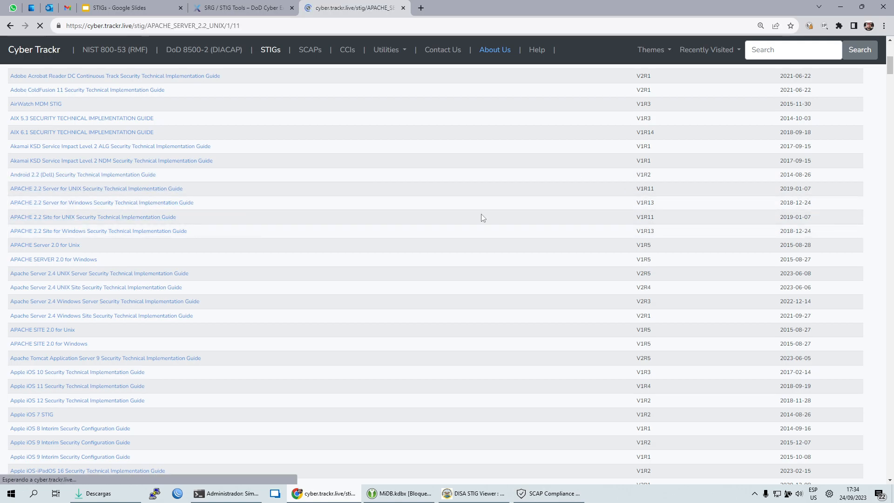
{"action": "left_click", "coordinate": [97, 188]}
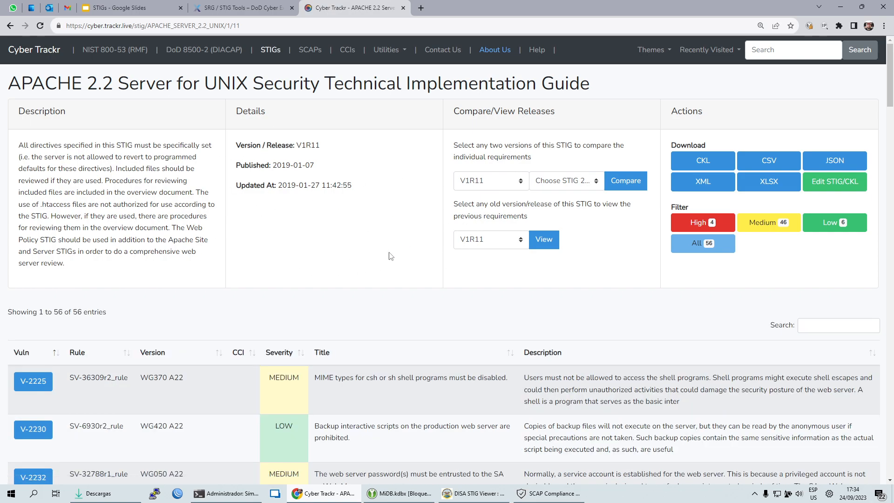
{"action": "scroll", "scroll_direction": "down", "scroll_amount": 3}
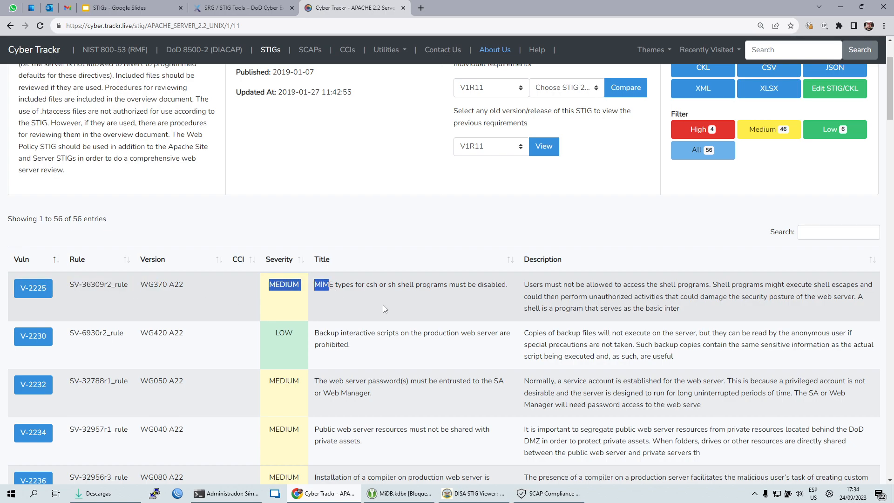
{"action": "left_click", "coordinate": [565, 181]}
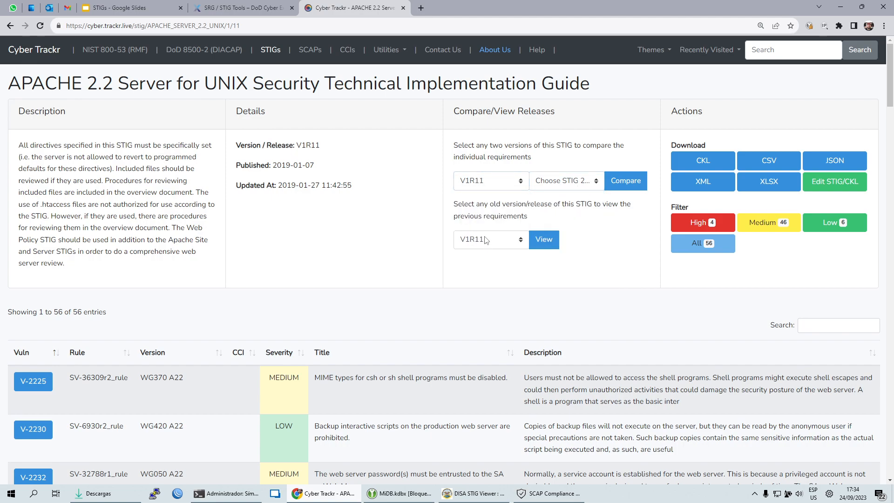
{"action": "left_click", "coordinate": [488, 239]}
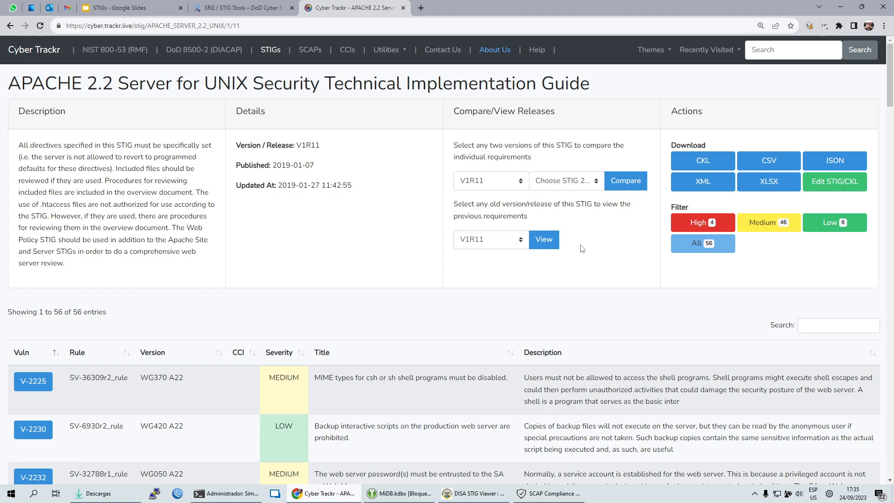
{"action": "scroll", "scroll_direction": "down", "scroll_amount": 3}
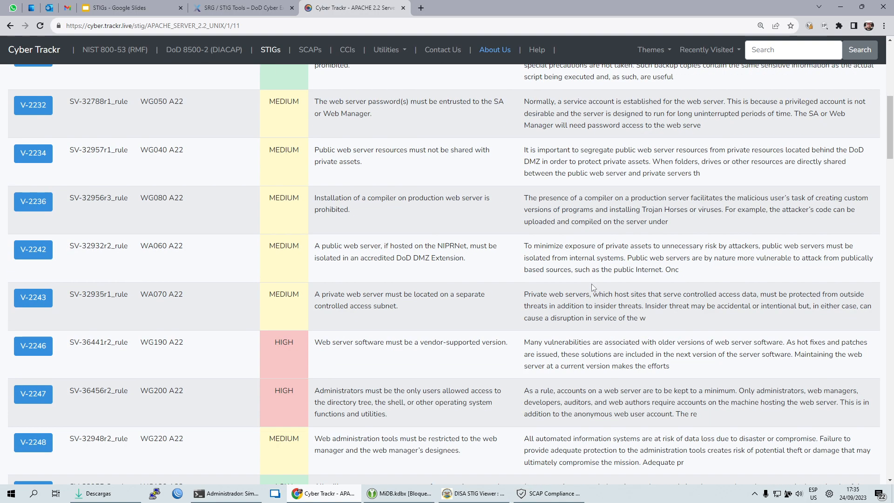
{"action": "scroll", "scroll_direction": "down", "scroll_amount": 3}
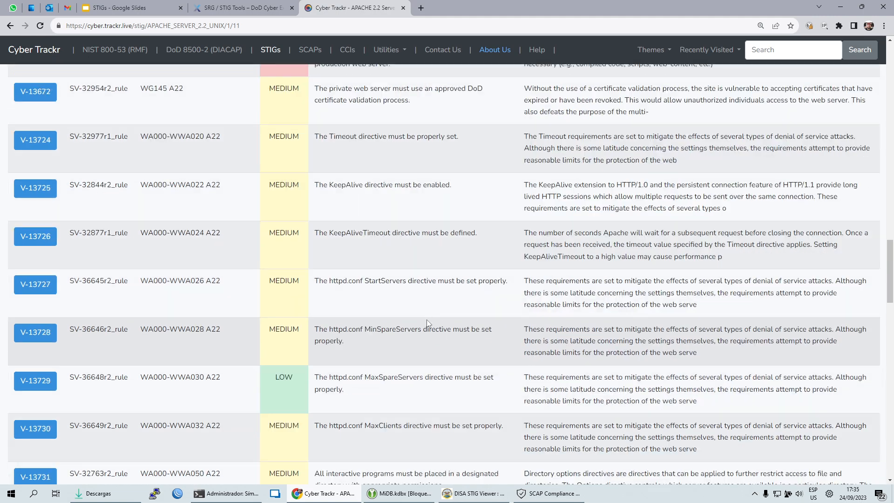
{"action": "scroll", "scroll_direction": "down", "scroll_amount": 3}
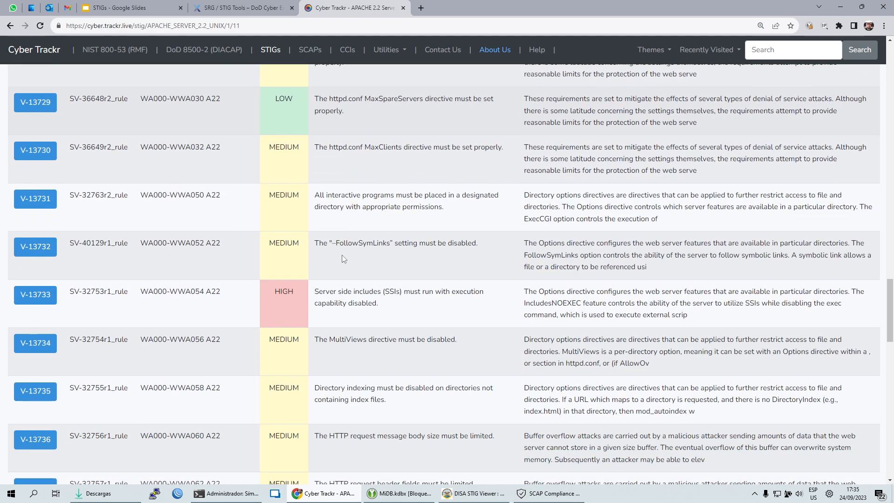
{"action": "scroll", "scroll_direction": "down", "scroll_amount": 3}
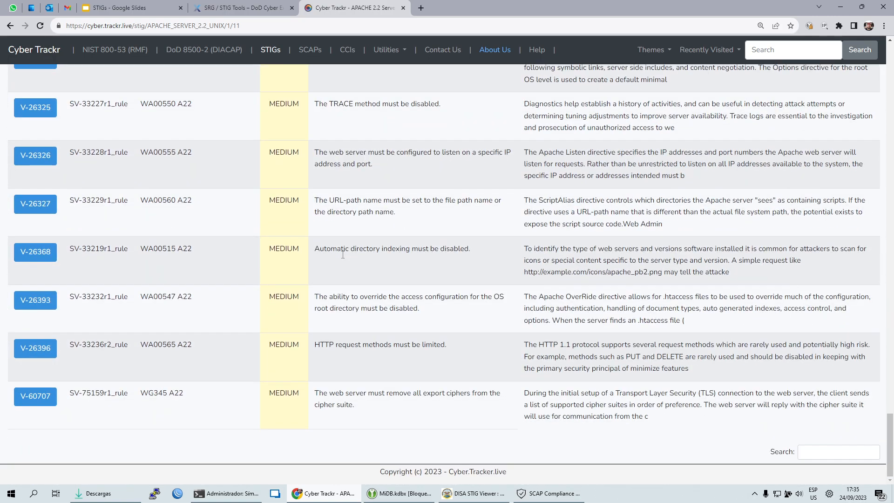
{"action": "scroll", "scroll_direction": "down", "scroll_amount": 3}
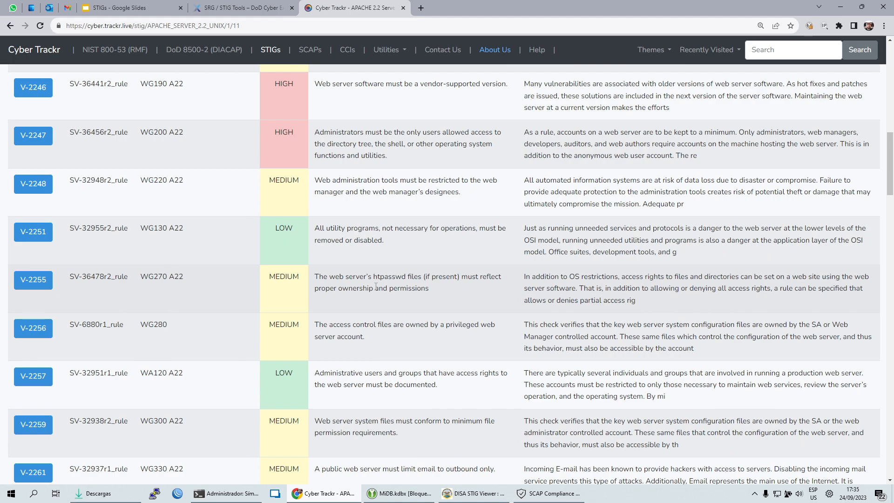
{"action": "double_click", "coordinate": [390, 277]}
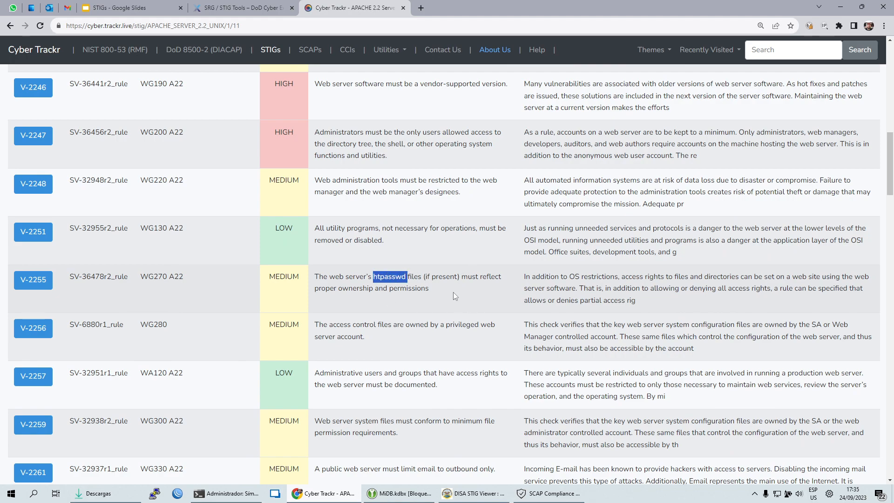
{"action": "mouse_move", "coordinate": [348, 292]}
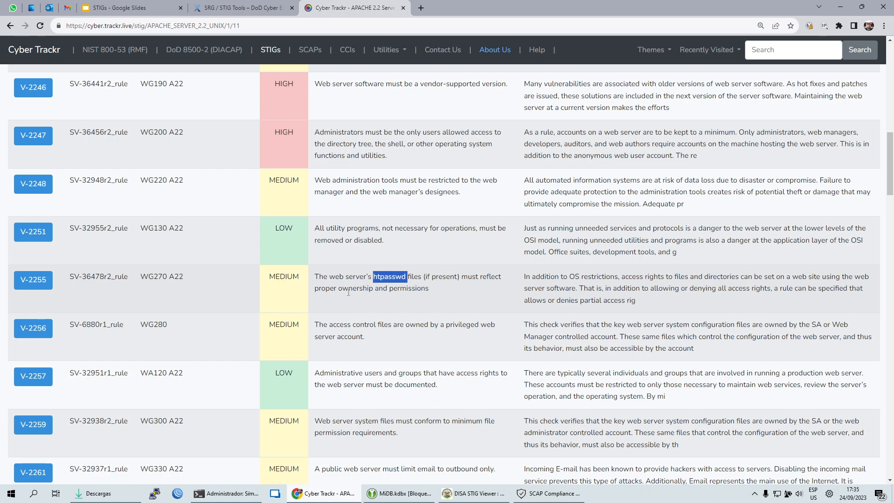
{"action": "double_click", "coordinate": [358, 288]}
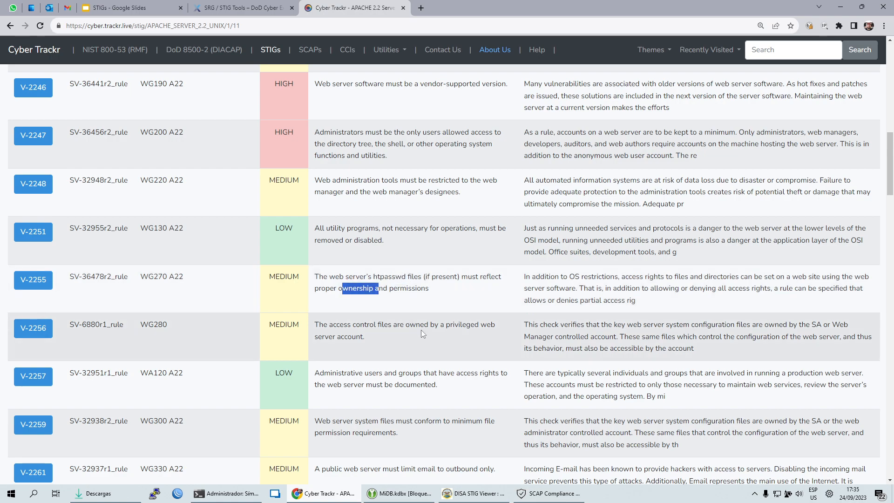
{"action": "mouse_move", "coordinate": [247, 275]}
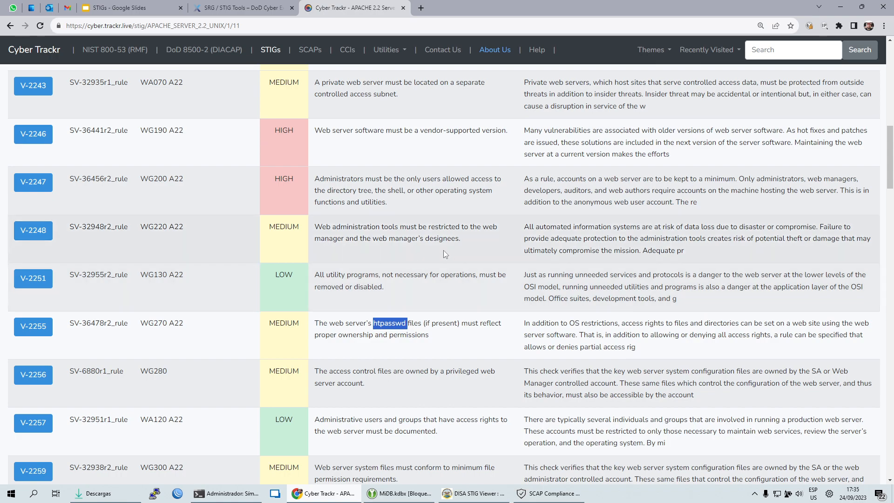
{"action": "mouse_move", "coordinate": [392, 334]}
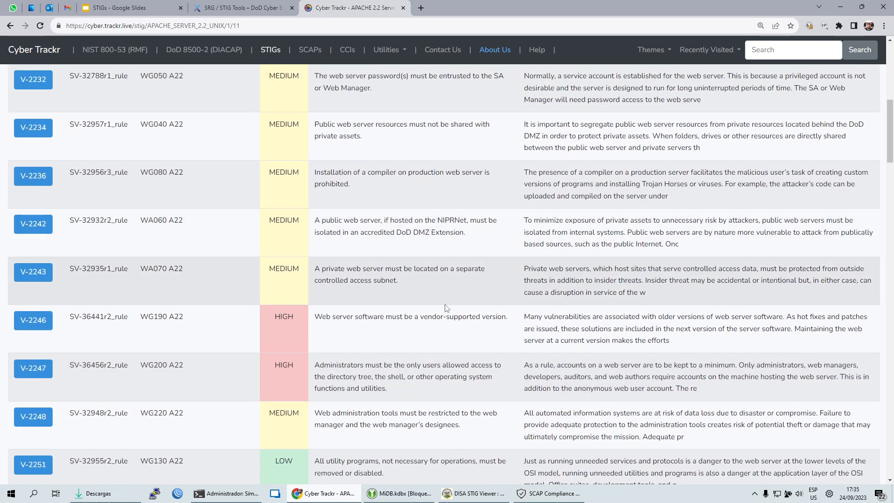
{"action": "left_click_drag", "start_coordinate": [424, 317], "coordinate": [489, 317]}
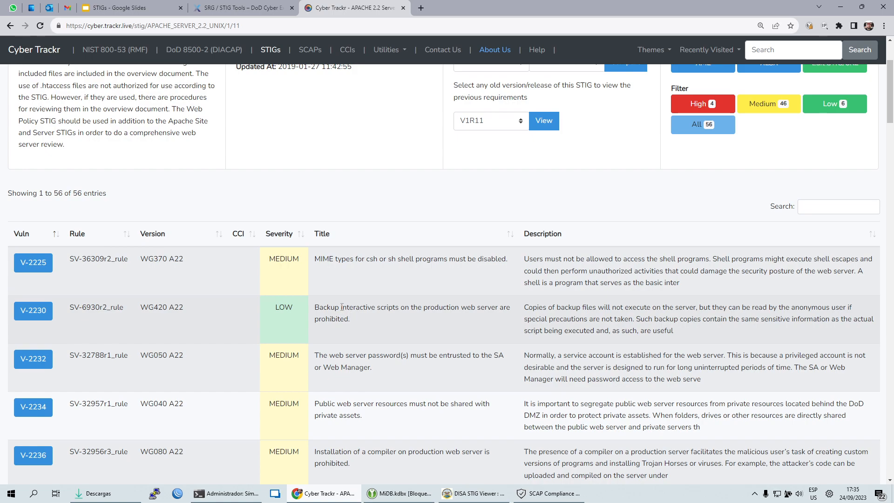
{"action": "left_click_drag", "start_coordinate": [328, 307], "coordinate": [350, 318]}
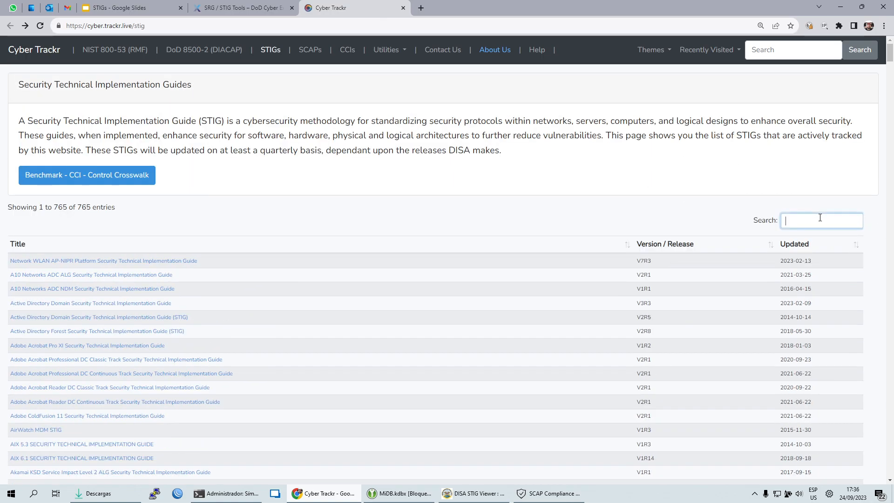
{"action": "type", "text": "gni"}
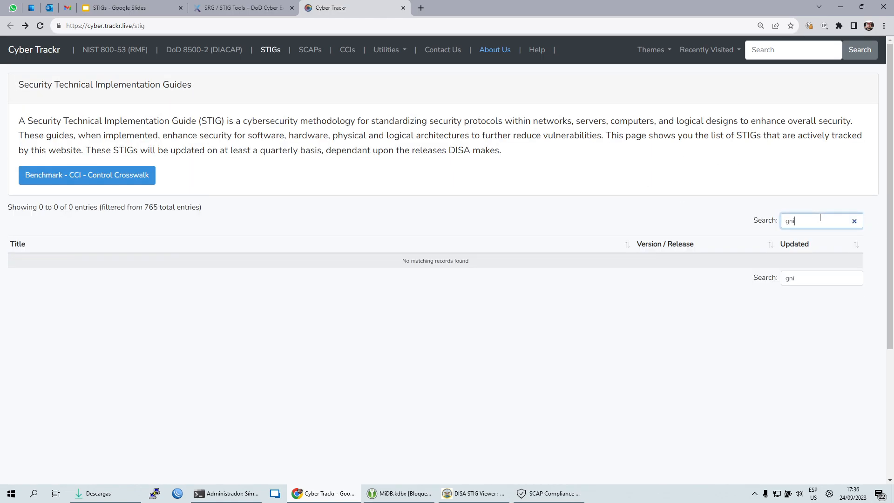
{"action": "left_click", "coordinate": [854, 221]}
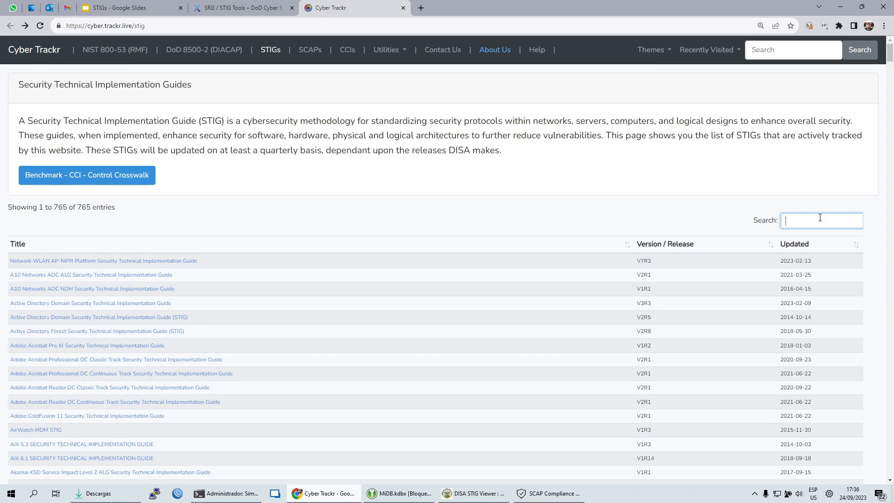
{"action": "type", "text": "ngin"}
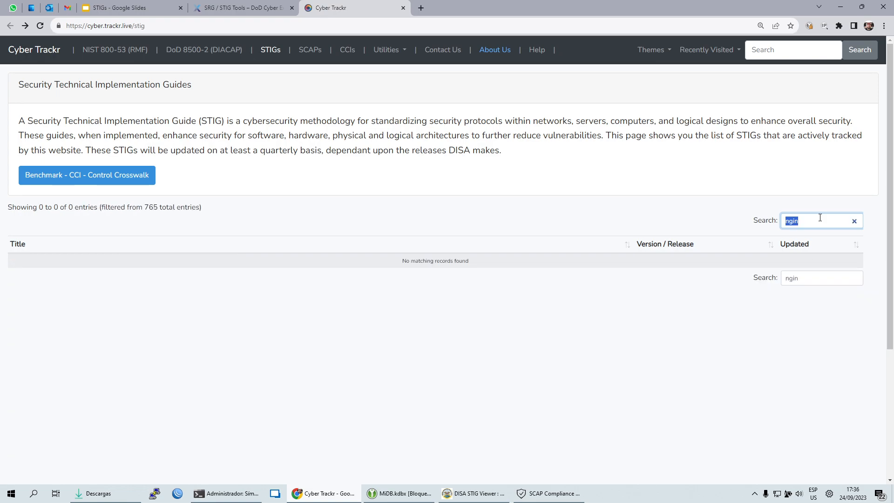
{"action": "key", "text": "Backspace"}
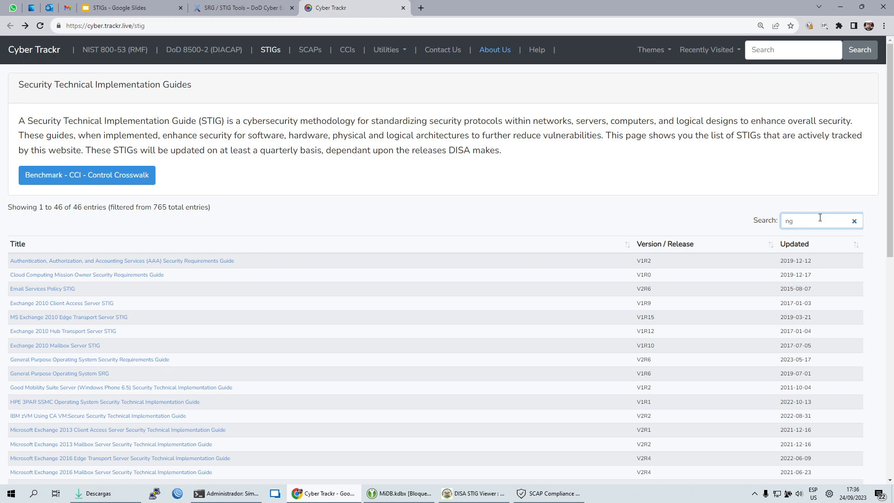
{"action": "scroll", "scroll_direction": "down", "scroll_amount": 3}
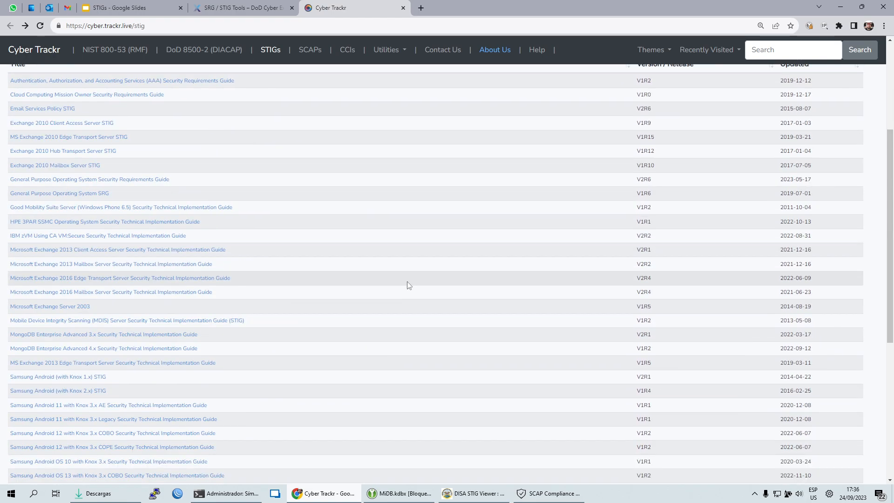
{"action": "scroll", "scroll_direction": "up", "scroll_amount": 3}
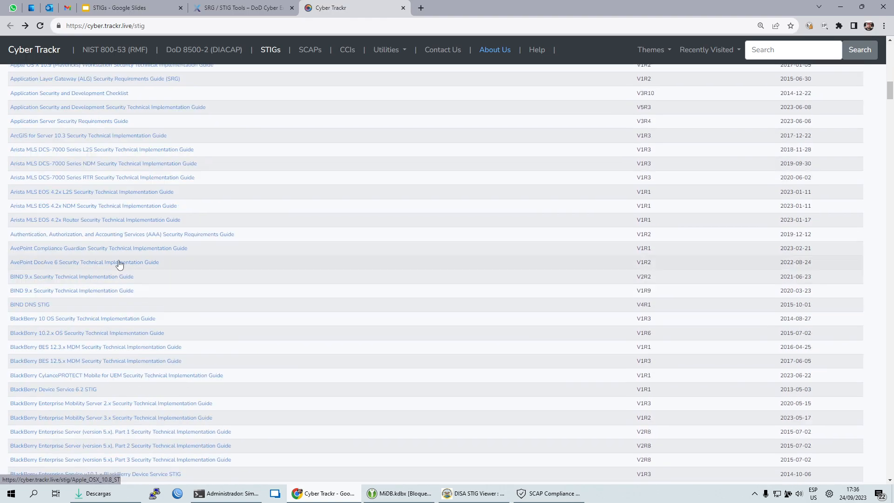
{"action": "key", "text": "ctrl+plus"}
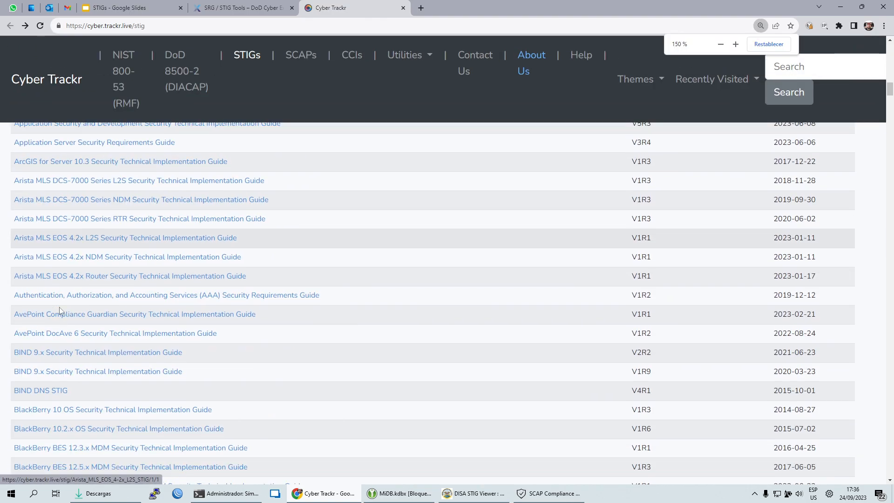
{"action": "scroll", "scroll_direction": "down", "scroll_amount": 3}
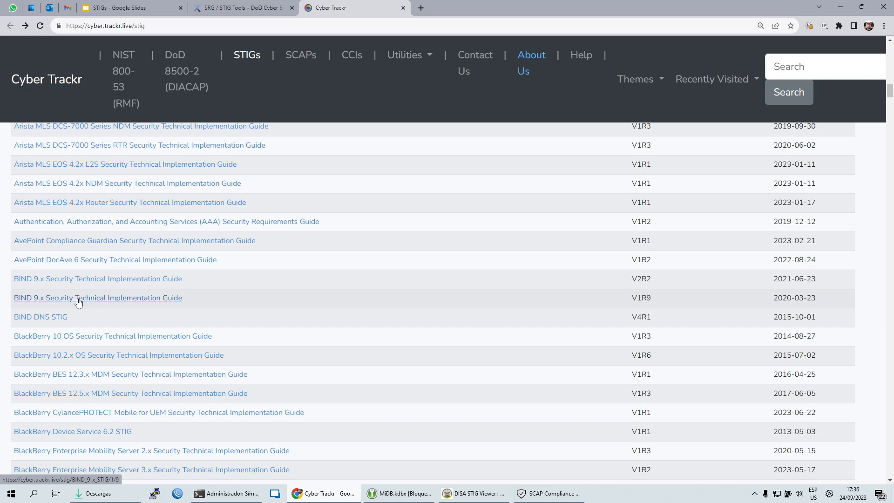
{"action": "mouse_move", "coordinate": [85, 301]}
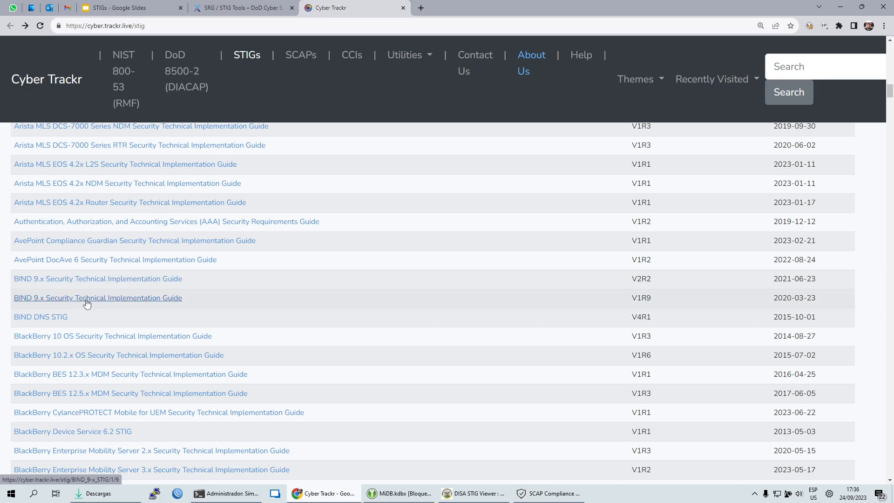
{"action": "mouse_move", "coordinate": [97, 279]}
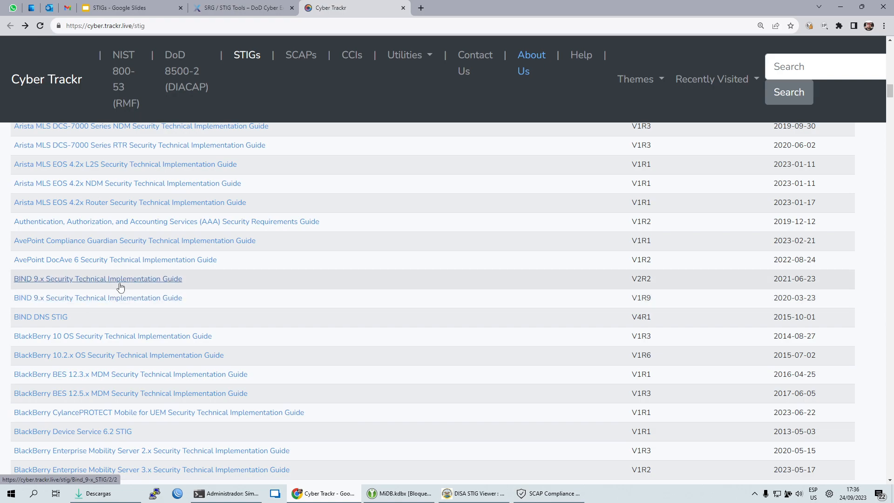
Step: Open the BIND 9.x STIG V2R2 and emphasise 'chroot(ed)' in its first rule
{"action": "left_click", "coordinate": [98, 278]}
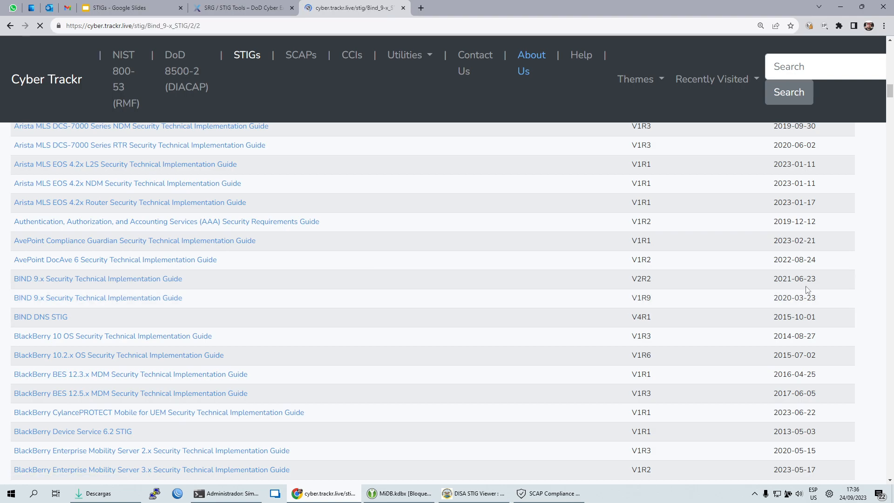
{"action": "left_click", "coordinate": [98, 279]}
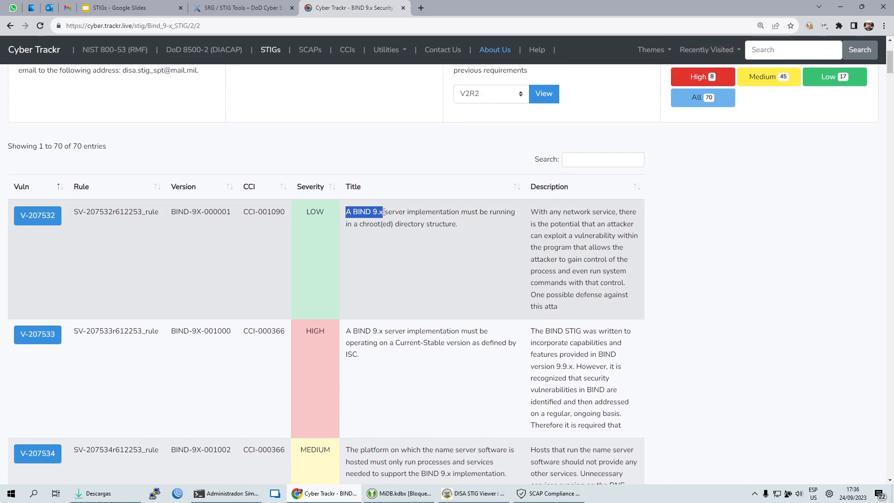
{"action": "double_click", "coordinate": [374, 224]}
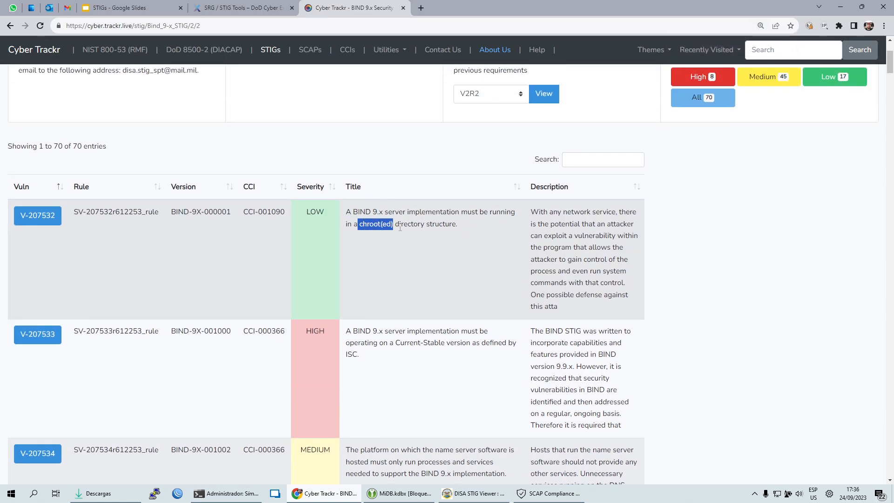
{"action": "scroll", "scroll_direction": "down", "scroll_amount": 3}
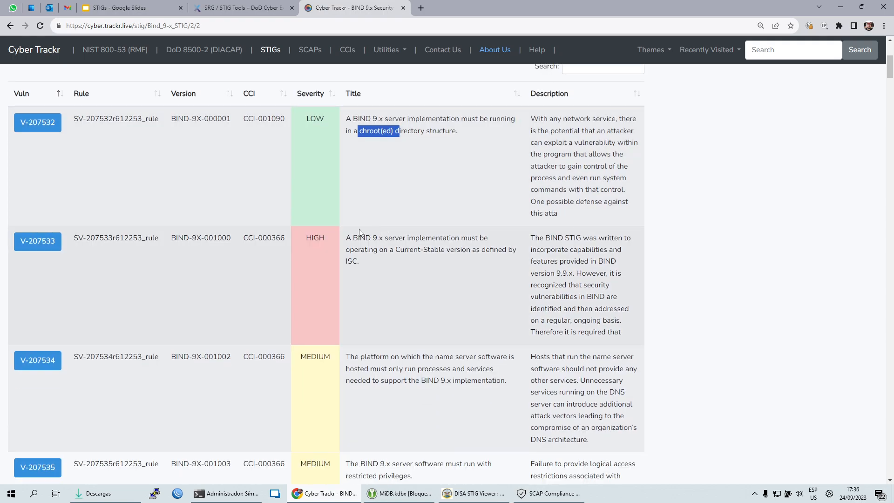
{"action": "scroll", "scroll_direction": "down", "scroll_amount": 3}
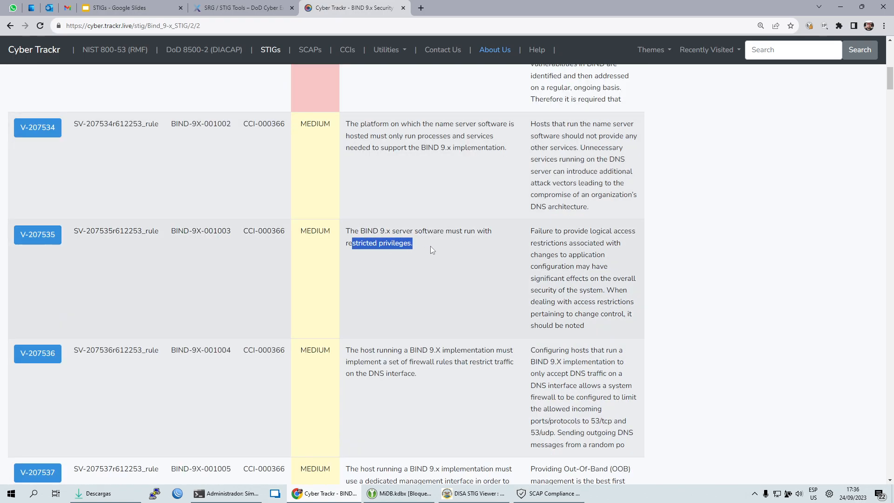
{"action": "scroll", "scroll_direction": "down", "scroll_amount": 3}
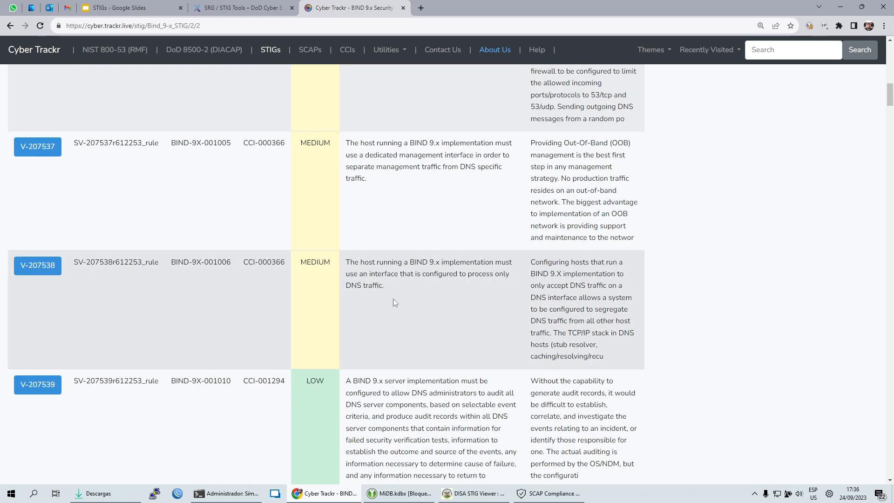
{"action": "mouse_move", "coordinate": [363, 275]}
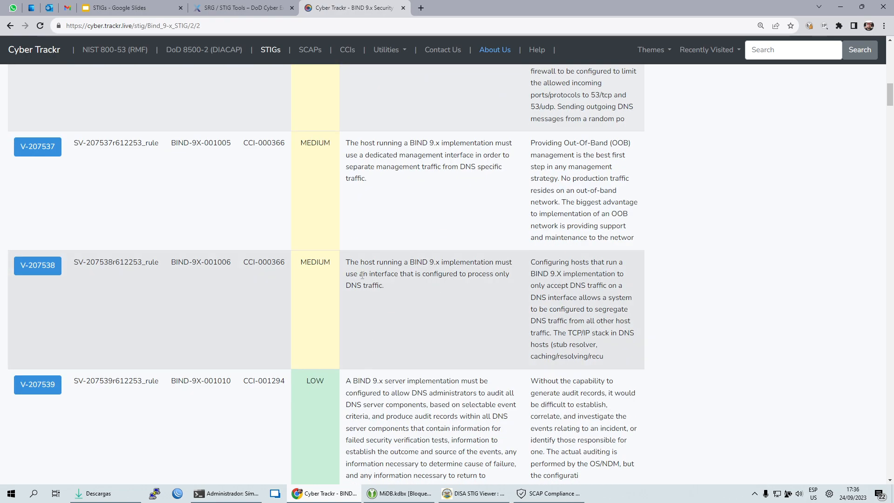
Step: Highlight rule text, including V-207553's denial-of-service phrase, while scrolling to rules V-207561–V-207565
{"action": "left_click_drag", "start_coordinate": [360, 274], "coordinate": [384, 285]}
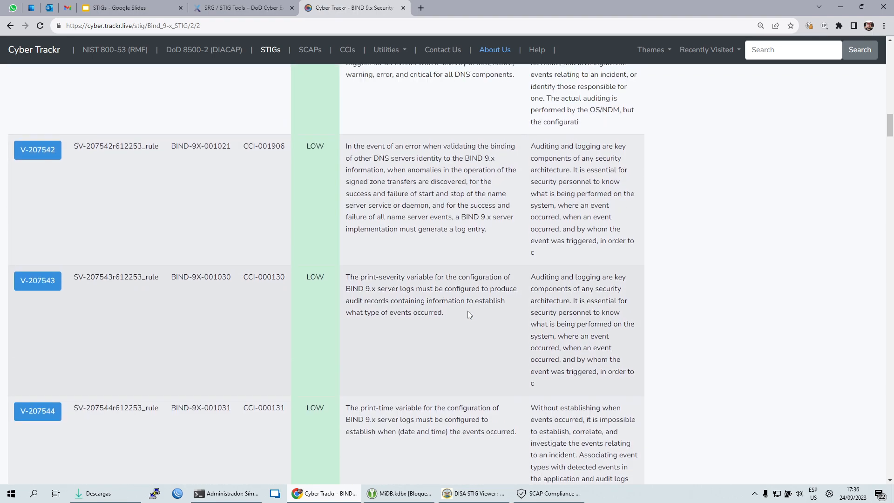
{"action": "scroll", "scroll_direction": "down", "scroll_amount": 3}
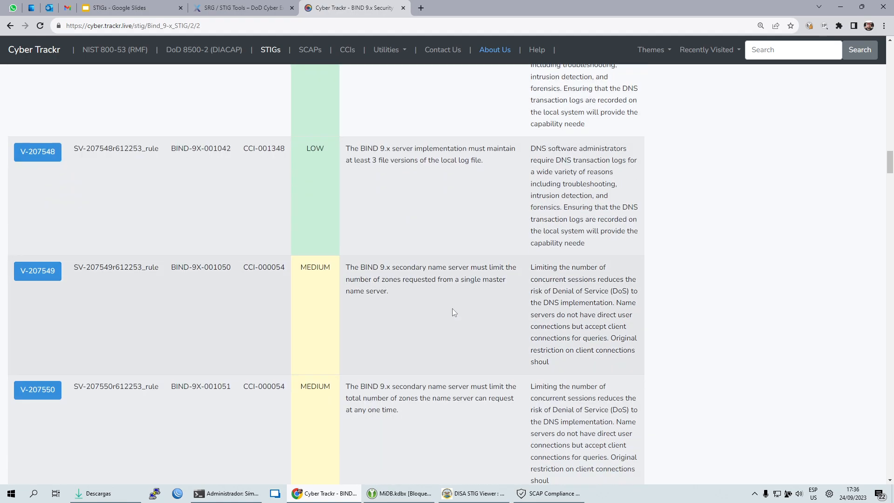
{"action": "mouse_move", "coordinate": [399, 278]}
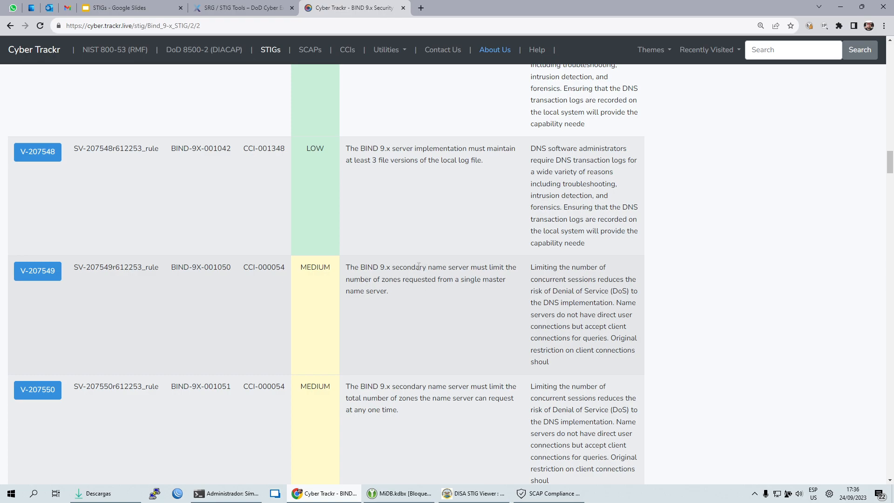
{"action": "left_click_drag", "start_coordinate": [382, 279], "coordinate": [388, 291]}
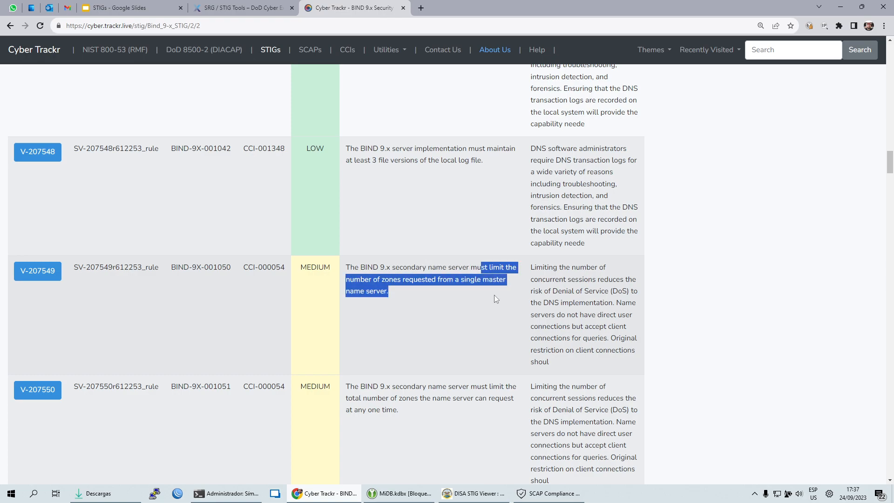
{"action": "mouse_move", "coordinate": [439, 279]}
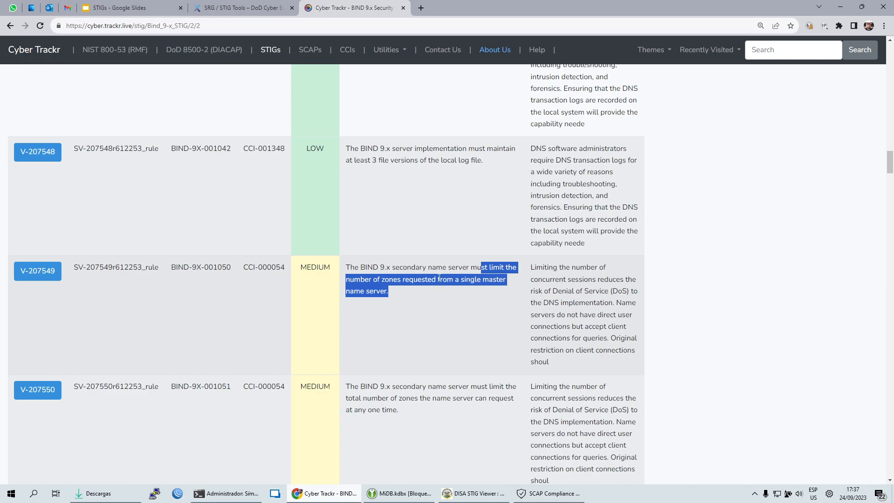
{"action": "scroll", "scroll_direction": "down", "scroll_amount": 3}
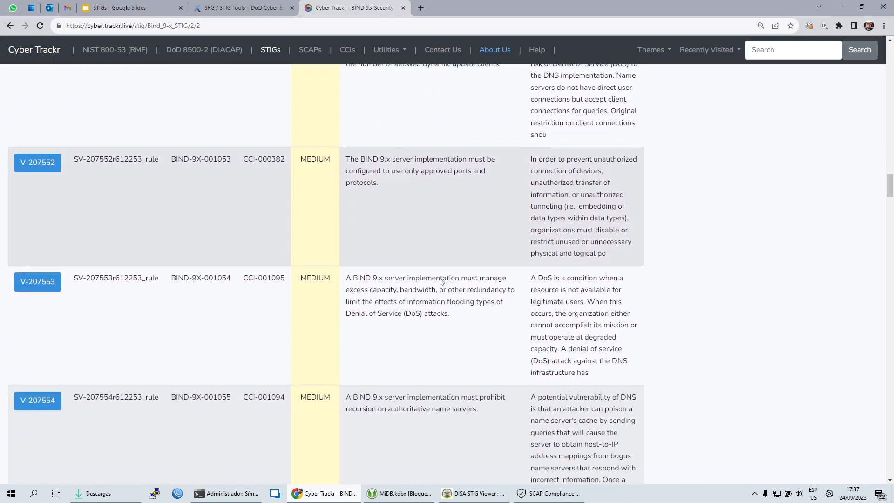
{"action": "left_click_drag", "start_coordinate": [386, 277], "coordinate": [506, 277]}
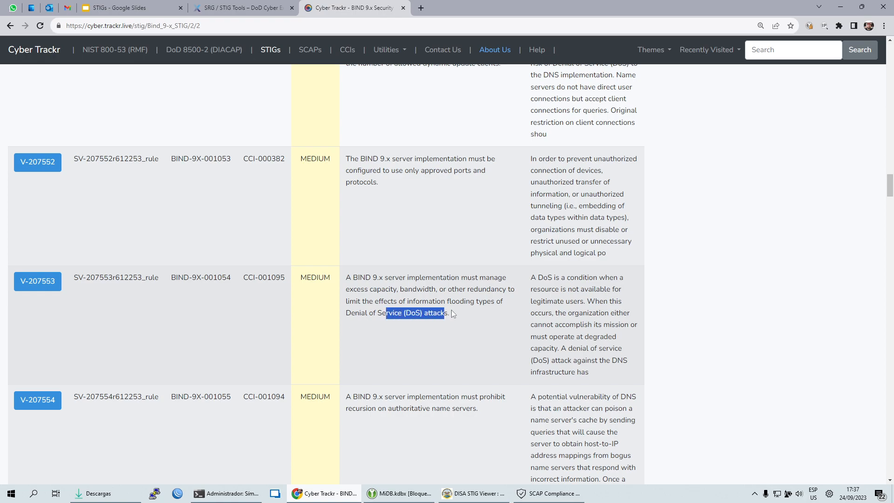
{"action": "scroll", "scroll_direction": "down", "scroll_amount": 3}
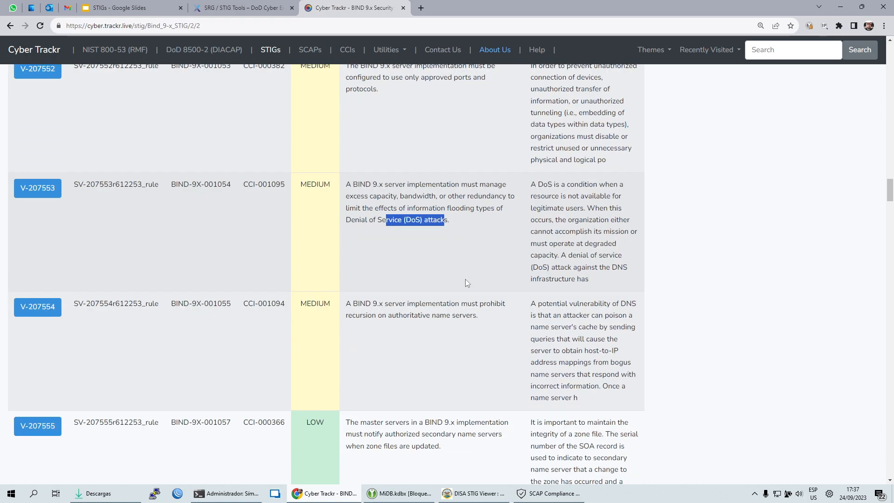
{"action": "scroll", "scroll_direction": "down", "scroll_amount": 3}
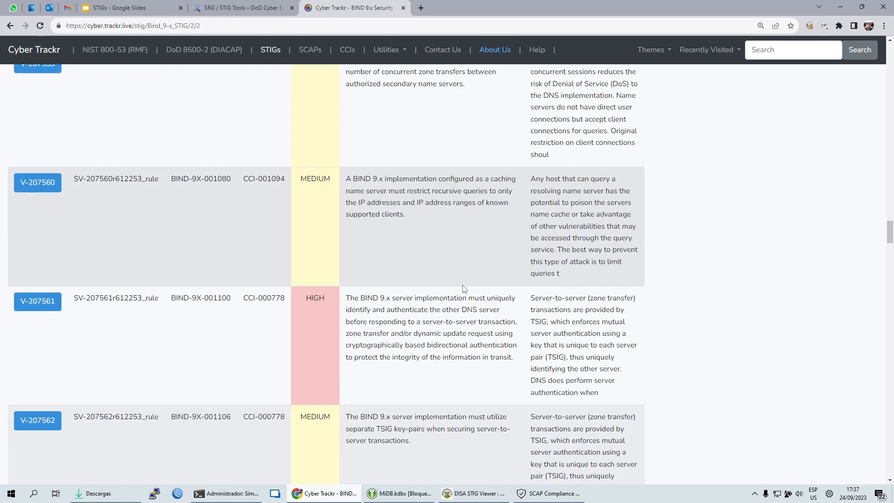
{"action": "scroll", "scroll_direction": "down", "scroll_amount": 3}
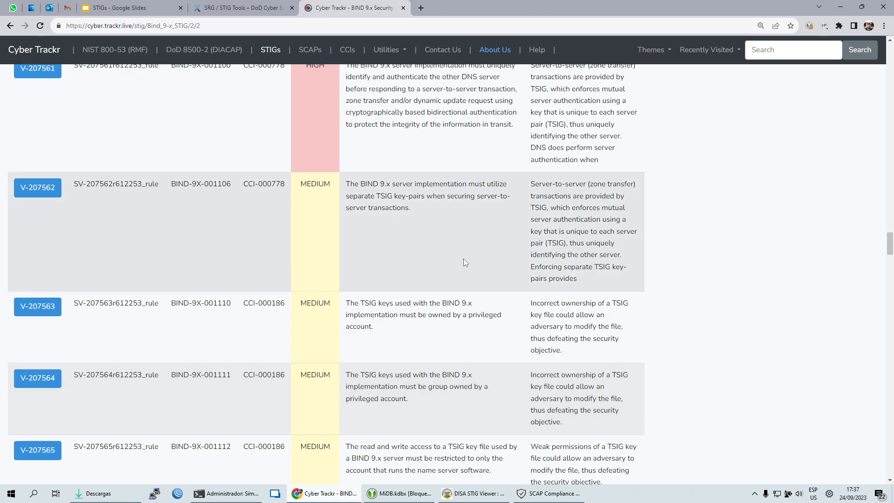
Step: Present the STIGs deck full screen and advance to the SCAP definition slide
{"action": "left_click", "coordinate": [122, 7]}
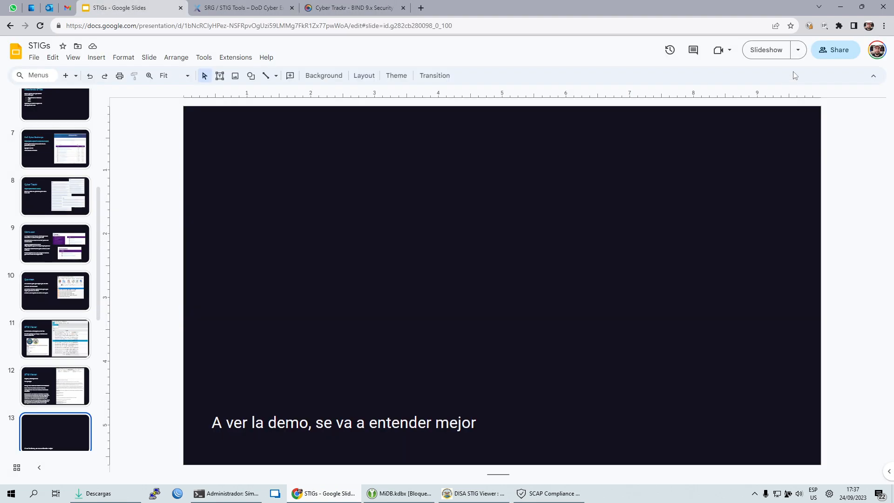
{"action": "left_click", "coordinate": [766, 50]}
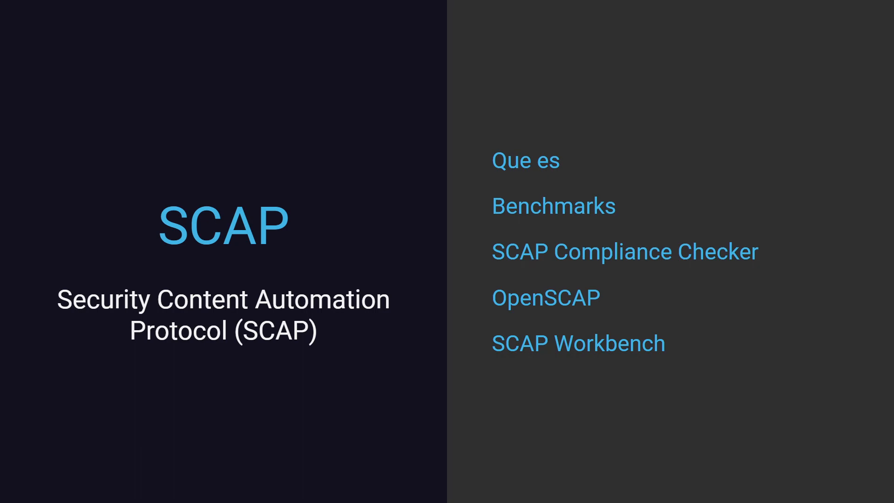
{"action": "mouse_move", "coordinate": [323, 262]}
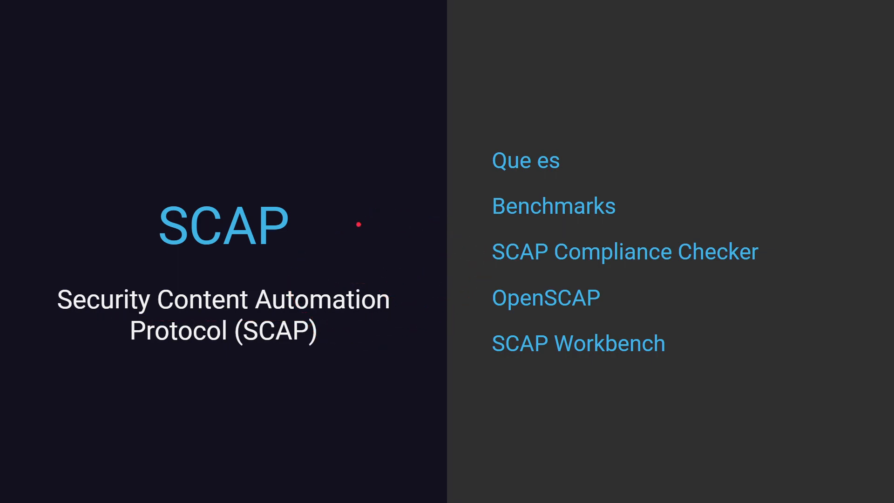
{"action": "left_click", "coordinate": [625, 252]}
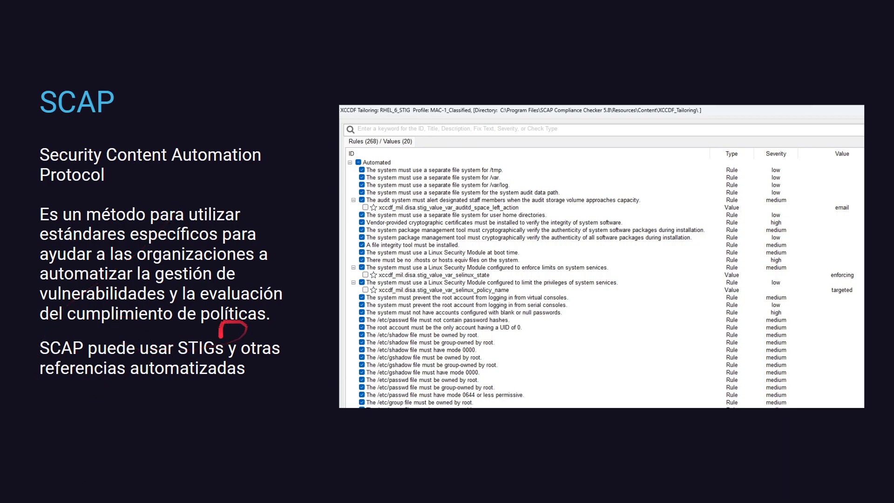
Step: Draw a pen mark highlighting that SCAP can use STIGs
{"action": "left_click_drag", "start_coordinate": [229, 319], "coordinate": [251, 371]}
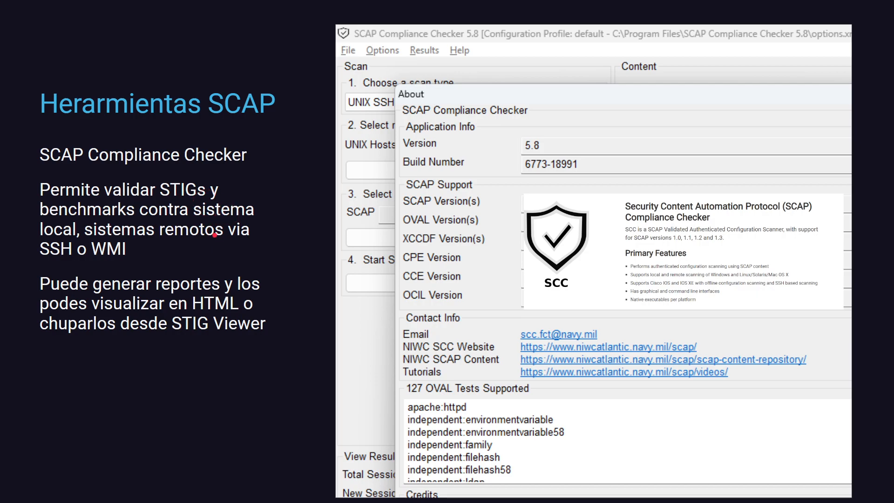
Step: Annotate the SCAP Compliance Checker point on the Herramientas SCAP slide
{"action": "left_click_drag", "start_coordinate": [213, 237], "coordinate": [251, 208]}
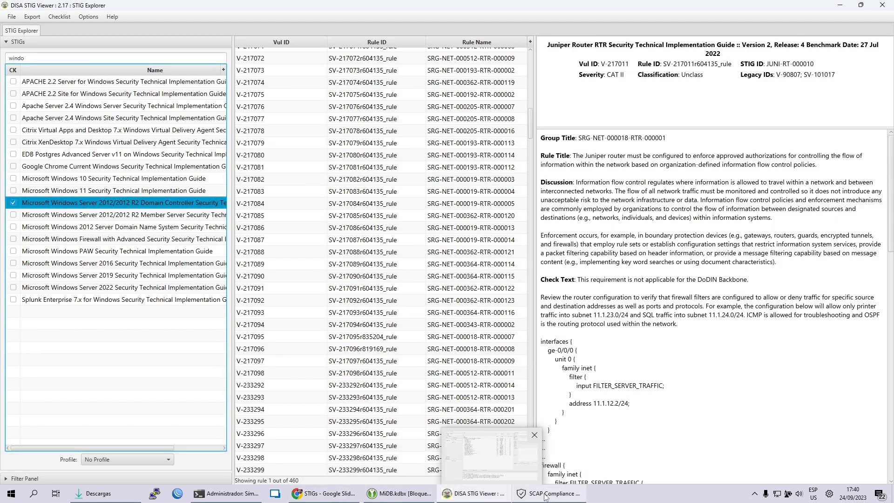
Step: Bring SCAP Compliance Checker forward and select the Cisco IOS/IOS XE Offline Scan type
{"action": "left_click", "coordinate": [547, 494]}
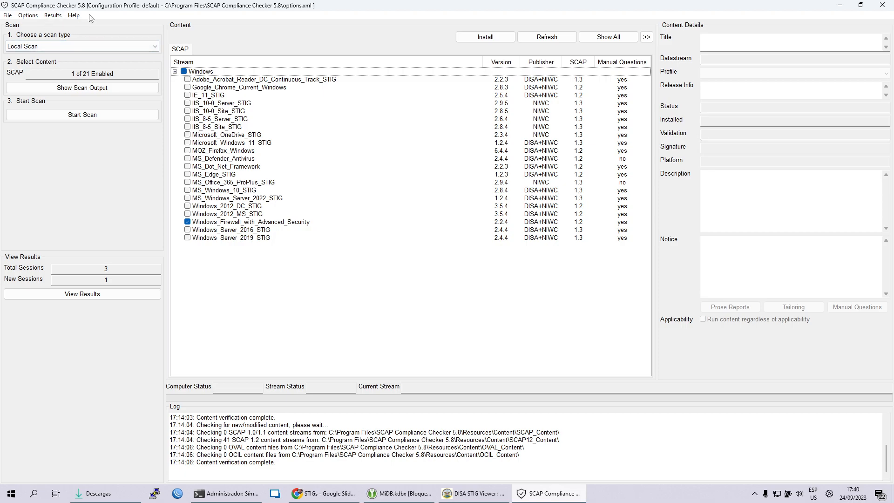
{"action": "left_click", "coordinate": [81, 47]}
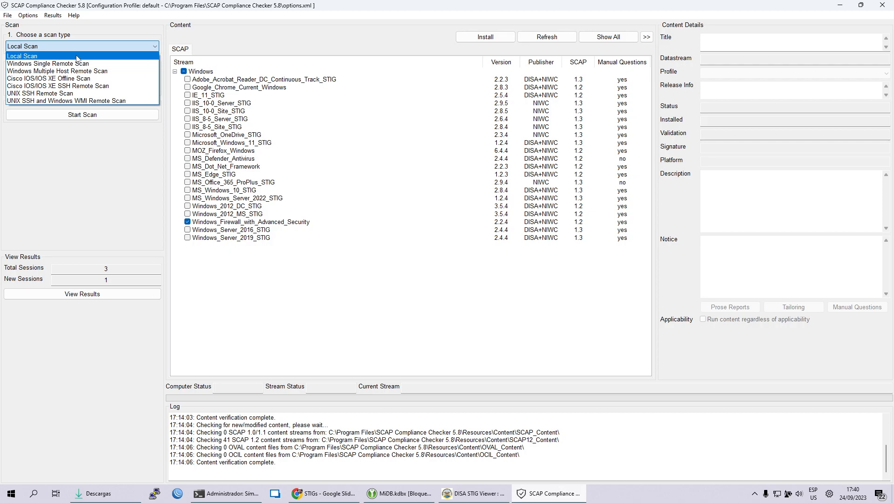
{"action": "mouse_move", "coordinate": [48, 63]}
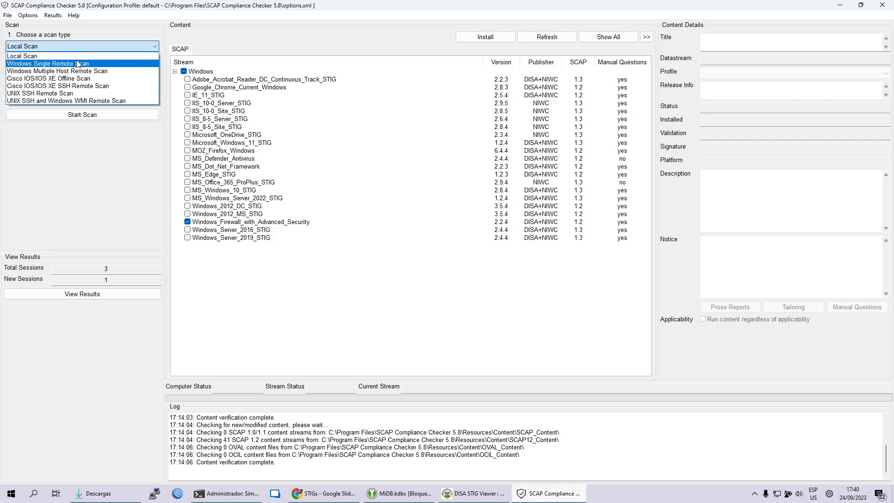
{"action": "mouse_move", "coordinate": [86, 68]}
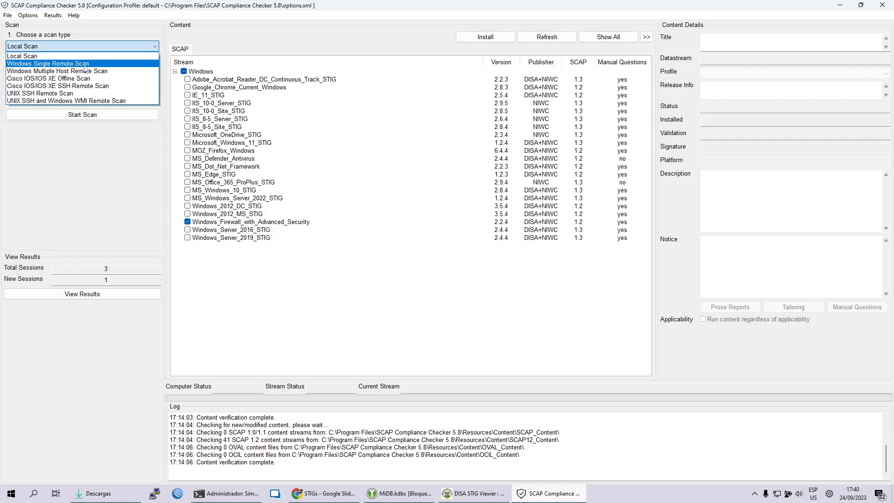
{"action": "mouse_move", "coordinate": [58, 71]}
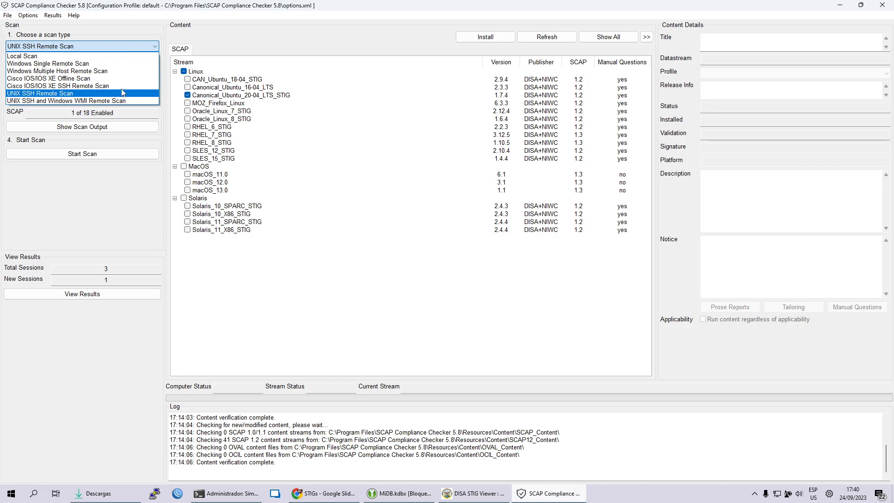
{"action": "left_click", "coordinate": [49, 78]}
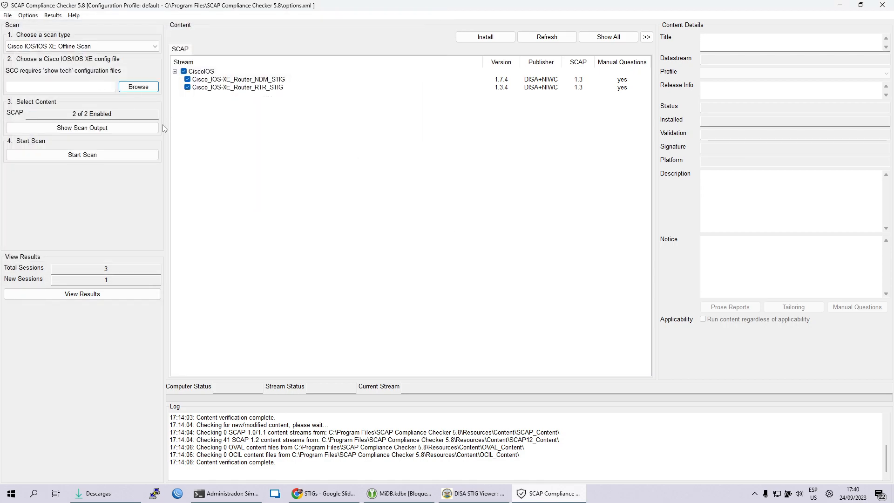
{"action": "mouse_move", "coordinate": [145, 132]}
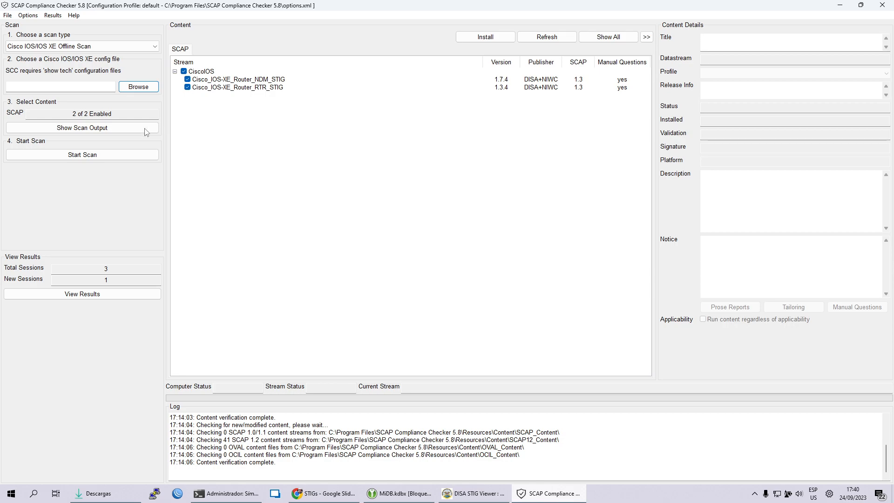
Step: Select Cisco IOS/IOS XE SSH Remote Scan and inspect the NDM and RTR STIG profiles
{"action": "left_click", "coordinate": [81, 46]}
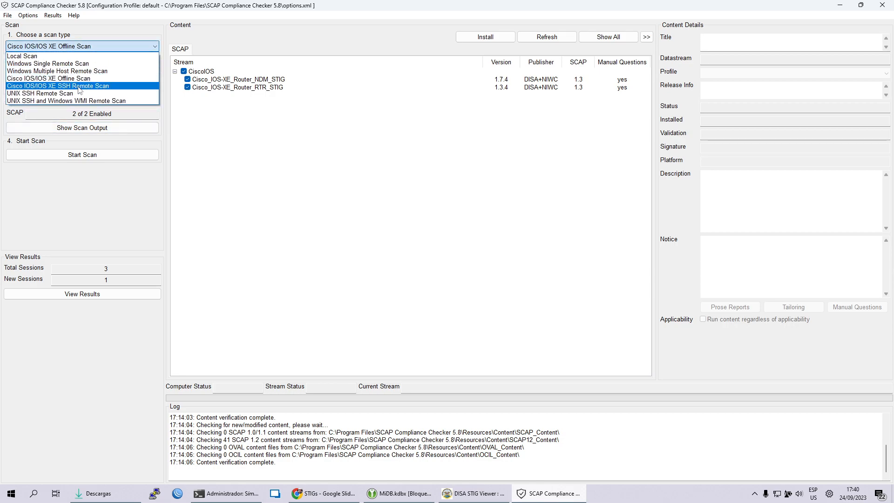
{"action": "left_click", "coordinate": [58, 85]}
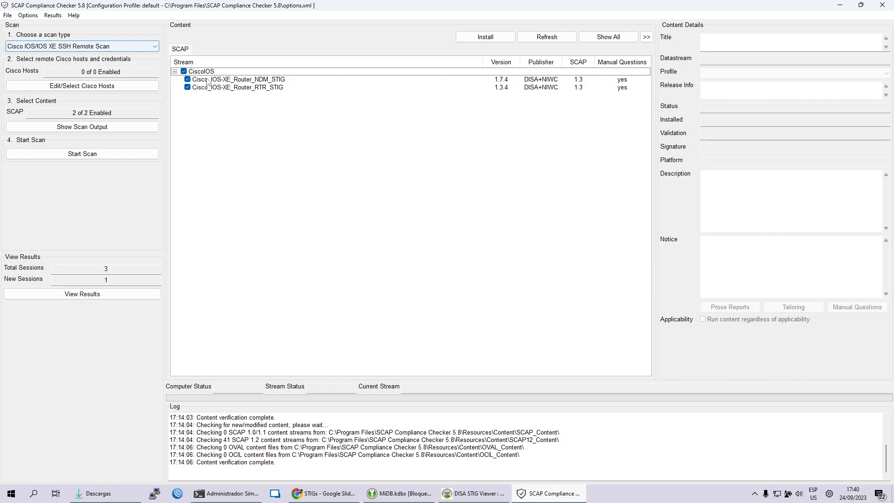
{"action": "left_click", "coordinate": [237, 79]}
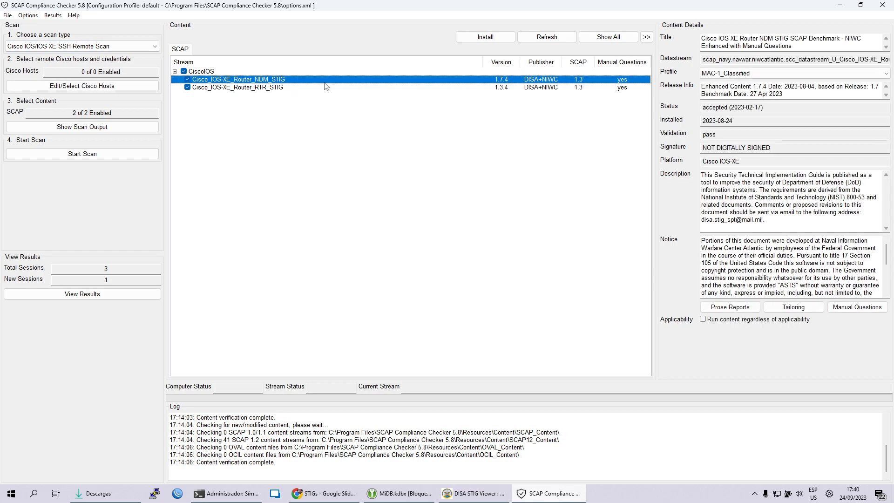
{"action": "left_click", "coordinate": [238, 87]}
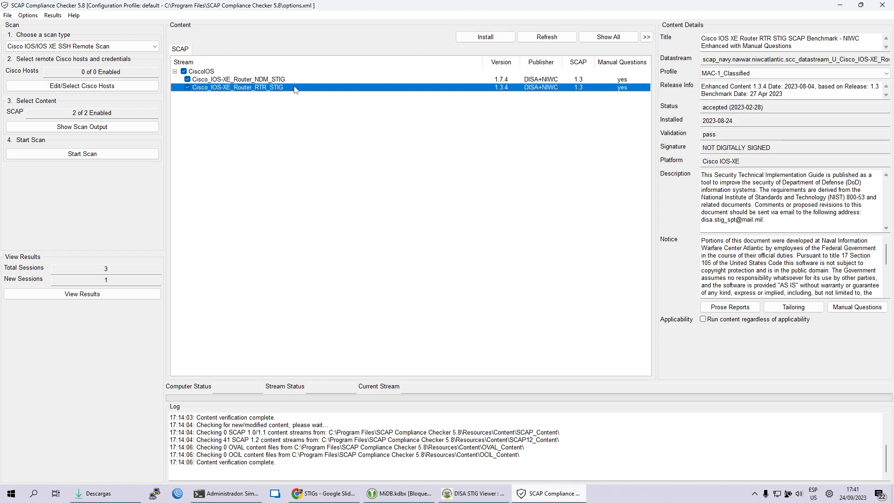
{"action": "left_click", "coordinate": [792, 74]}
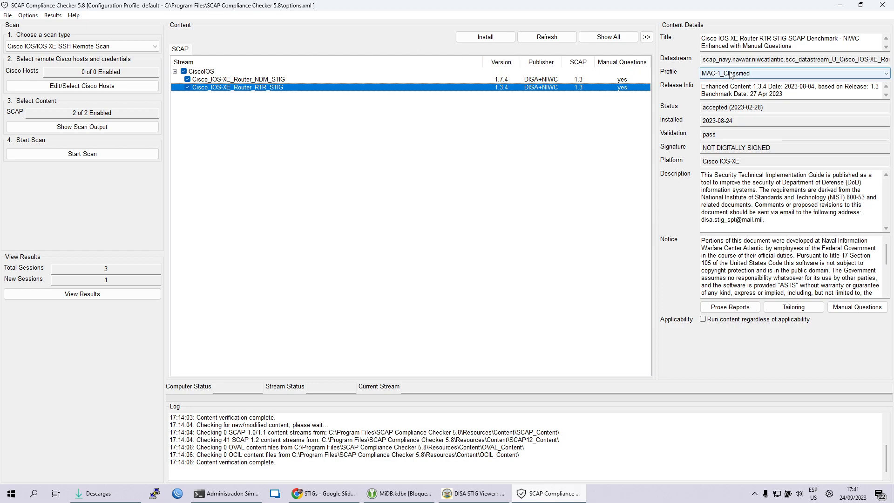
{"action": "left_click", "coordinate": [886, 73]}
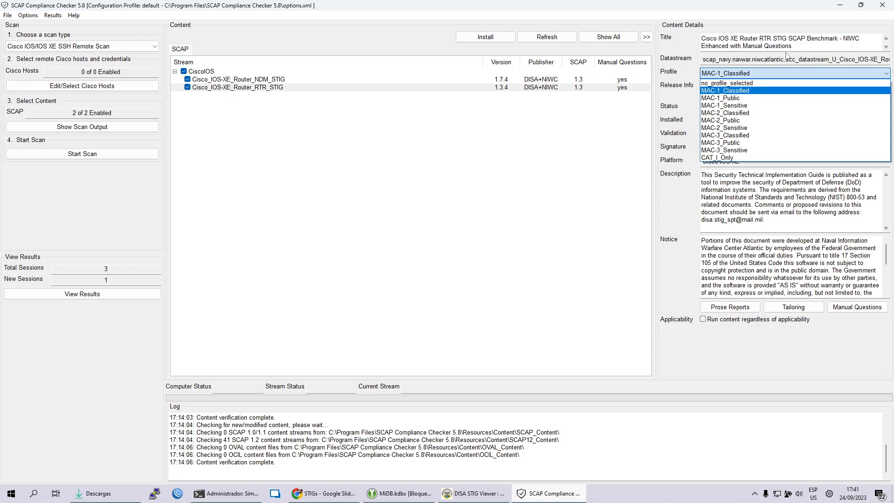
{"action": "mouse_move", "coordinate": [742, 142]}
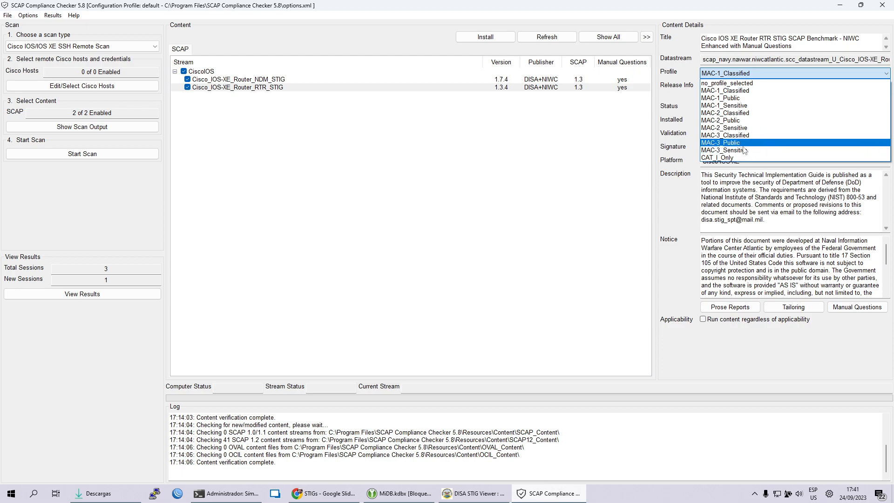
{"action": "mouse_move", "coordinate": [744, 92]}
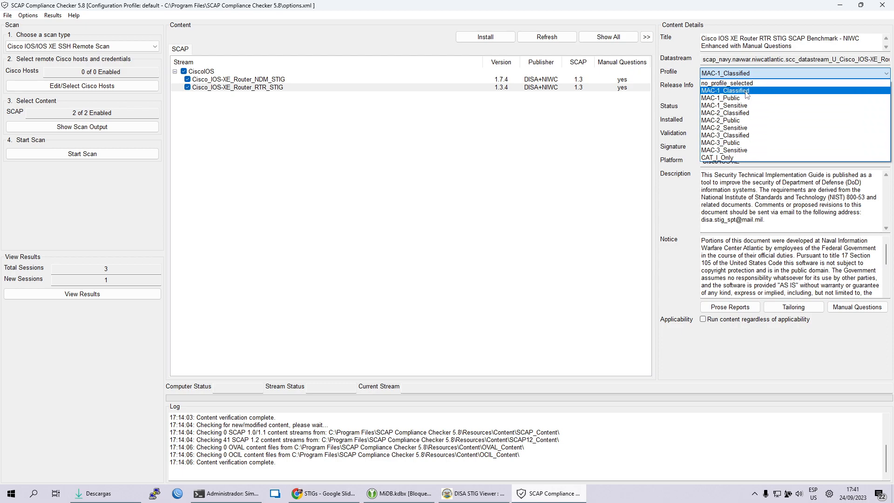
{"action": "mouse_move", "coordinate": [764, 140]}
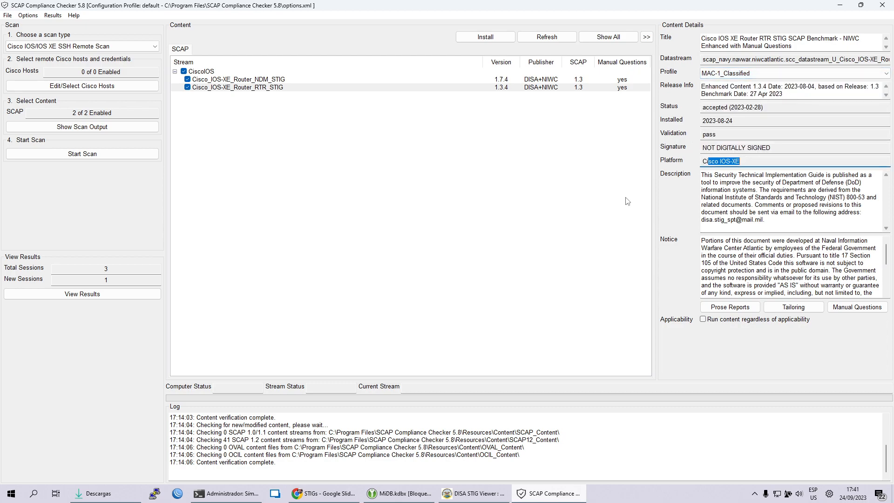
{"action": "mouse_move", "coordinate": [375, 125]}
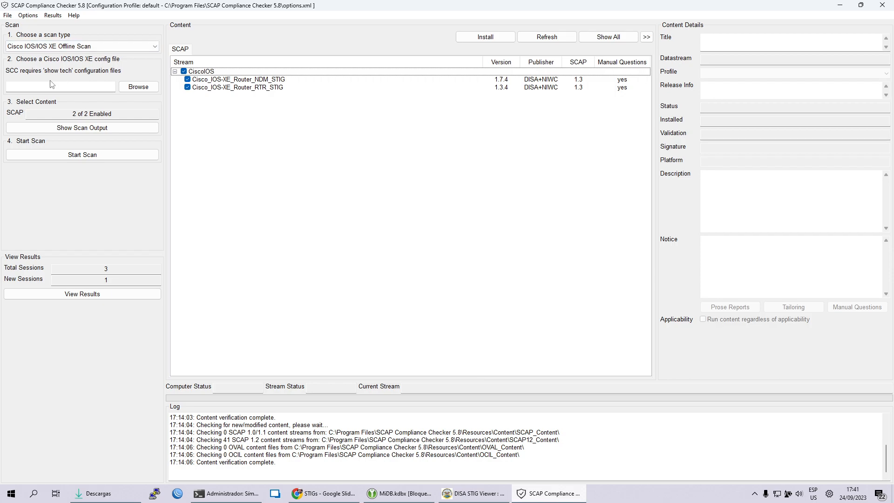
{"action": "mouse_move", "coordinate": [60, 86]}
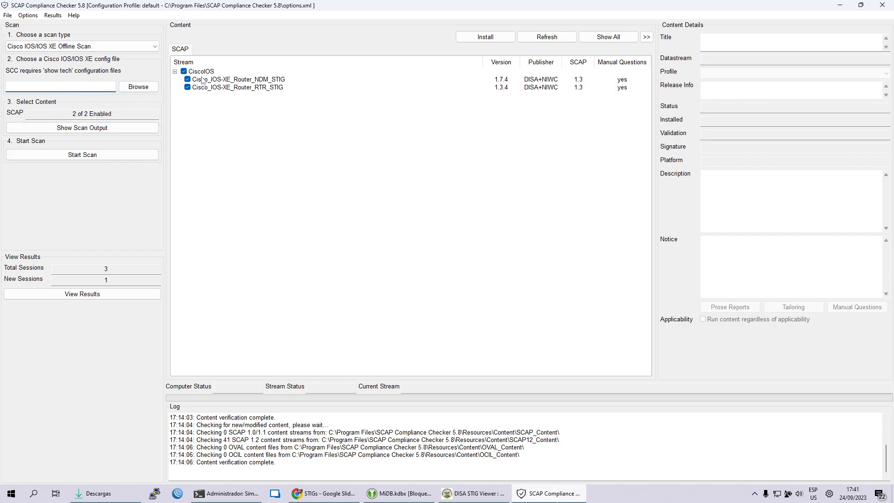
Step: Browse the Cisco configuration path, CiscoIOS content group and router NDM benchmark
{"action": "left_click", "coordinate": [200, 71]}
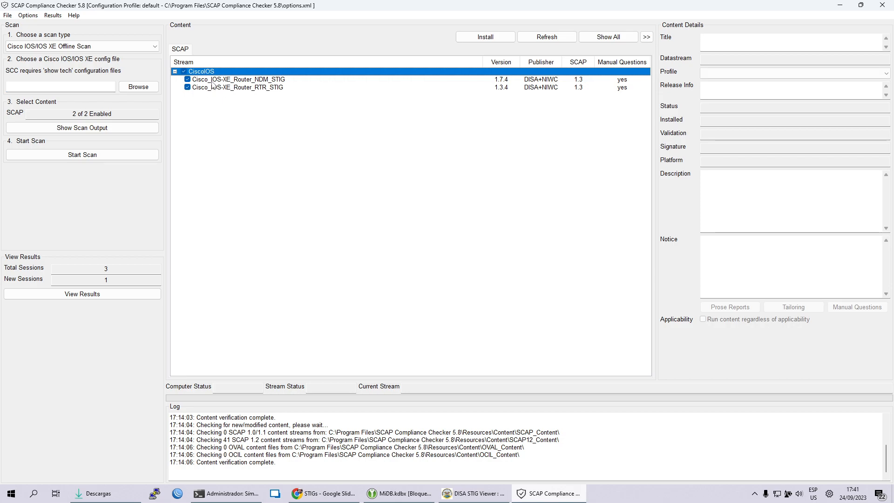
{"action": "left_click", "coordinate": [238, 87]}
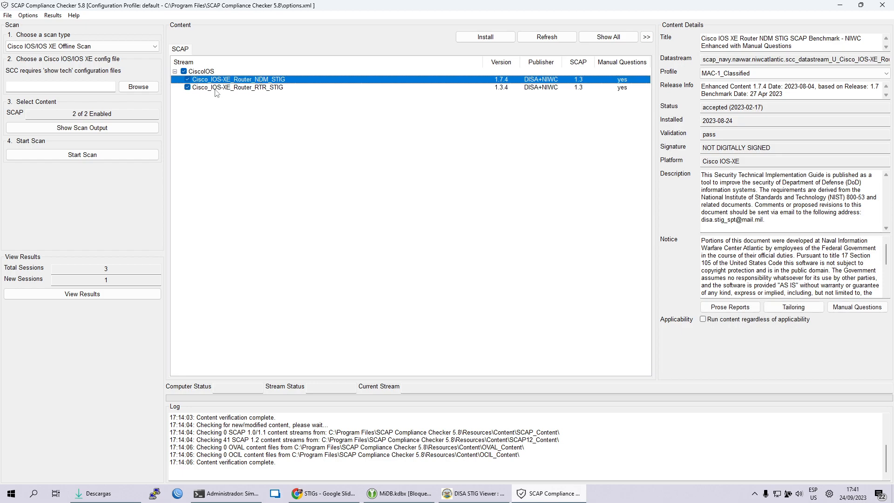
{"action": "left_click", "coordinate": [188, 79]}
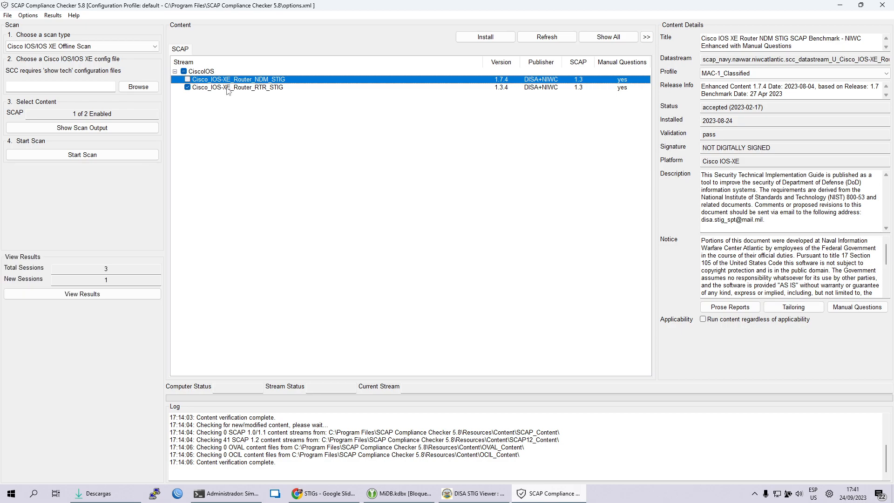
{"action": "left_click", "coordinate": [234, 87]}
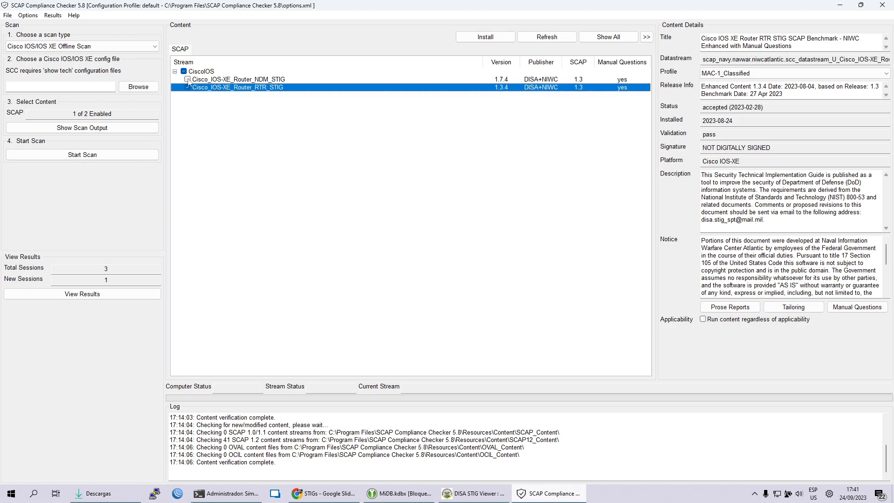
Step: Switch to Local Scan, disabling Windows Firewall and enabling Microsoft Windows 11 STIG
{"action": "left_click", "coordinate": [82, 46]}
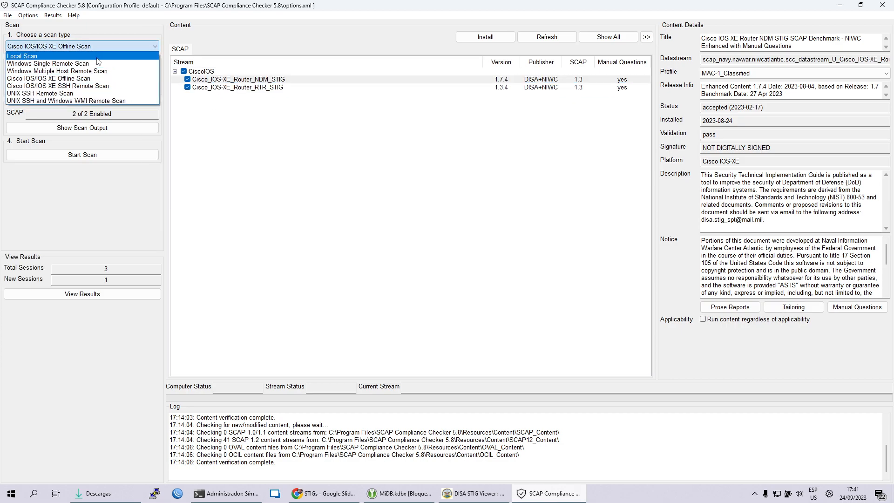
{"action": "left_click", "coordinate": [23, 56]}
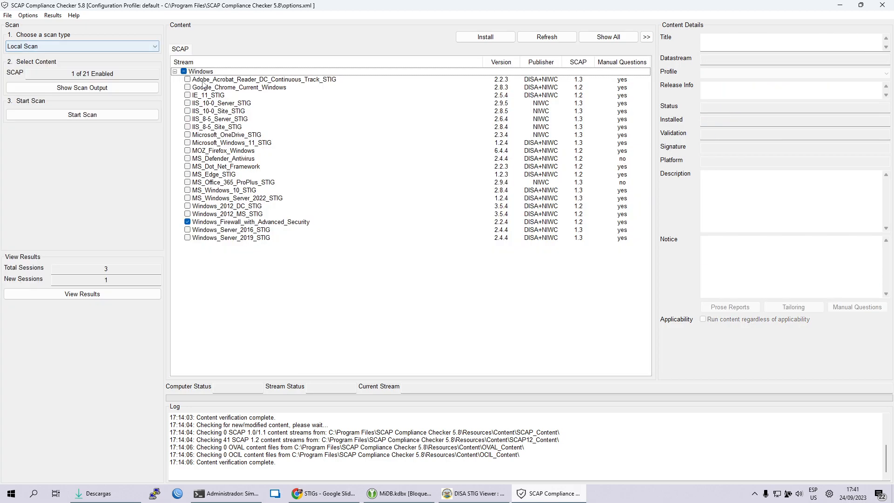
{"action": "mouse_move", "coordinate": [191, 228]}
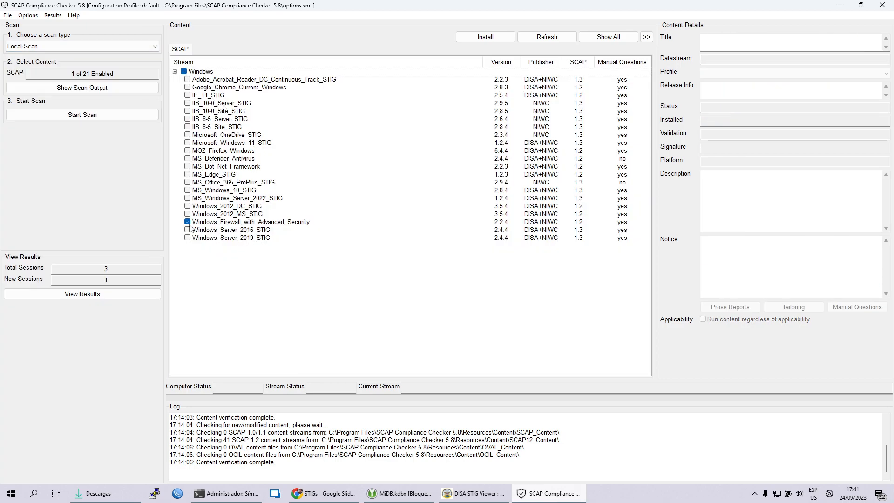
{"action": "left_click", "coordinate": [251, 221]}
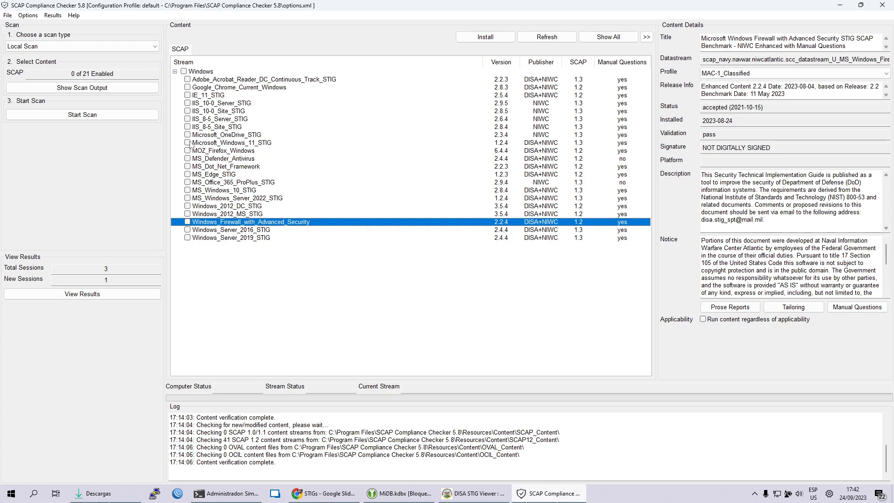
{"action": "left_click", "coordinate": [187, 142]}
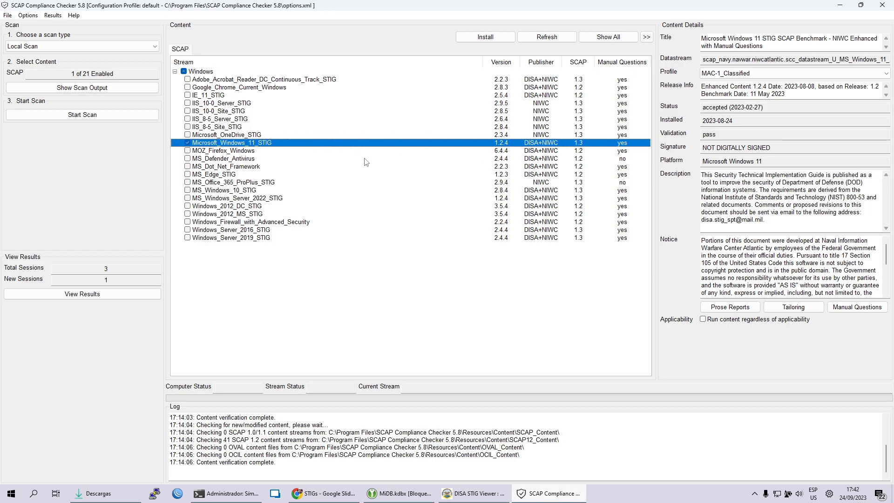
{"action": "mouse_move", "coordinate": [218, 216]}
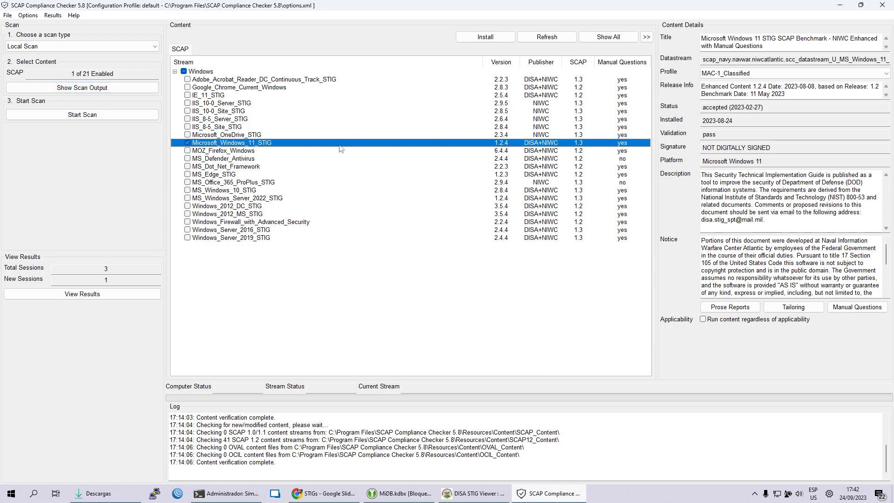
{"action": "mouse_move", "coordinate": [332, 163]}
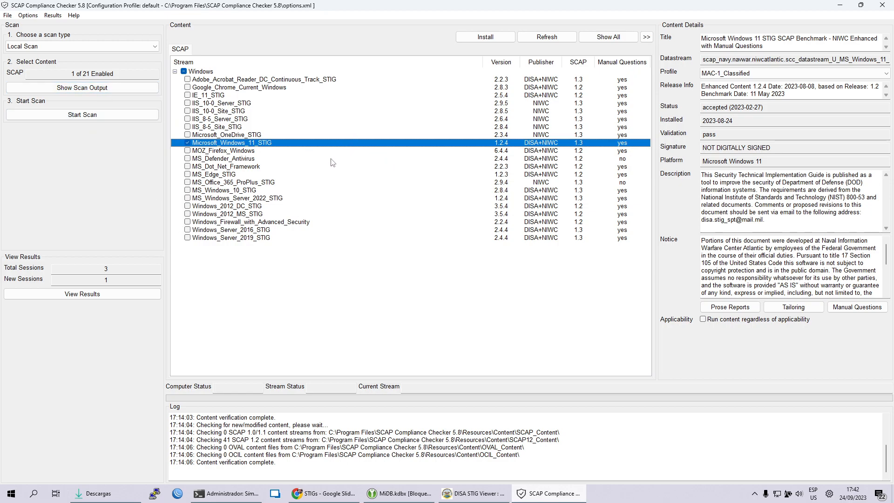
{"action": "mouse_move", "coordinate": [107, 152]}
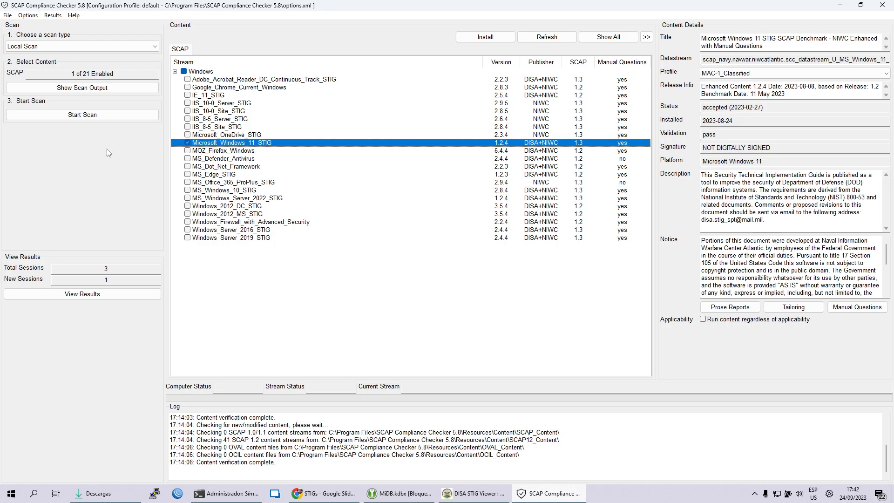
{"action": "mouse_move", "coordinate": [82, 115]}
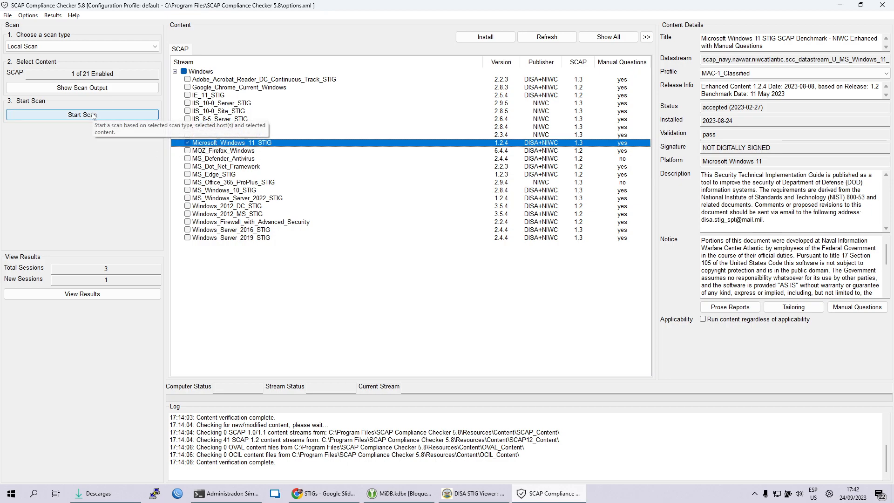
Step: Start the local Windows 11 scan and highlight the Not Reviewed manual-checks note
{"action": "left_click", "coordinate": [81, 115]}
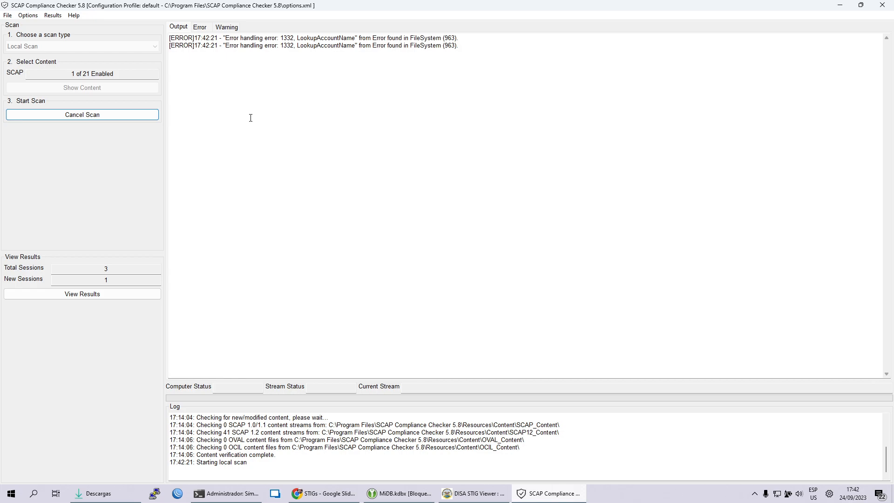
{"action": "mouse_move", "coordinate": [302, 81]}
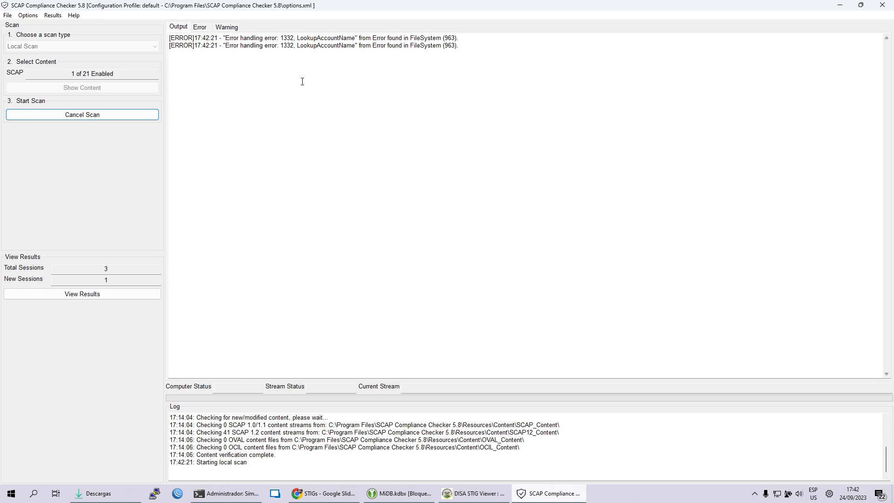
{"action": "mouse_move", "coordinate": [244, 287]}
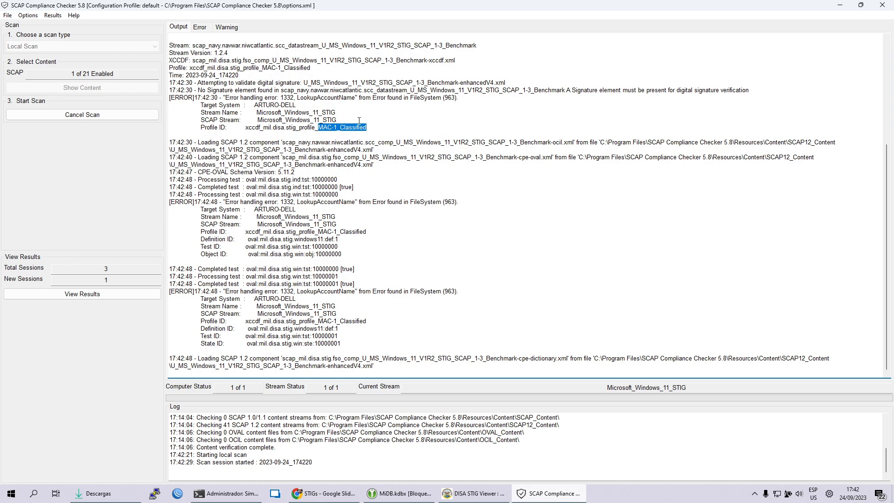
{"action": "scroll", "scroll_direction": "down", "scroll_amount": 3}
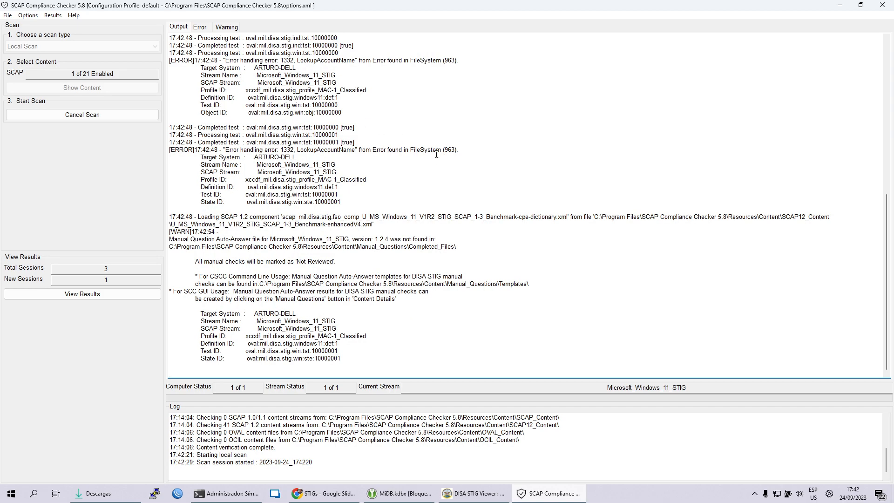
{"action": "mouse_move", "coordinate": [608, 226]}
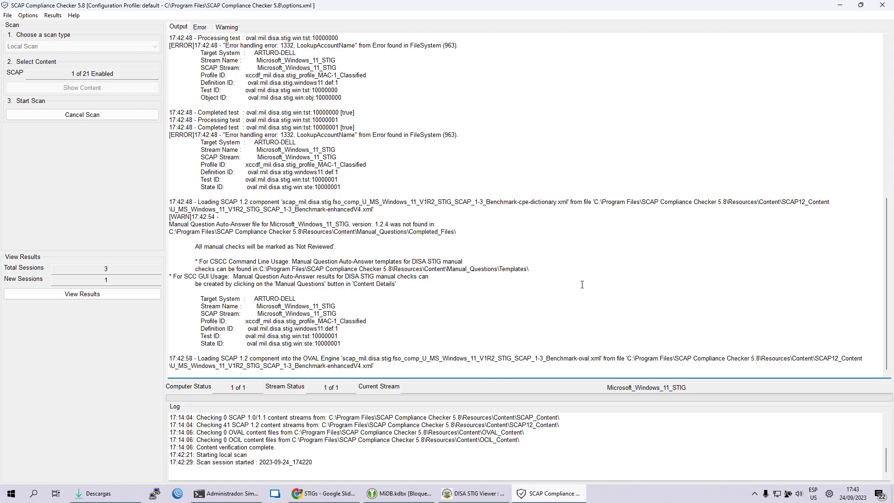
{"action": "left_click_drag", "start_coordinate": [204, 246], "coordinate": [268, 246]}
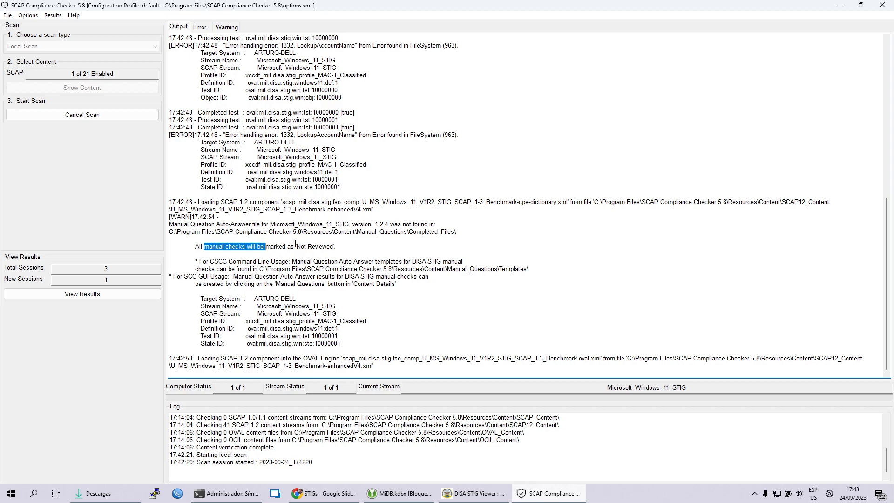
{"action": "mouse_move", "coordinate": [254, 345]}
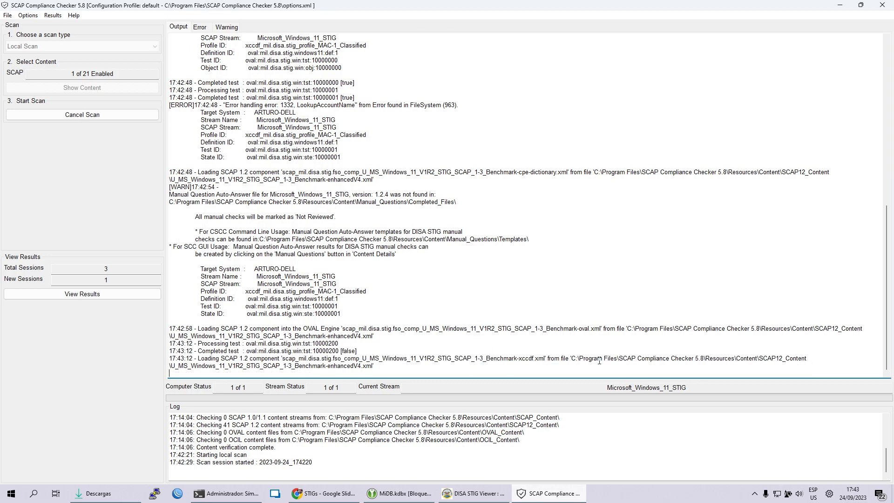
{"action": "mouse_move", "coordinate": [469, 374]}
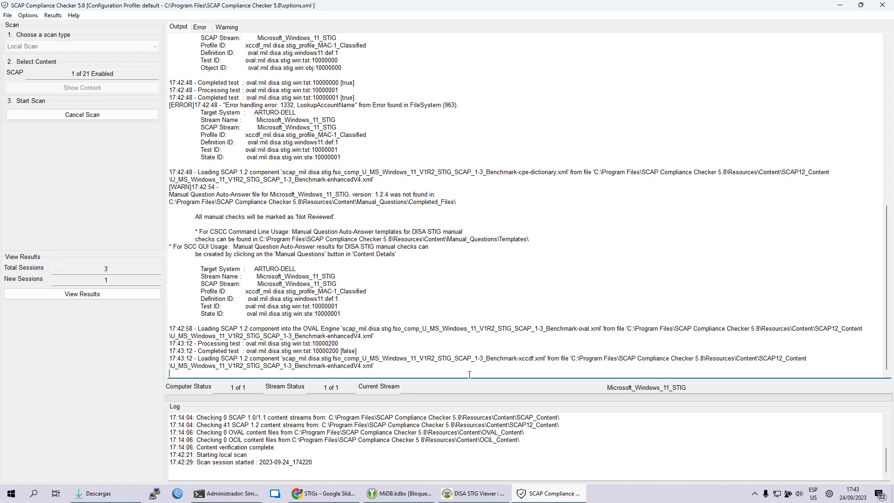
{"action": "mouse_move", "coordinate": [439, 310]}
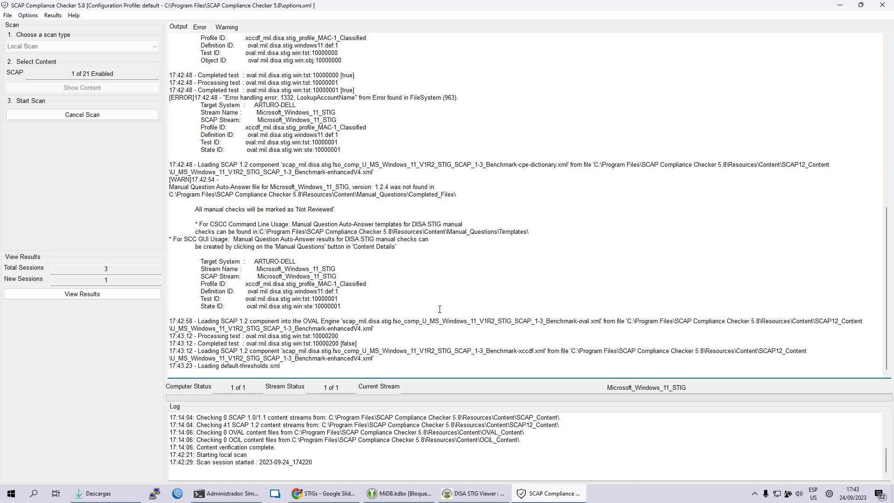
Step: Scroll the Output log as the scan processes 254 rules and saves result files
{"action": "scroll", "scroll_direction": "down", "scroll_amount": 3}
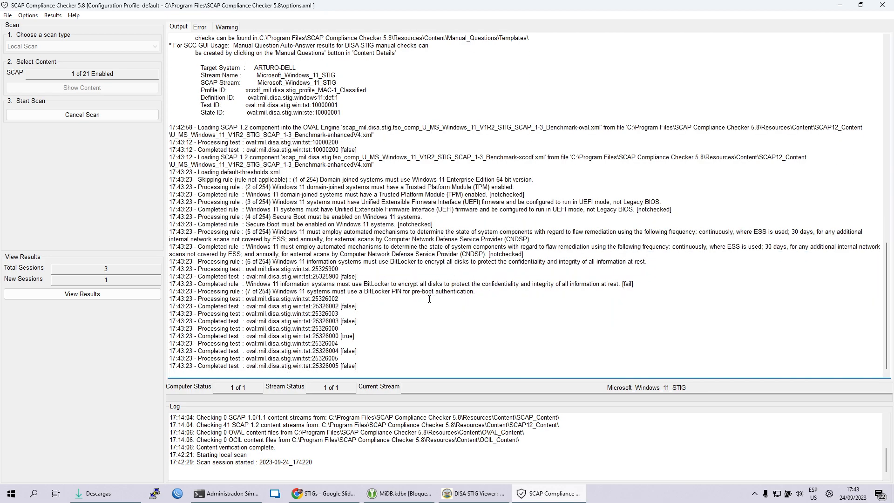
{"action": "scroll", "scroll_direction": "down", "scroll_amount": 3}
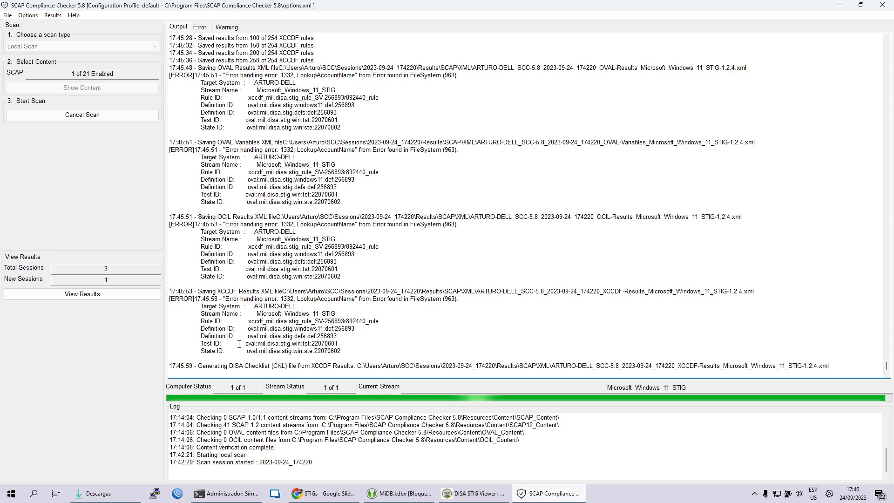
Step: Highlight the 30.29% Adjusted Score line and open the scan results viewer
{"action": "scroll", "scroll_direction": "down", "scroll_amount": 3}
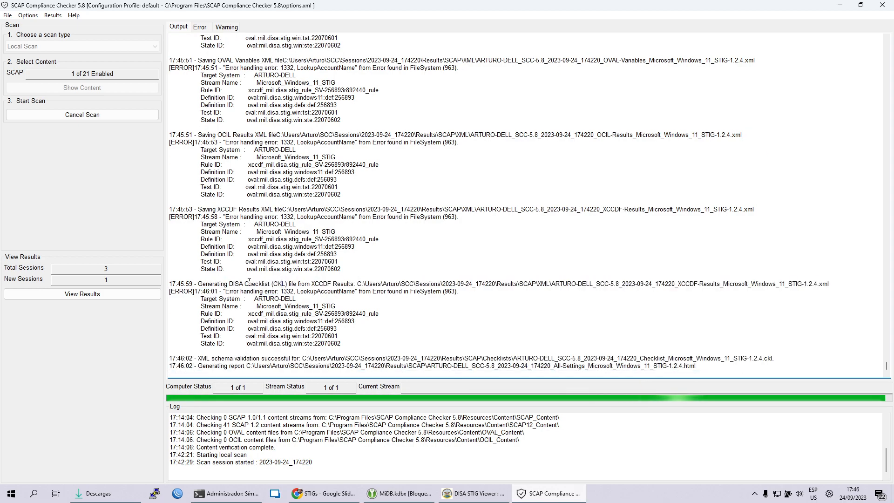
{"action": "double_click", "coordinate": [259, 283]}
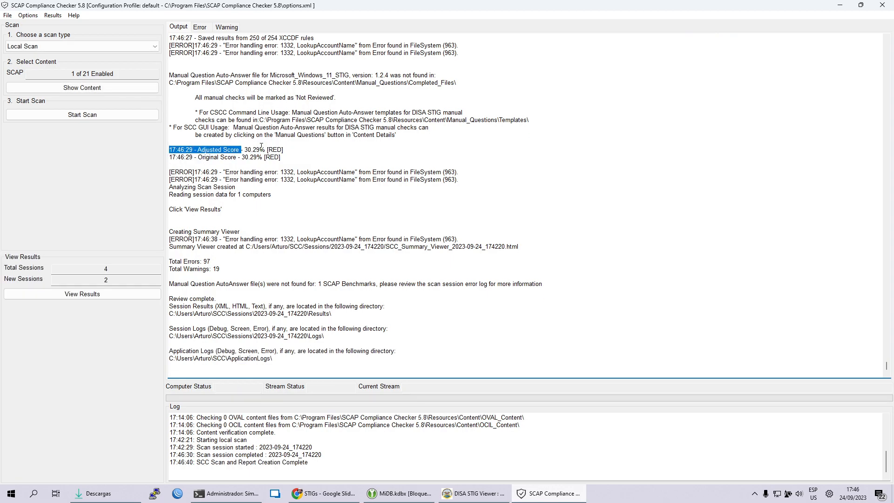
{"action": "mouse_move", "coordinate": [31, 326]}
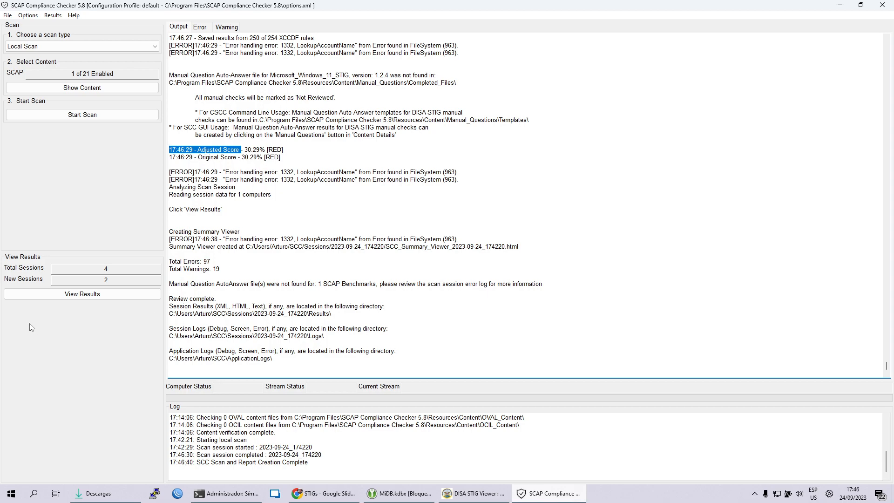
{"action": "left_click", "coordinate": [82, 294]}
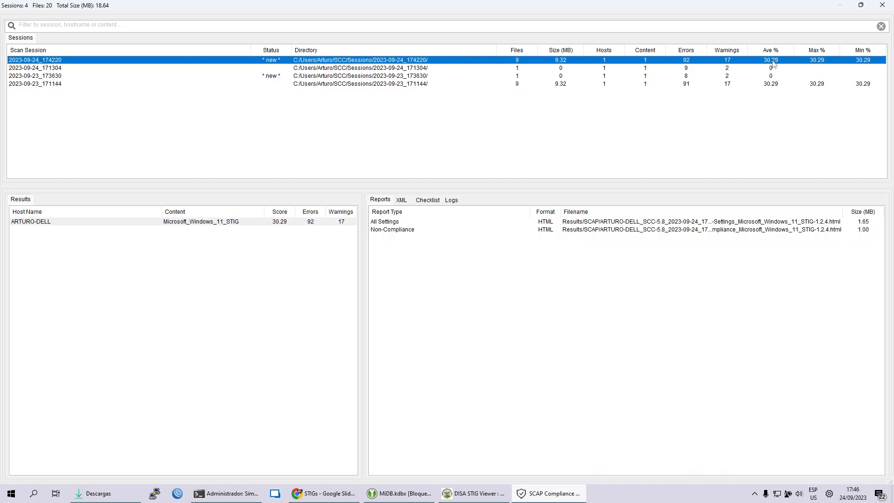
Step: Open session 2023-09-24_174220's All Settings report in the OS default viewer
{"action": "left_click", "coordinate": [385, 221]}
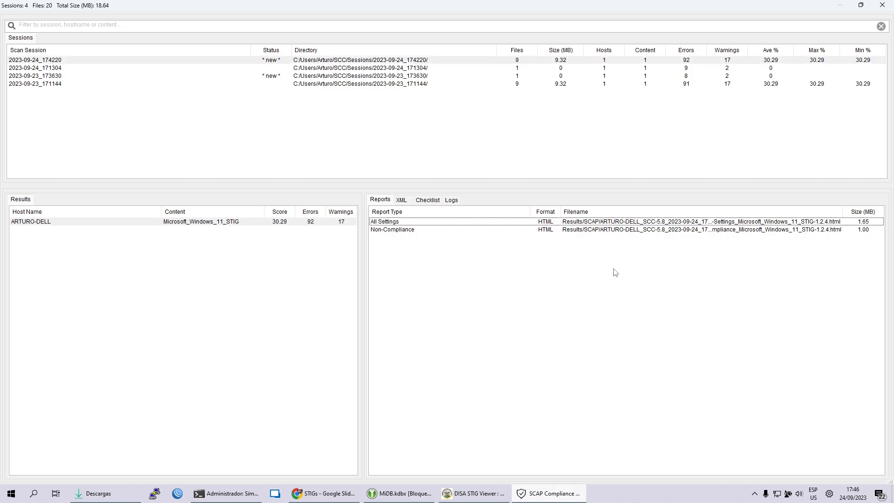
{"action": "left_click", "coordinate": [388, 221]}
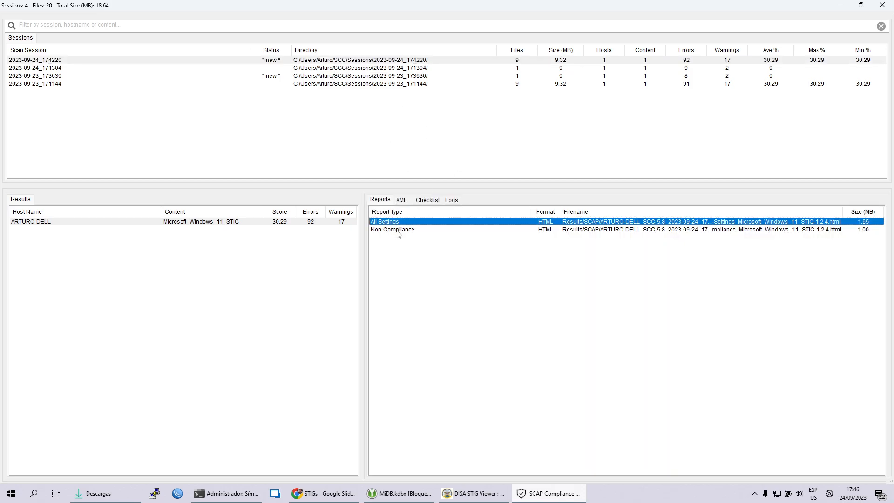
{"action": "right_click", "coordinate": [393, 222]}
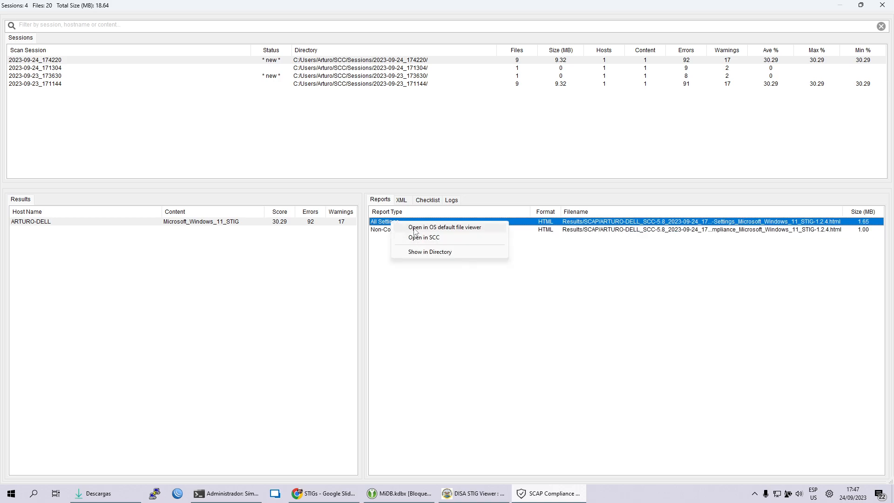
{"action": "left_click", "coordinate": [389, 269]}
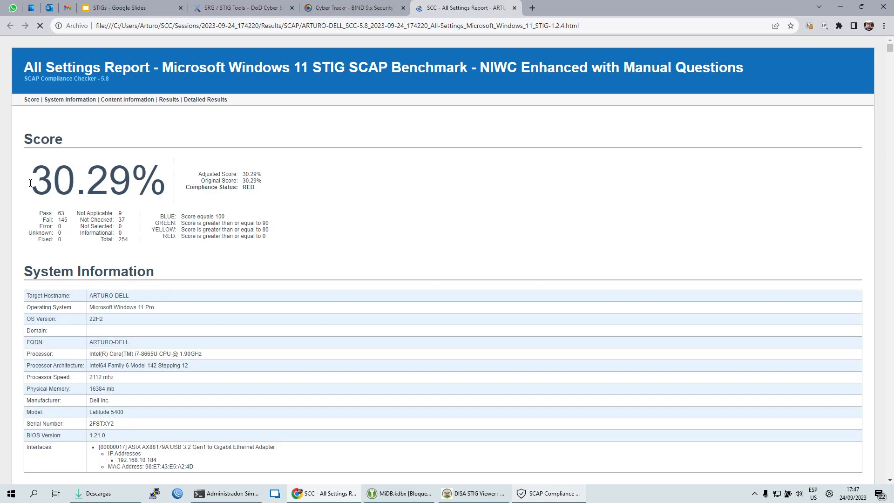
Step: Highlight the 30.29% score and 145 Fail count, then scroll to High Severity (CAT I) results
{"action": "left_click_drag", "start_coordinate": [31, 179], "coordinate": [261, 180]}
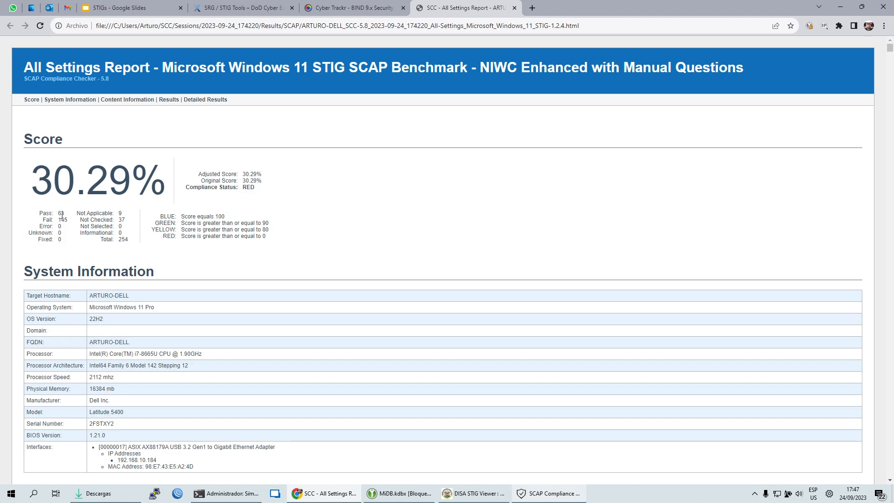
{"action": "double_click", "coordinate": [62, 219]}
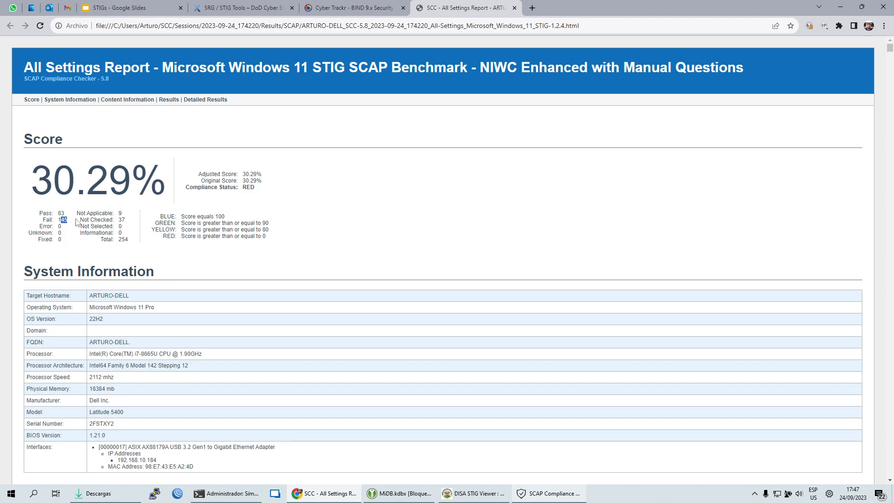
{"action": "scroll", "scroll_direction": "down", "scroll_amount": 3}
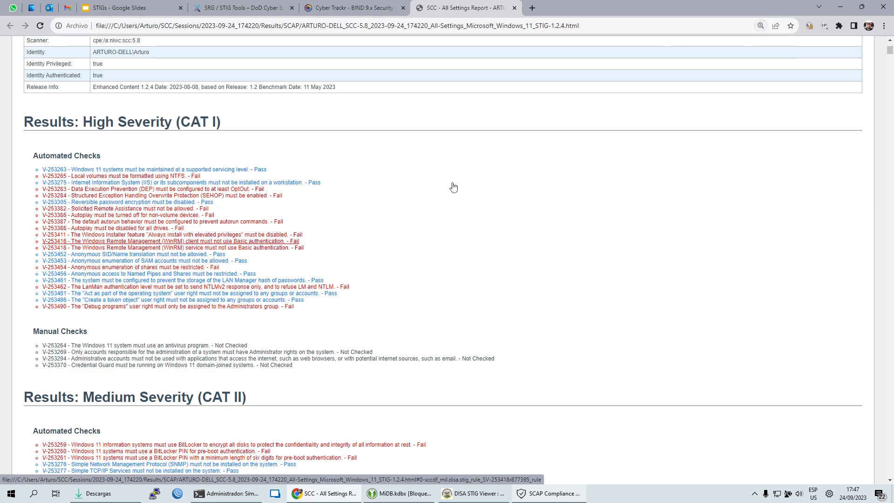
{"action": "scroll", "scroll_direction": "down", "scroll_amount": 3}
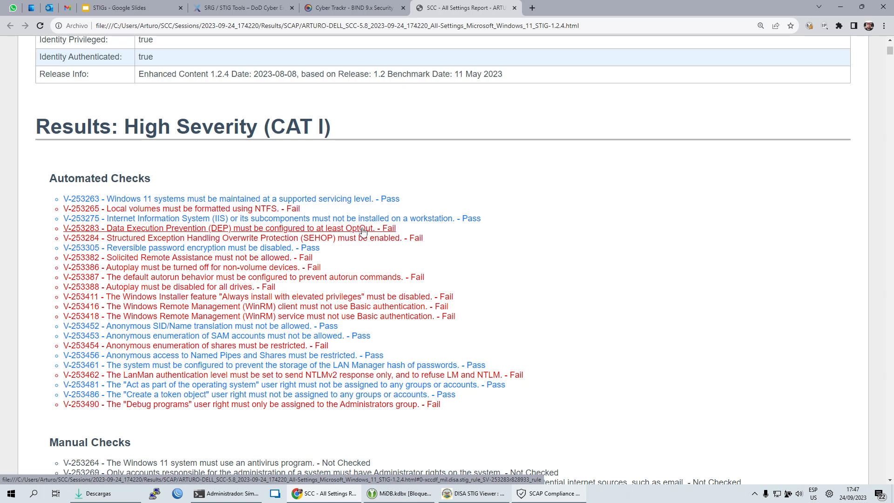
{"action": "mouse_move", "coordinate": [332, 251]}
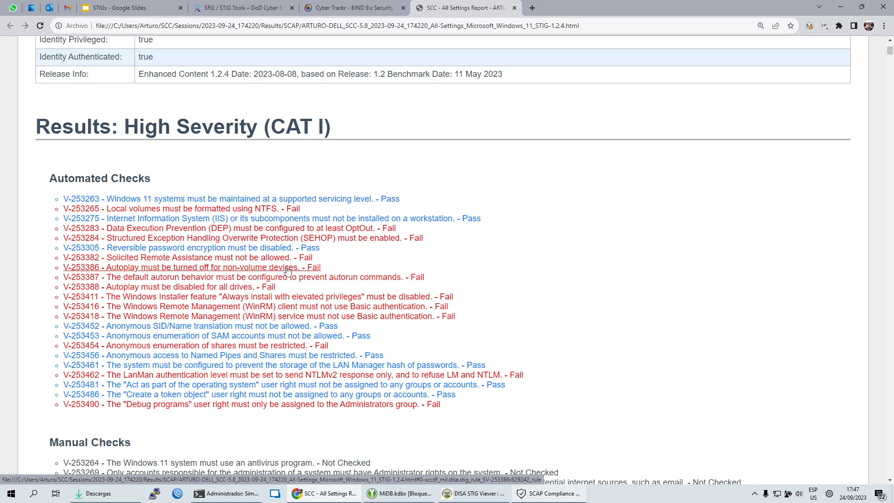
{"action": "scroll", "scroll_direction": "down", "scroll_amount": 3}
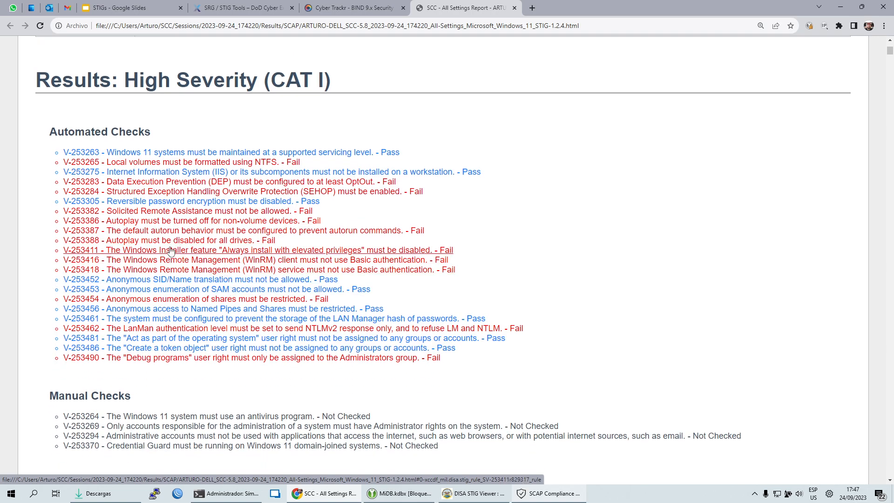
{"action": "mouse_move", "coordinate": [229, 259]}
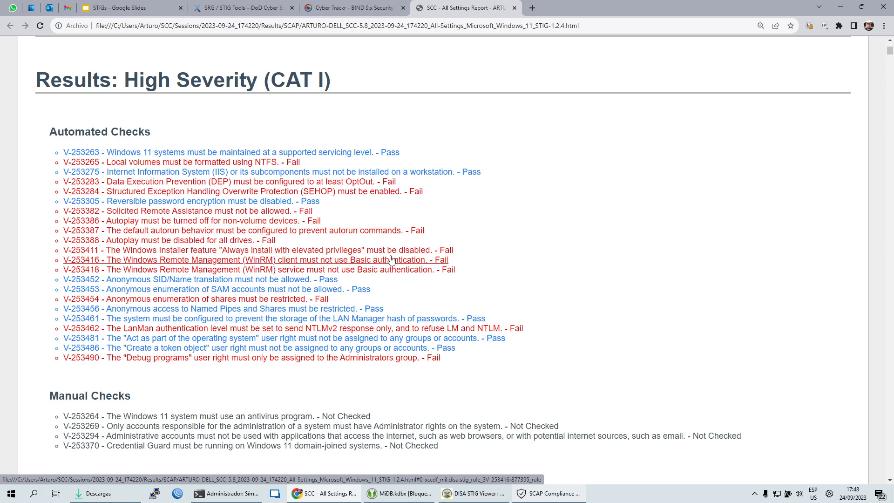
{"action": "scroll", "scroll_direction": "down", "scroll_amount": 3}
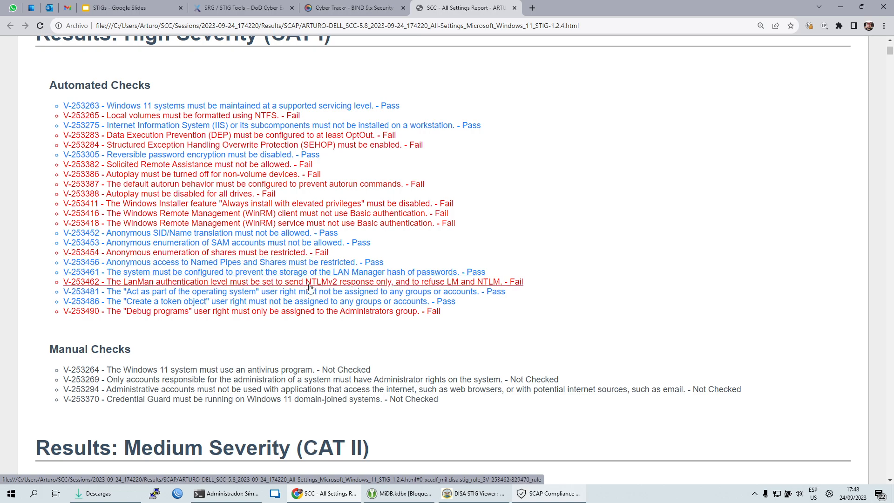
{"action": "mouse_move", "coordinate": [325, 289]}
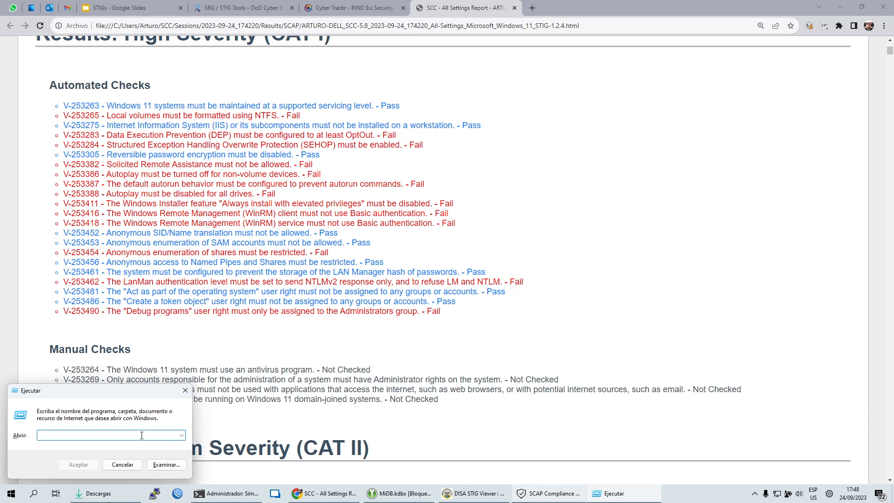
{"action": "type", "text": "\\\\lco"}
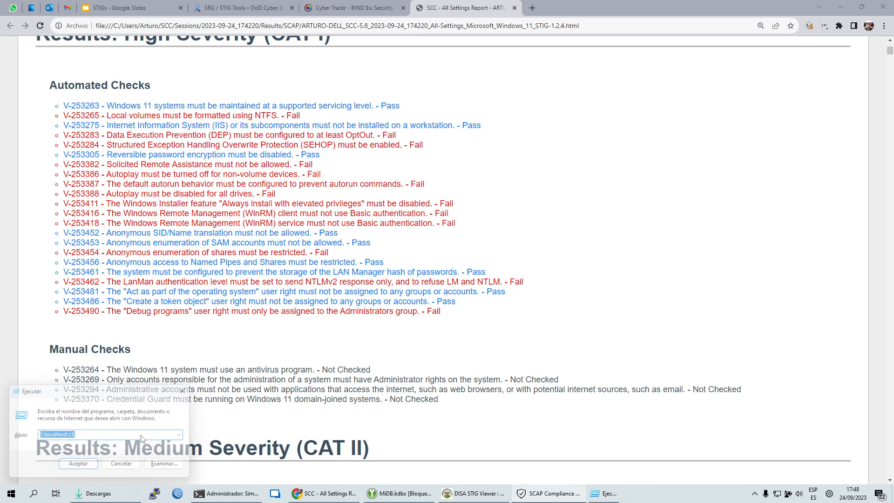
{"action": "left_click", "coordinate": [79, 463]}
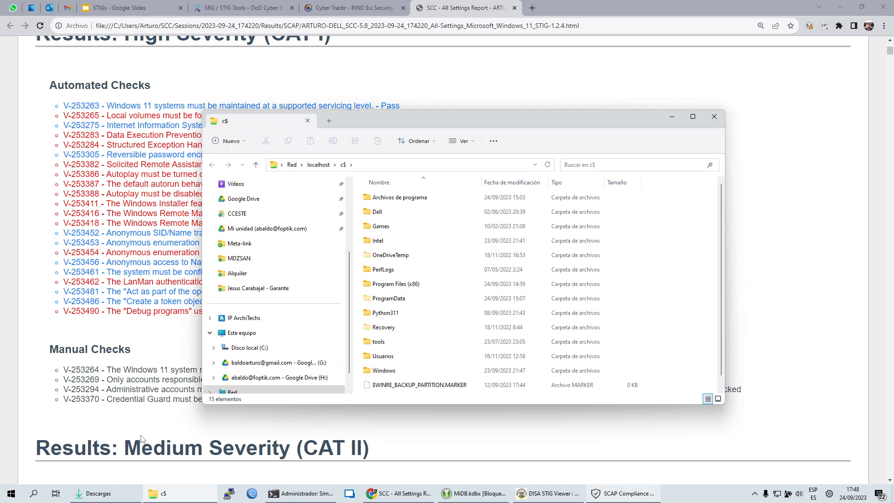
{"action": "left_click", "coordinate": [399, 164]}
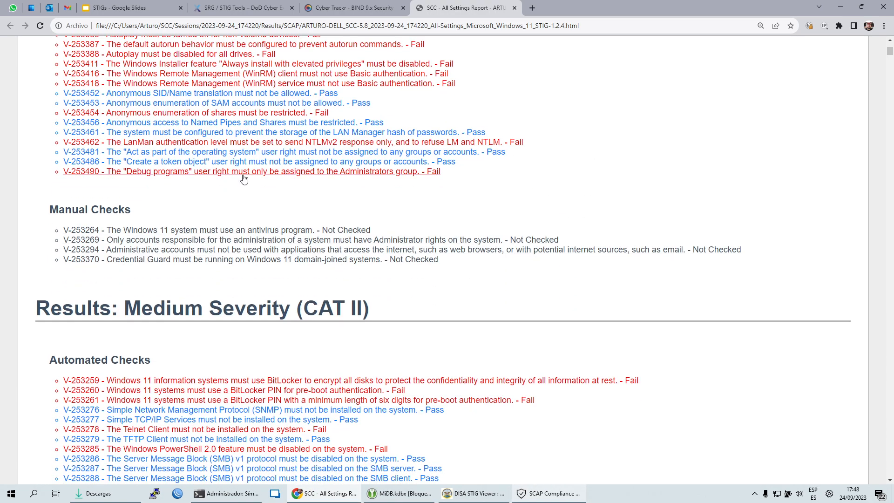
{"action": "scroll", "scroll_direction": "up", "scroll_amount": 3}
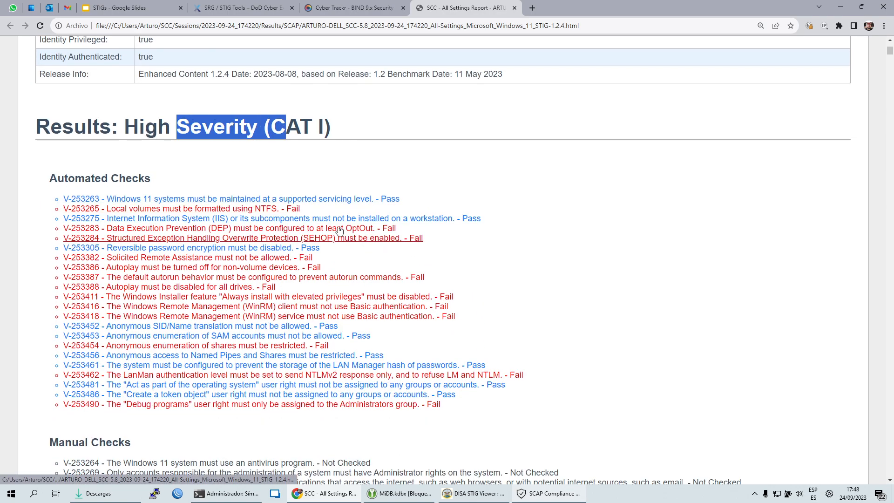
{"action": "scroll", "scroll_direction": "down", "scroll_amount": 3}
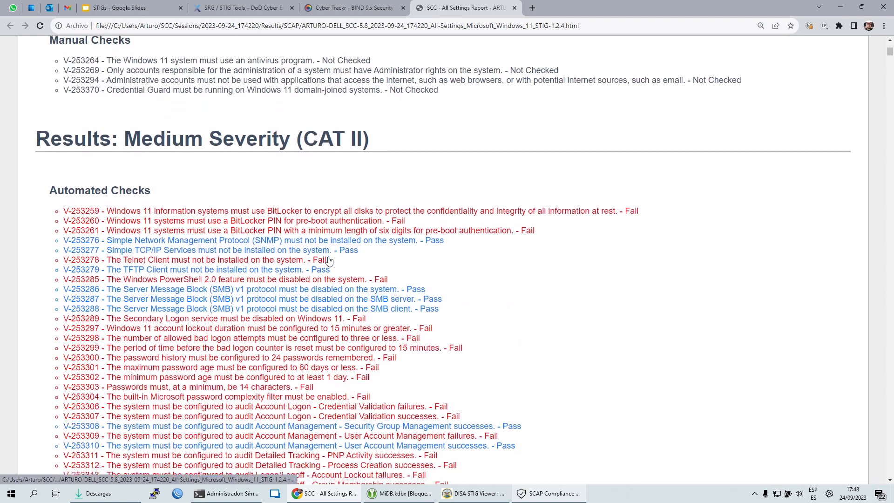
{"action": "scroll", "scroll_direction": "down", "scroll_amount": 3}
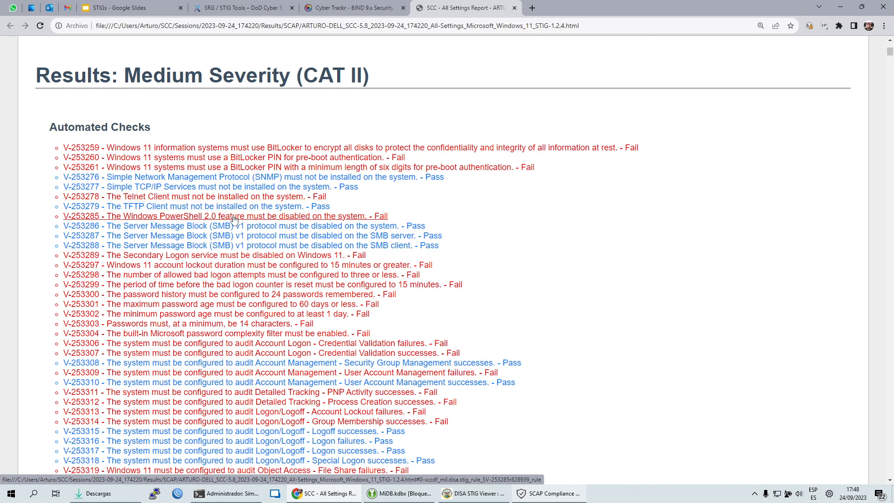
{"action": "scroll", "scroll_direction": "down", "scroll_amount": 3}
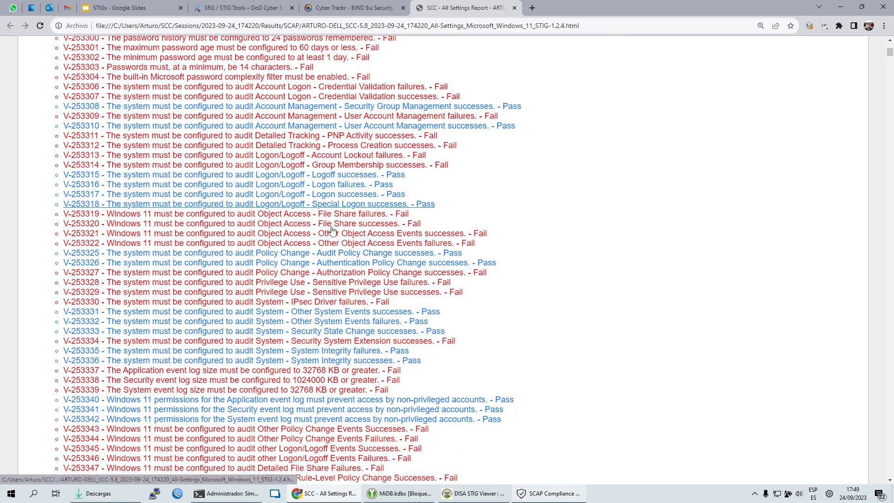
{"action": "scroll", "scroll_direction": "down", "scroll_amount": 3}
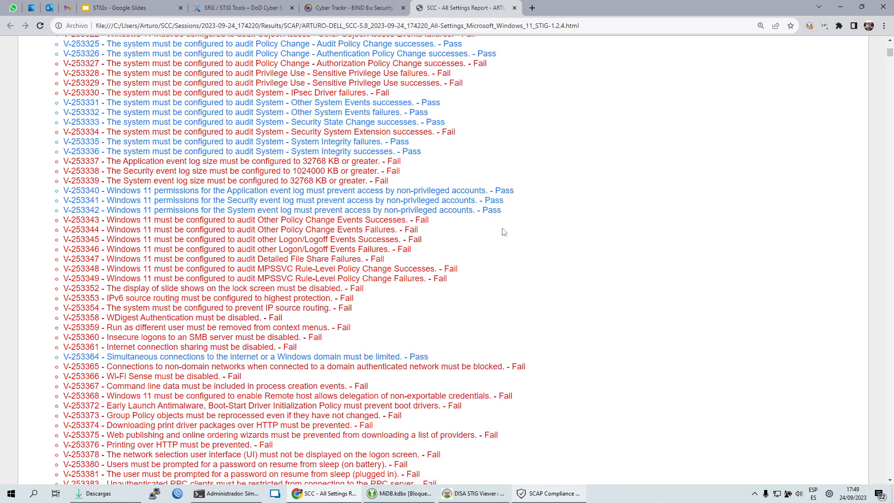
{"action": "scroll", "scroll_direction": "down", "scroll_amount": 3}
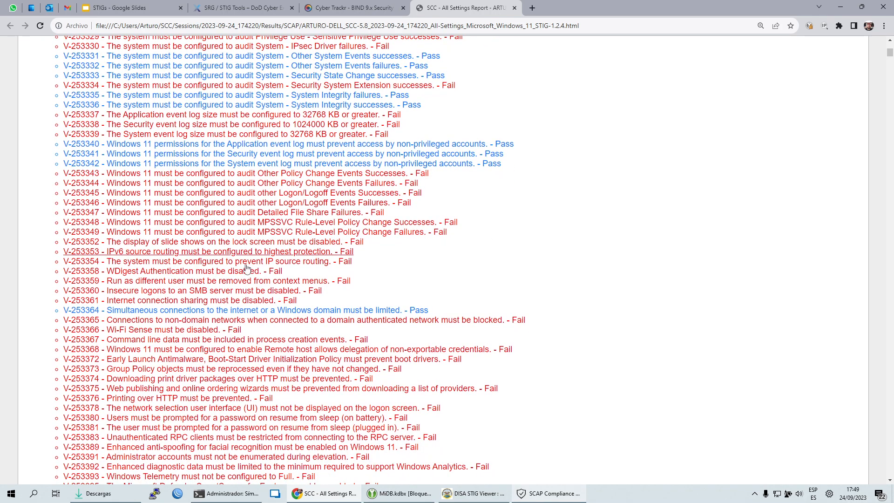
{"action": "mouse_move", "coordinate": [248, 256]}
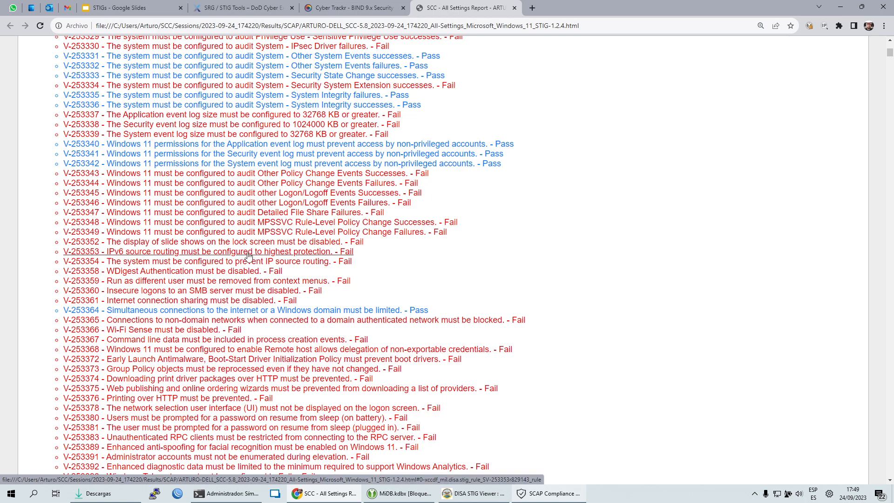
{"action": "scroll", "scroll_direction": "down", "scroll_amount": 3}
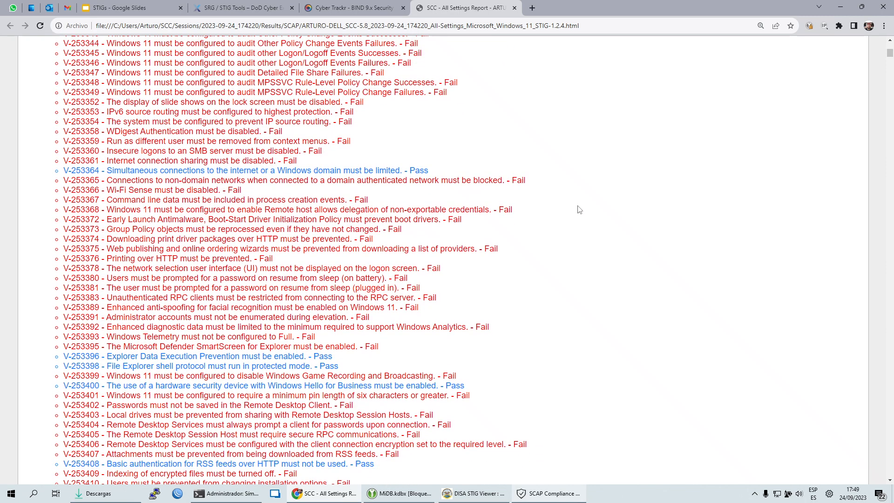
{"action": "scroll", "scroll_direction": "down", "scroll_amount": 3}
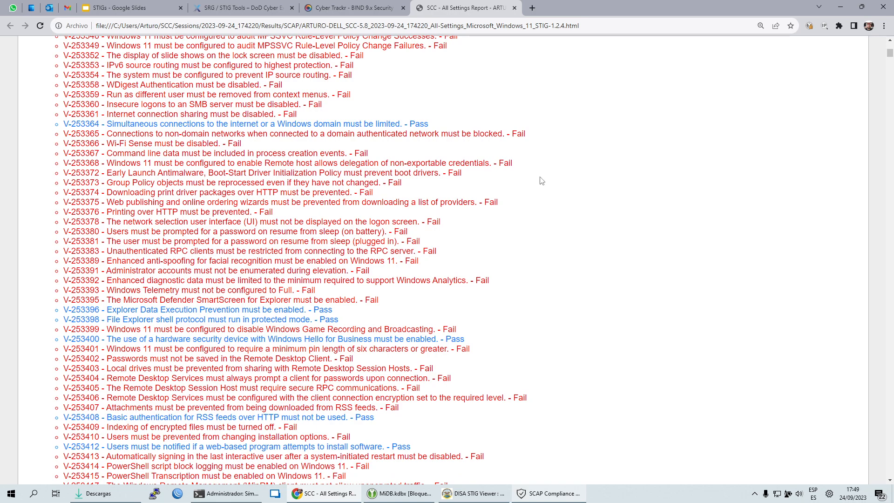
{"action": "scroll", "scroll_direction": "down", "scroll_amount": 3}
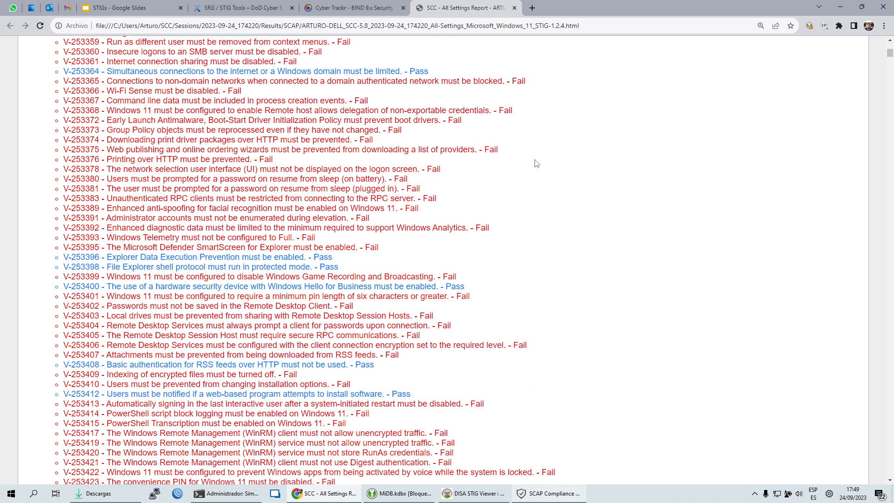
{"action": "scroll", "scroll_direction": "down", "scroll_amount": 3}
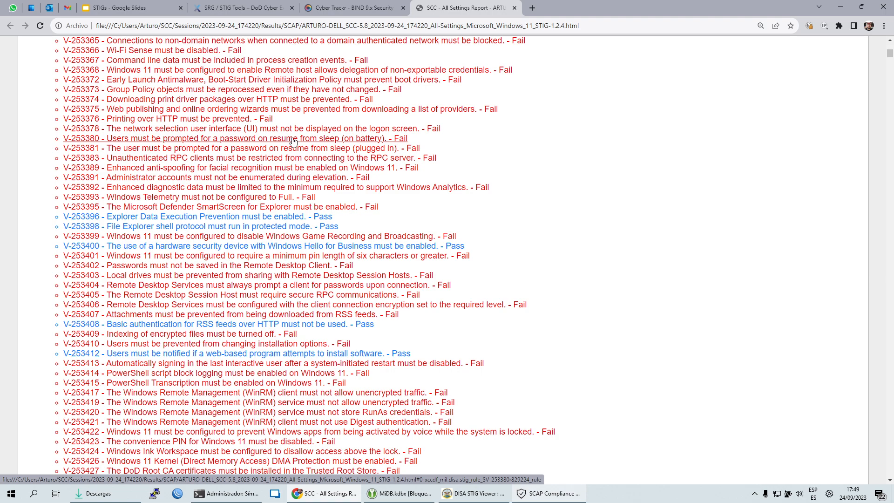
{"action": "scroll", "scroll_direction": "down", "scroll_amount": 3}
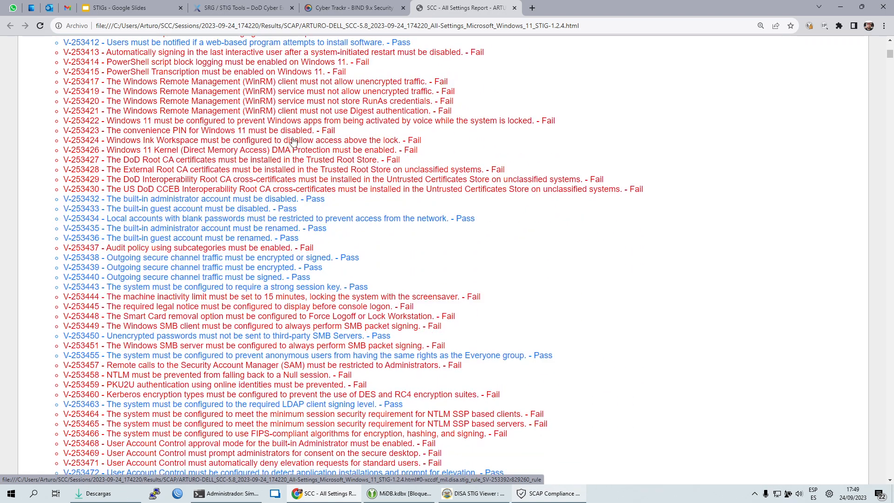
{"action": "scroll", "scroll_direction": "down", "scroll_amount": 3}
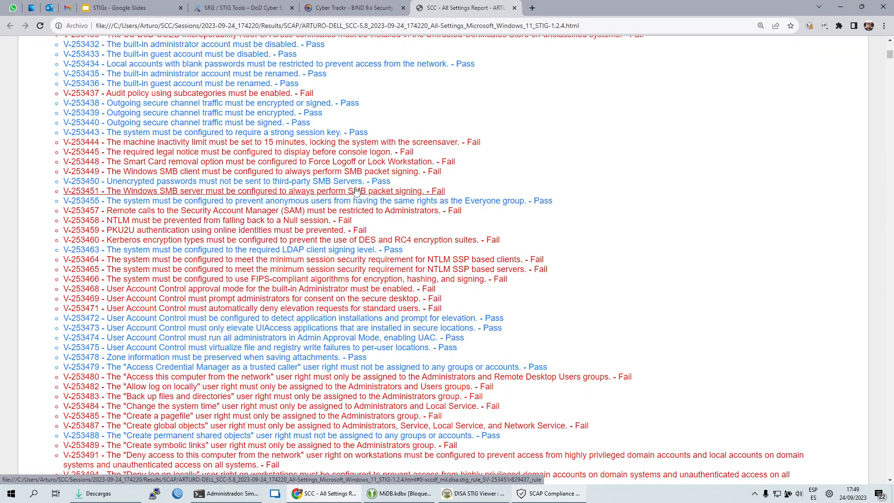
{"action": "scroll", "scroll_direction": "down", "scroll_amount": 3}
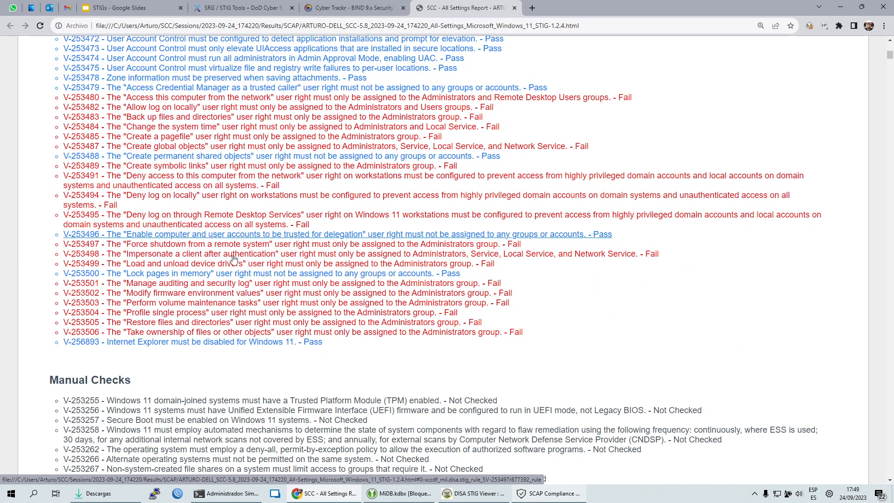
{"action": "scroll", "scroll_direction": "down", "scroll_amount": 3}
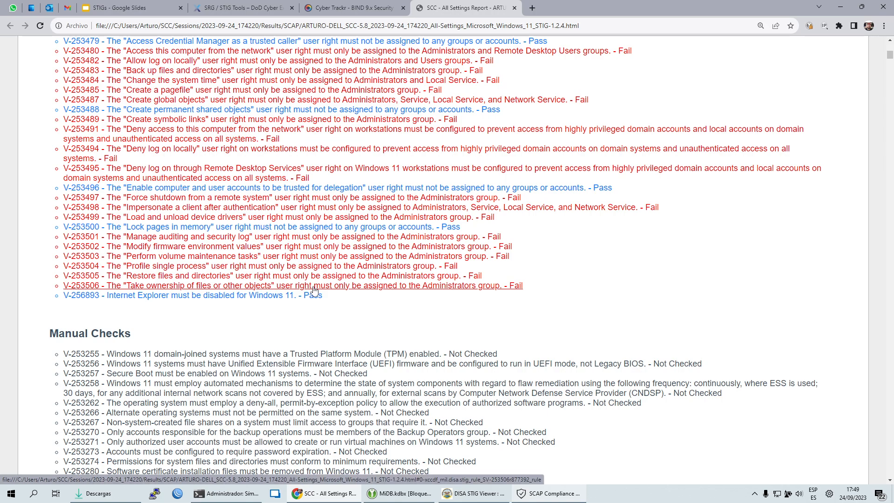
{"action": "scroll", "scroll_direction": "down", "scroll_amount": 3}
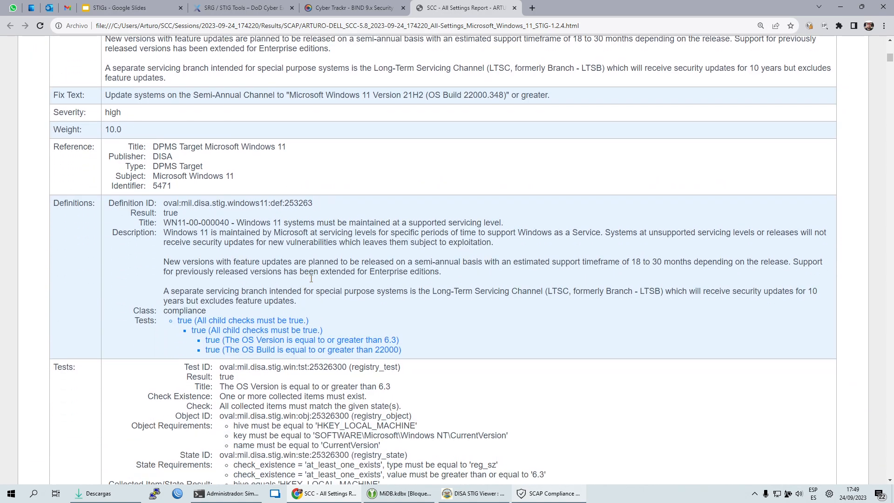
Step: Scroll through the detailed rule entries past V-253283 (DEP) to System Information
{"action": "scroll", "scroll_direction": "down", "scroll_amount": 3}
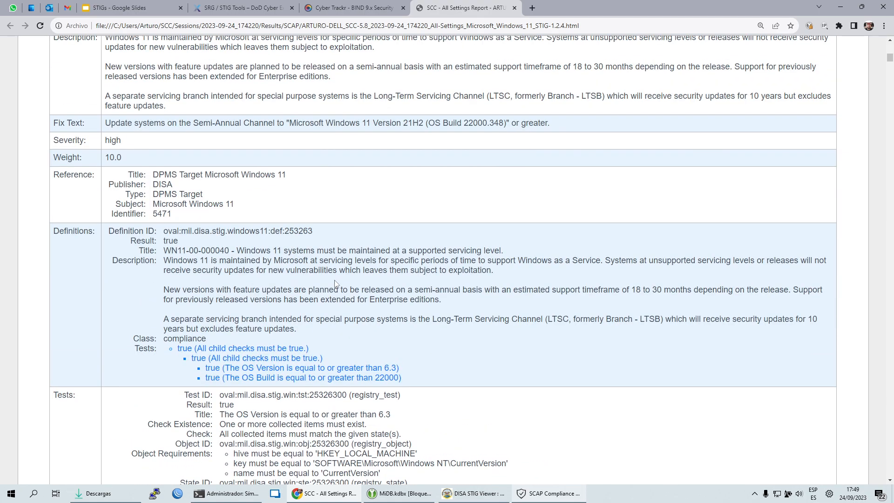
{"action": "scroll", "scroll_direction": "down", "scroll_amount": 3}
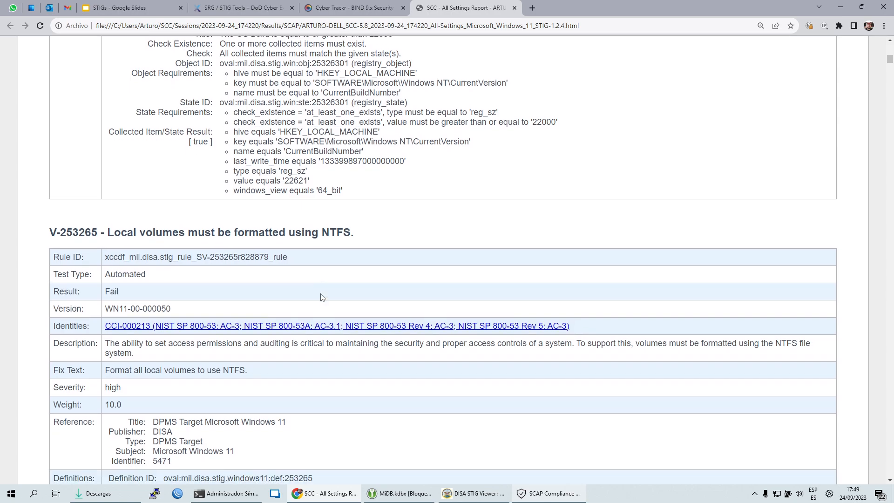
{"action": "scroll", "scroll_direction": "down", "scroll_amount": 3}
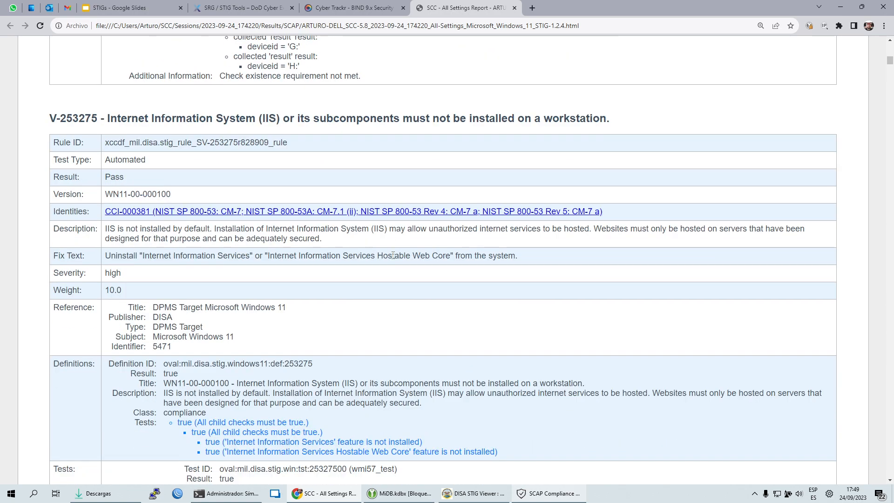
{"action": "scroll", "scroll_direction": "down", "scroll_amount": 3}
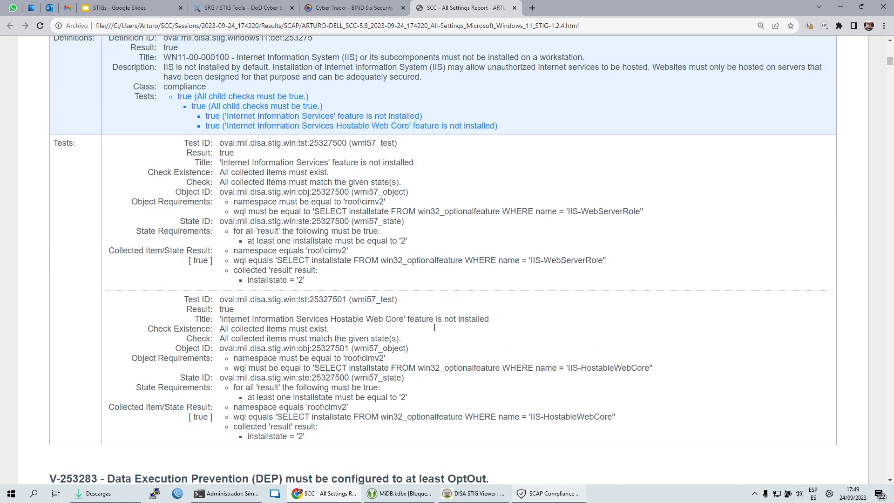
{"action": "scroll", "scroll_direction": "down", "scroll_amount": 3}
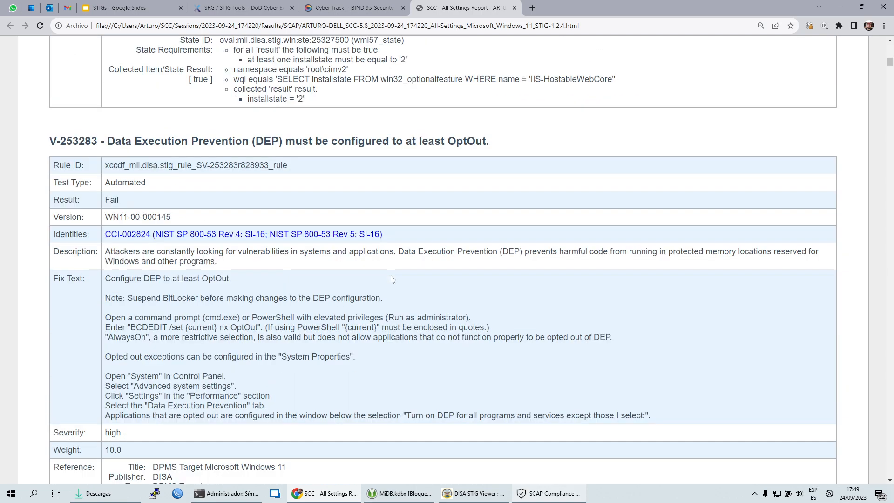
{"action": "scroll", "scroll_direction": "down", "scroll_amount": 3}
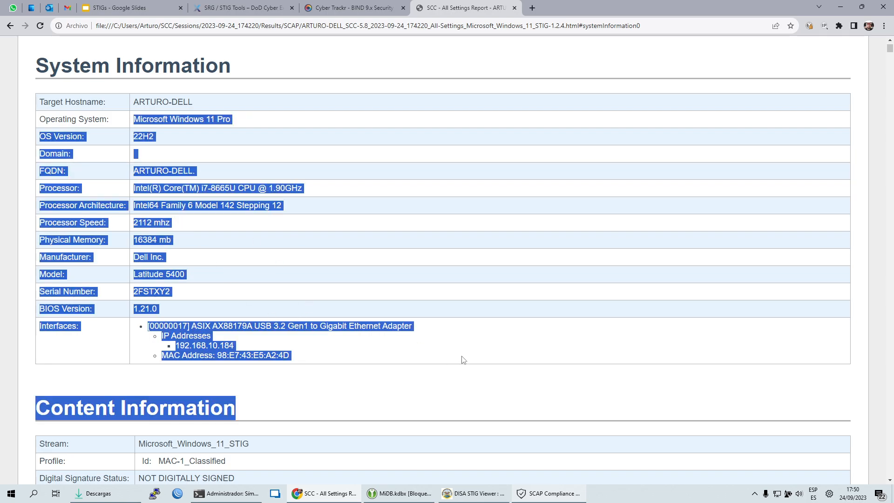
Step: Clear the text selection on System Information, then switch to the OpenSCAP slide
{"action": "left_click", "coordinate": [500, 346]}
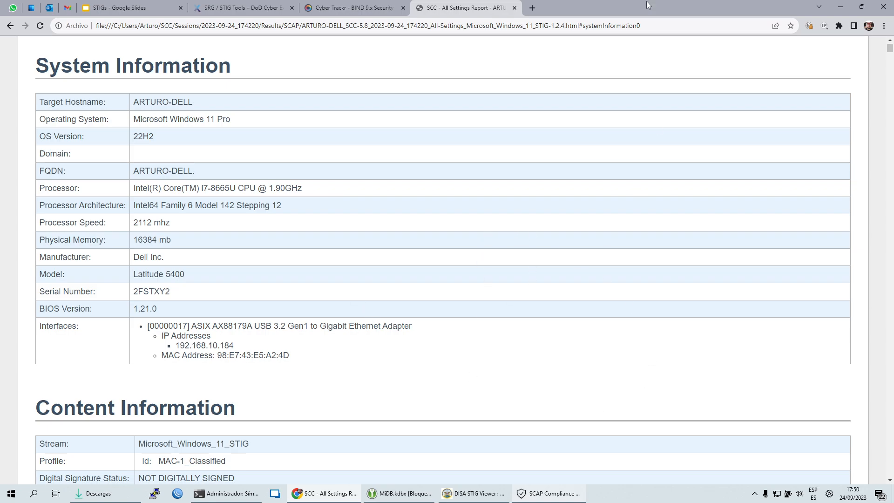
{"action": "mouse_move", "coordinate": [410, 145]}
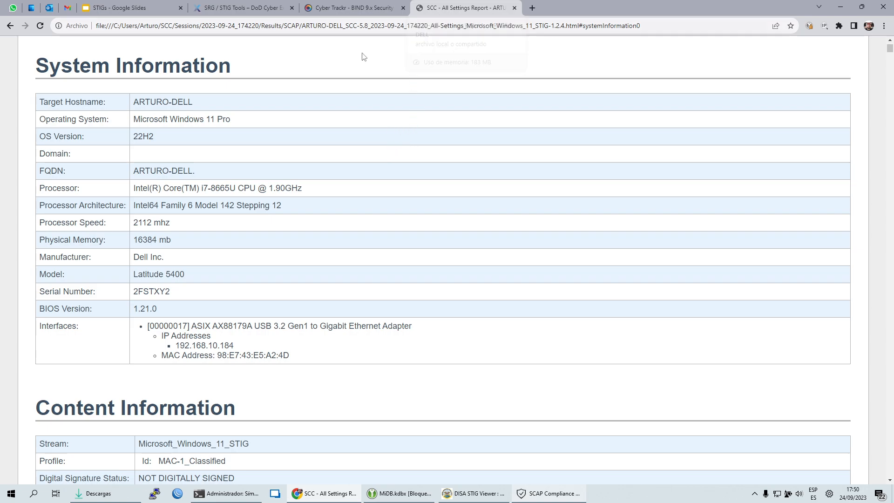
{"action": "left_click", "coordinate": [121, 7]}
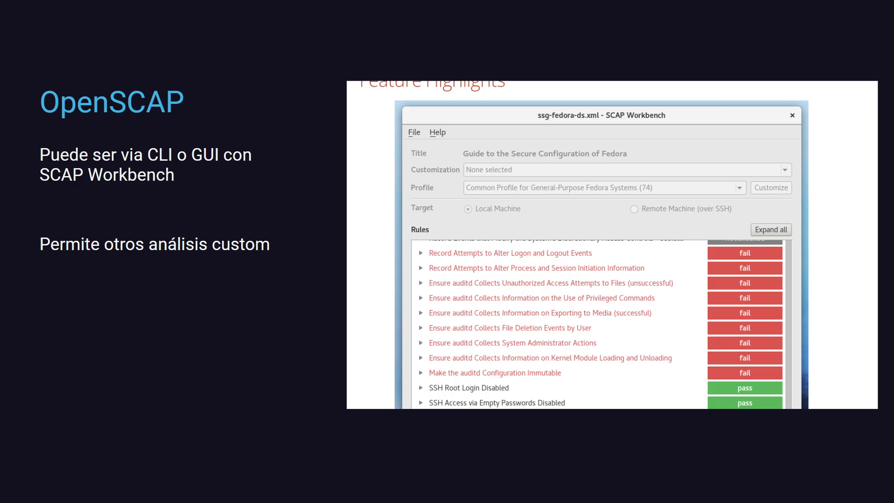
{"action": "mouse_move", "coordinate": [279, 185]}
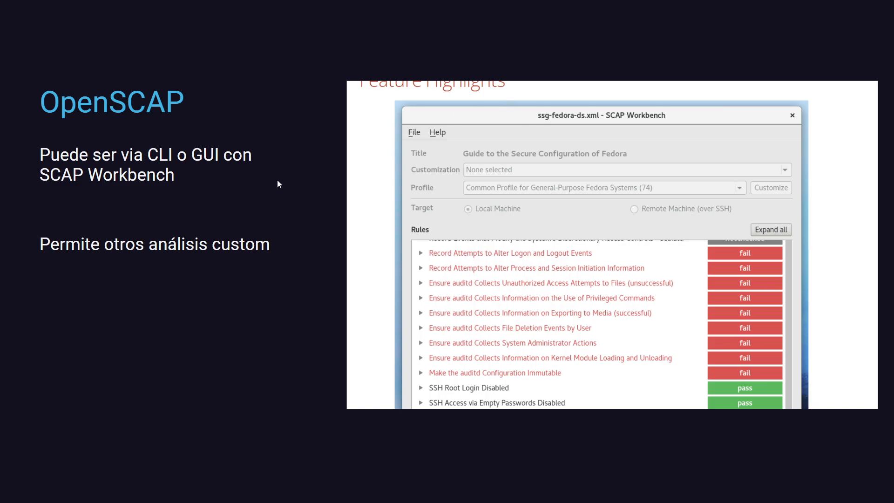
{"action": "mouse_move", "coordinate": [595, 198]}
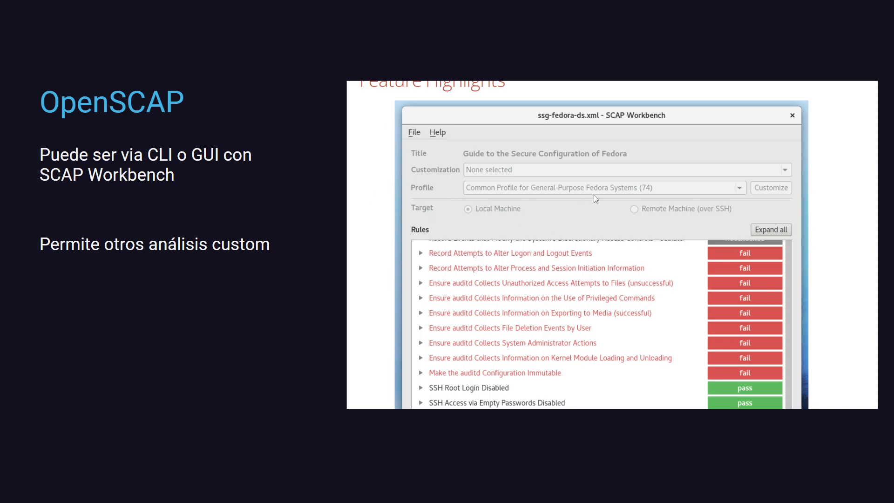
{"action": "mouse_move", "coordinate": [311, 268]}
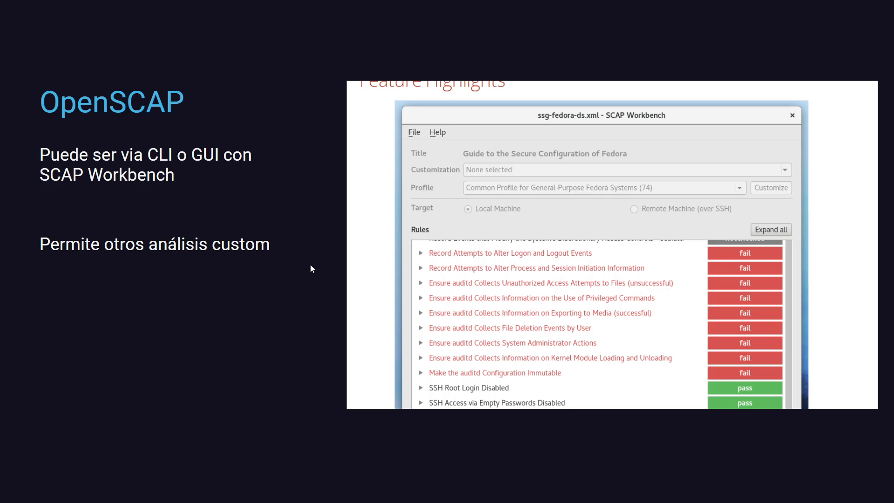
{"action": "mouse_move", "coordinate": [259, 220]}
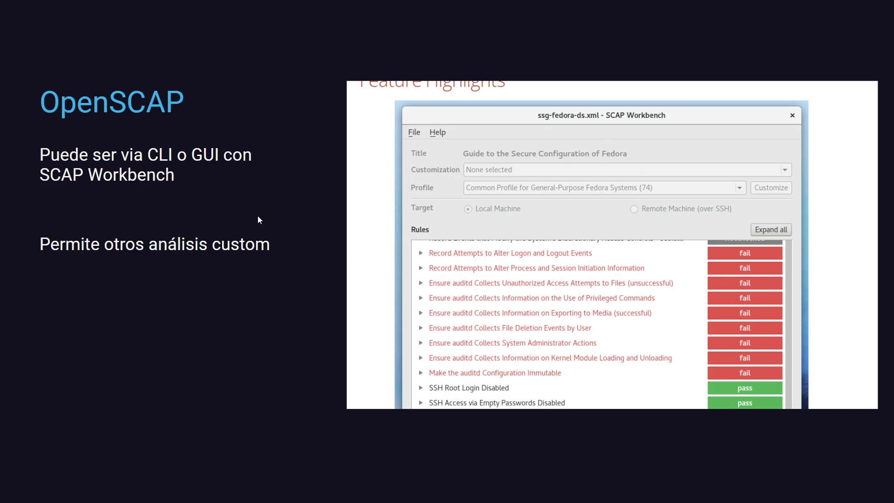
{"action": "mouse_move", "coordinate": [239, 236]}
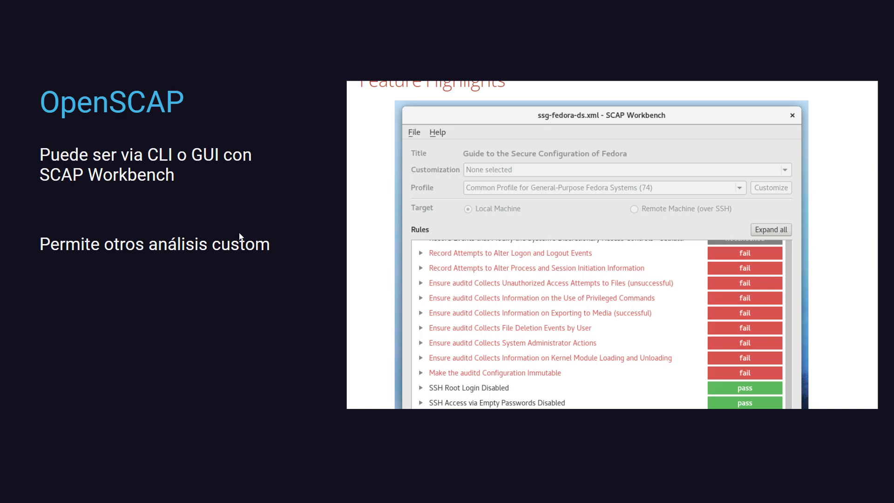
{"action": "mouse_move", "coordinate": [279, 224]}
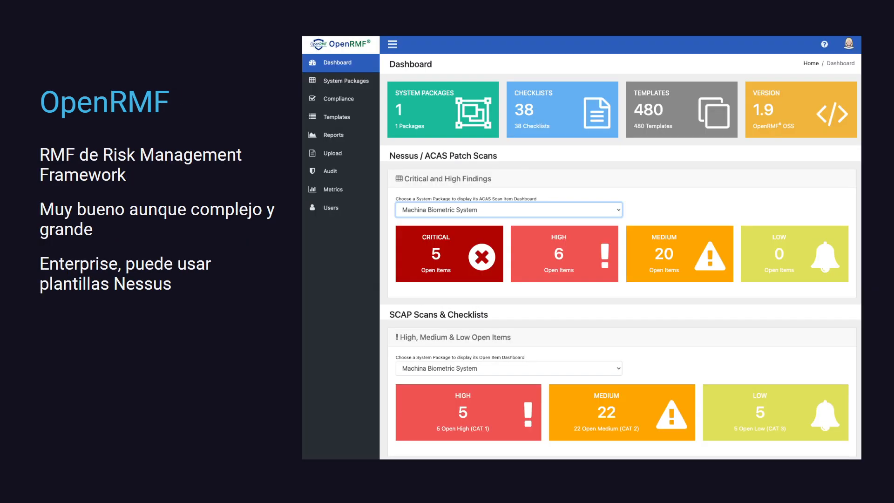
{"action": "mouse_move", "coordinate": [146, 161]}
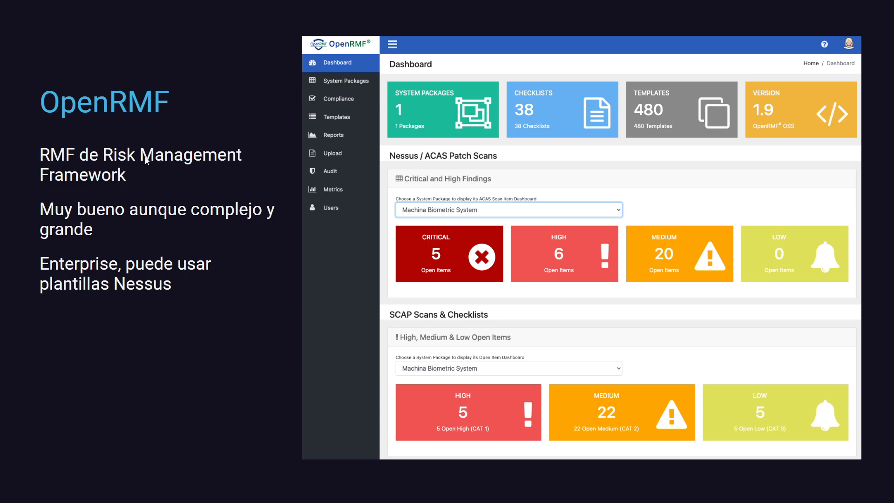
{"action": "mouse_move", "coordinate": [539, 168]}
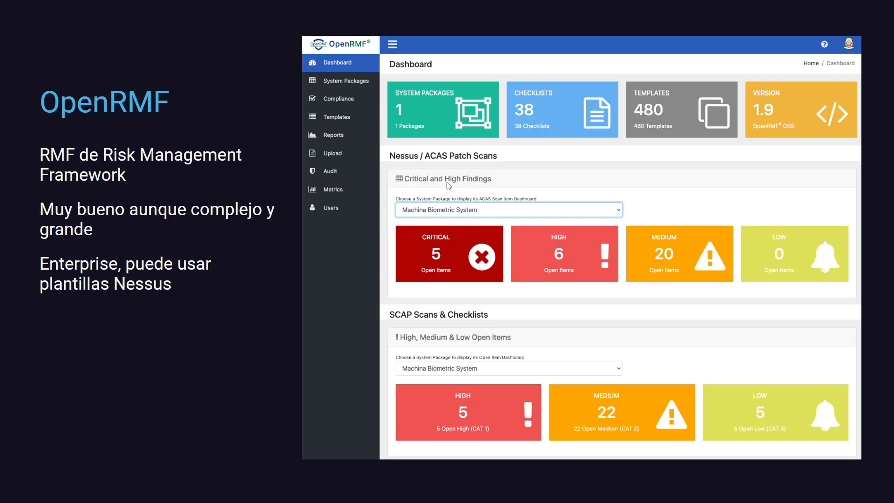
{"action": "mouse_move", "coordinate": [401, 162]}
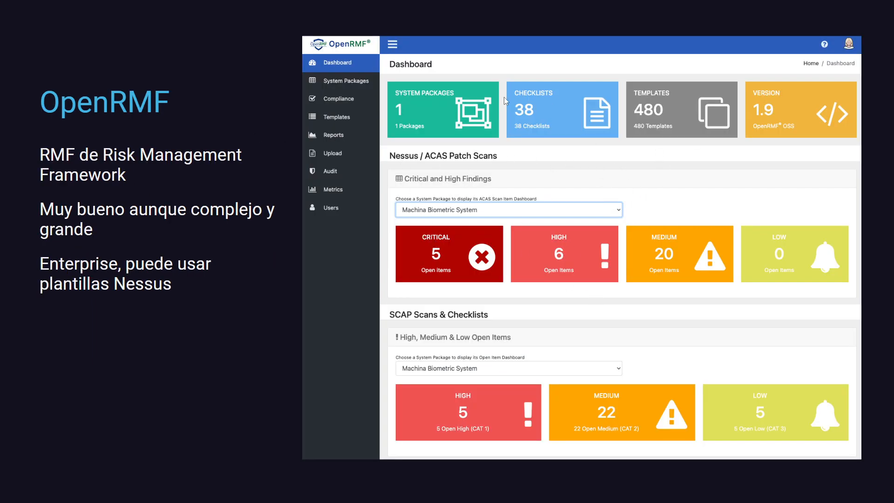
{"action": "mouse_move", "coordinate": [583, 269]}
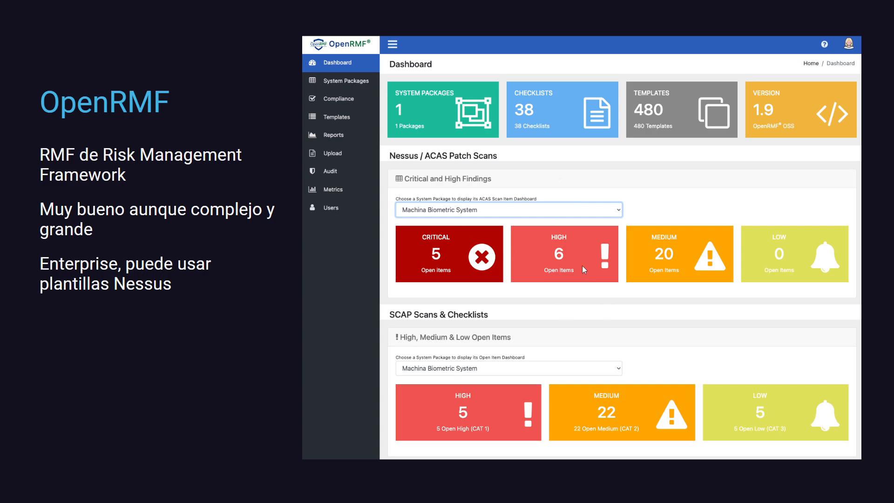
{"action": "mouse_move", "coordinate": [572, 282]}
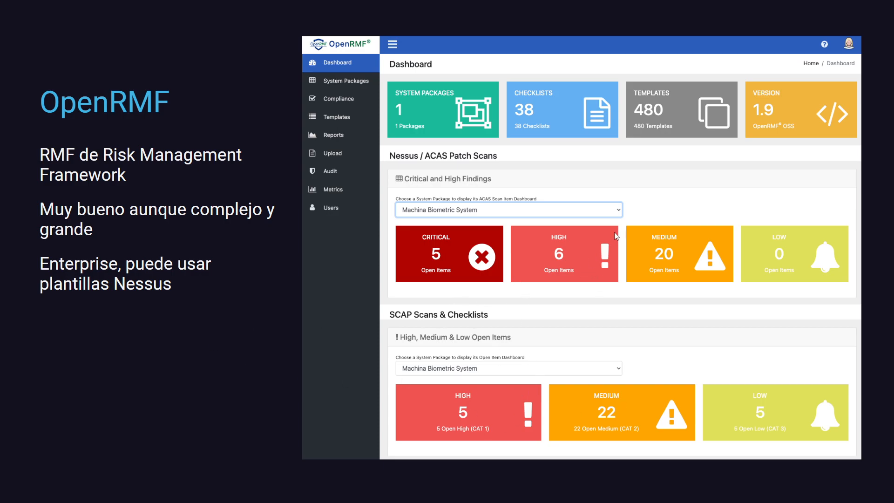
{"action": "mouse_move", "coordinate": [493, 215]}
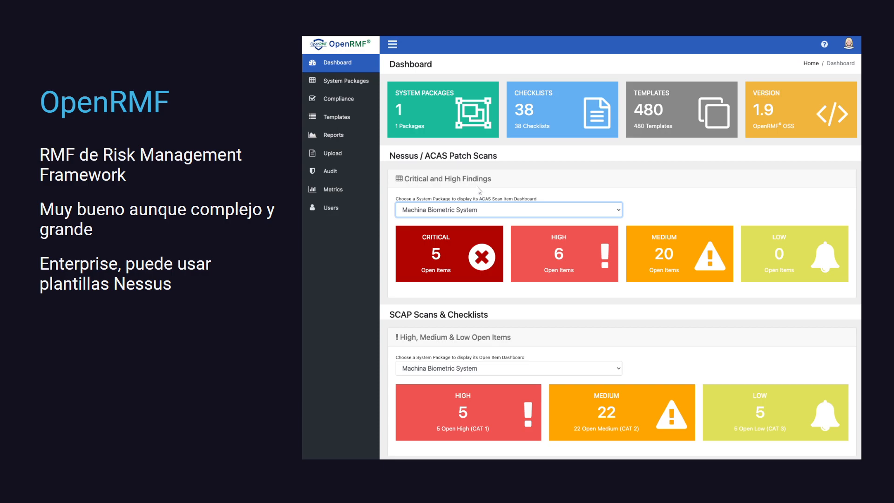
{"action": "mouse_move", "coordinate": [516, 200]}
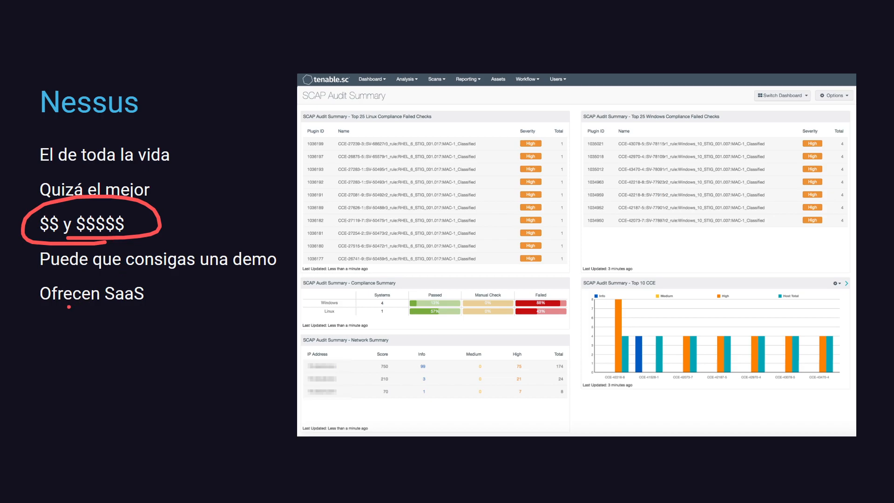
Step: Underline the SaaS offering line and mark the tenable.sc logo on the Nessus slide
{"action": "left_click_drag", "start_coordinate": [68, 305], "coordinate": [197, 300]}
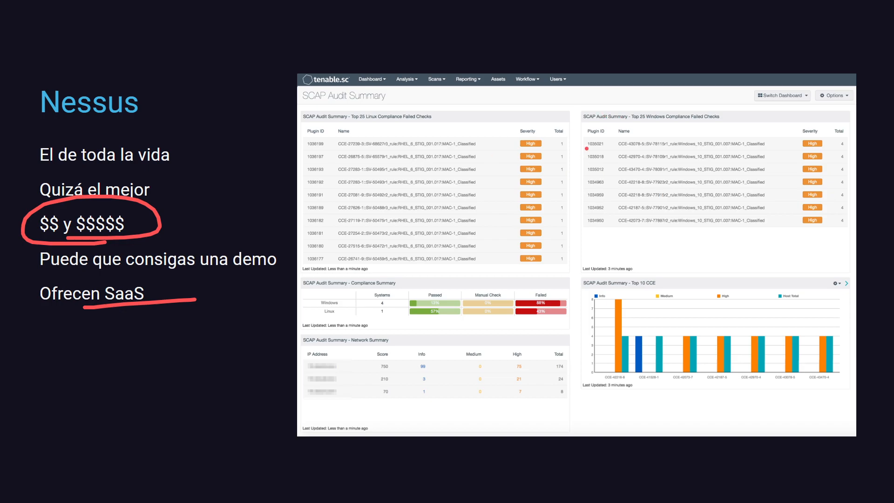
{"action": "left_click_drag", "start_coordinate": [291, 51], "coordinate": [353, 88]}
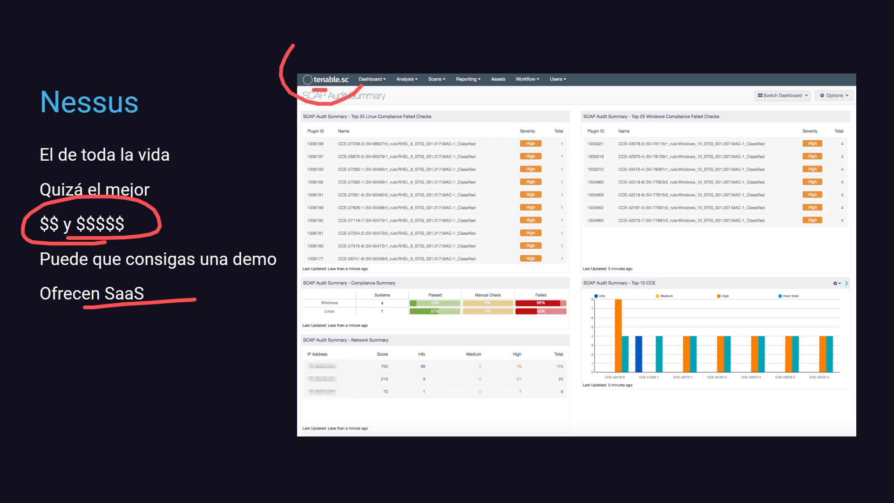